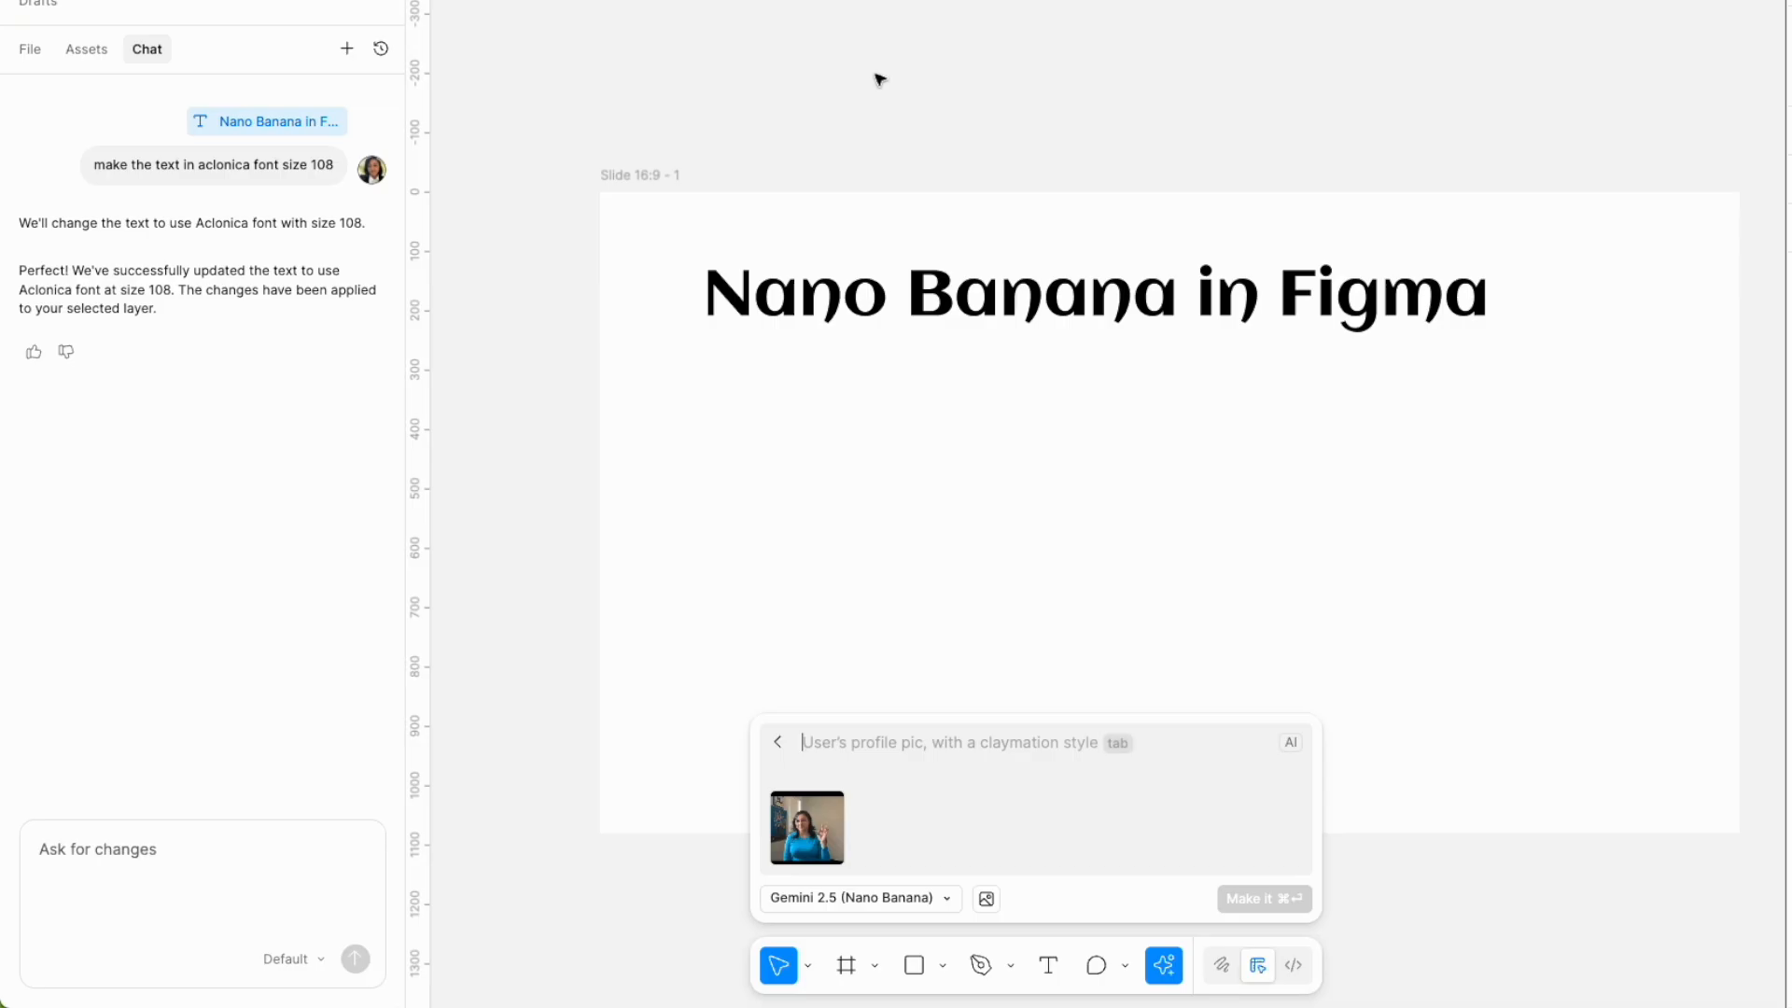
Generate a black-suit, white-shirt portrait from the profile photo and move it below the title.
{"action": "type", "text": "Change m"}
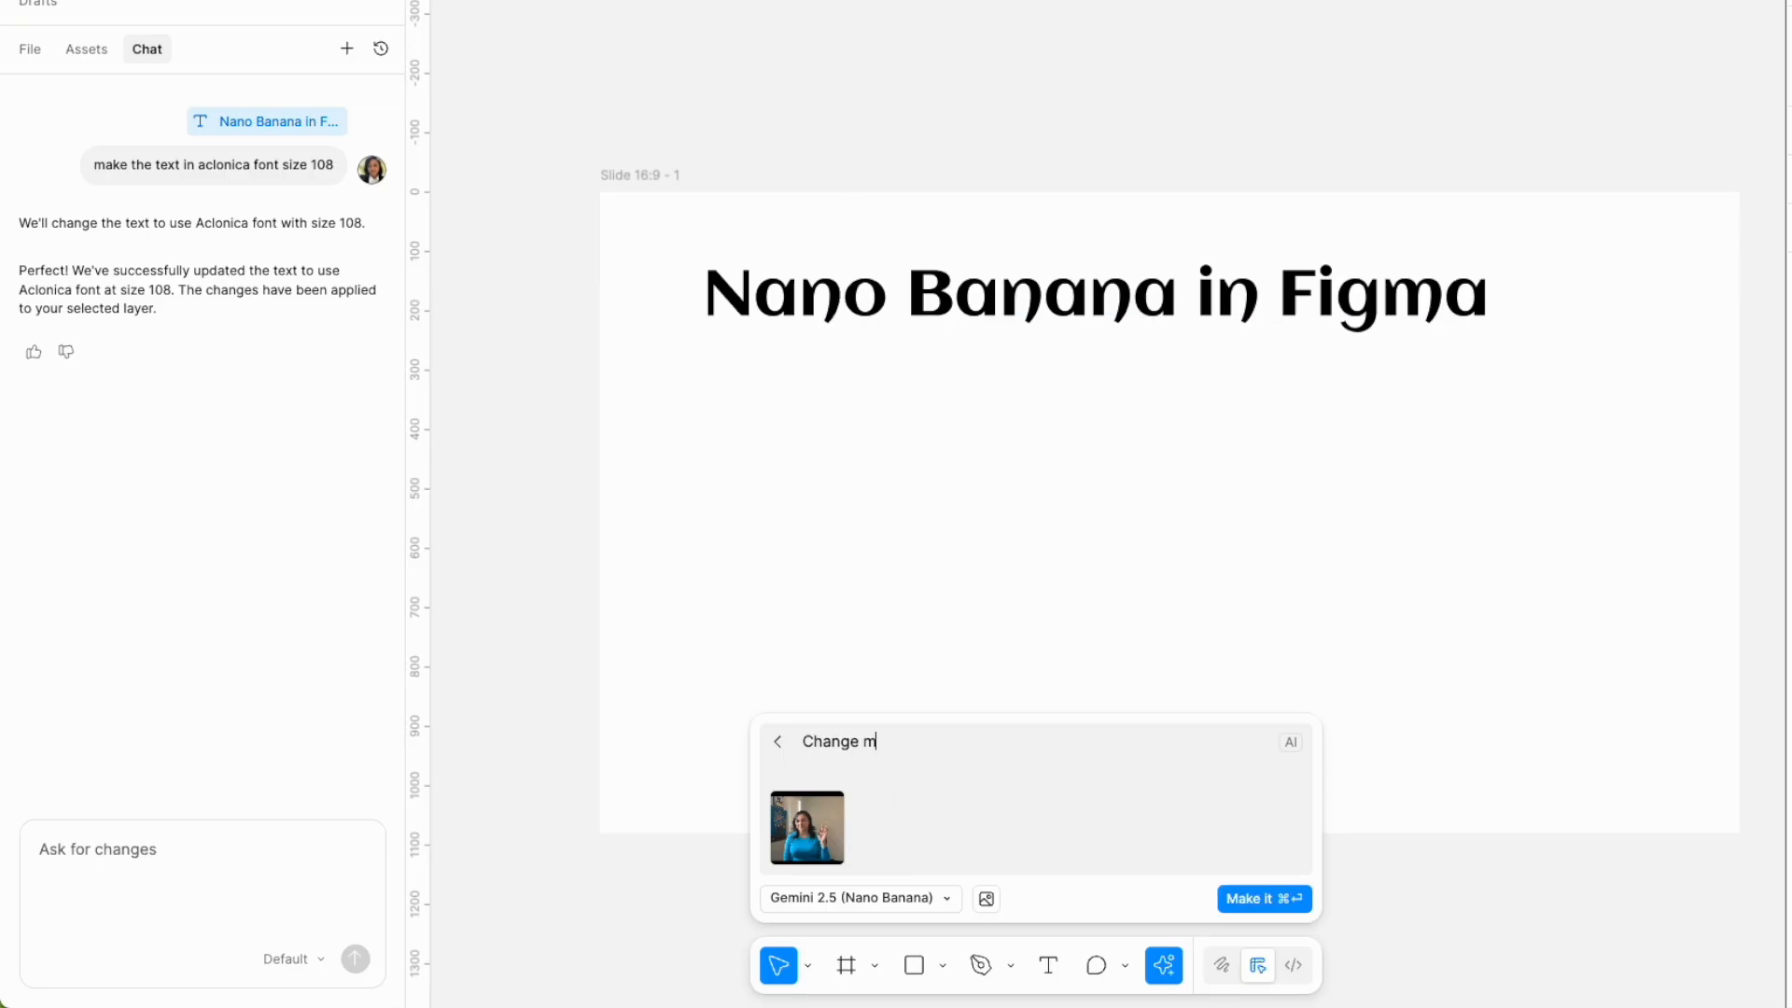
{"action": "type", "text": "y clothes to a black professional"}
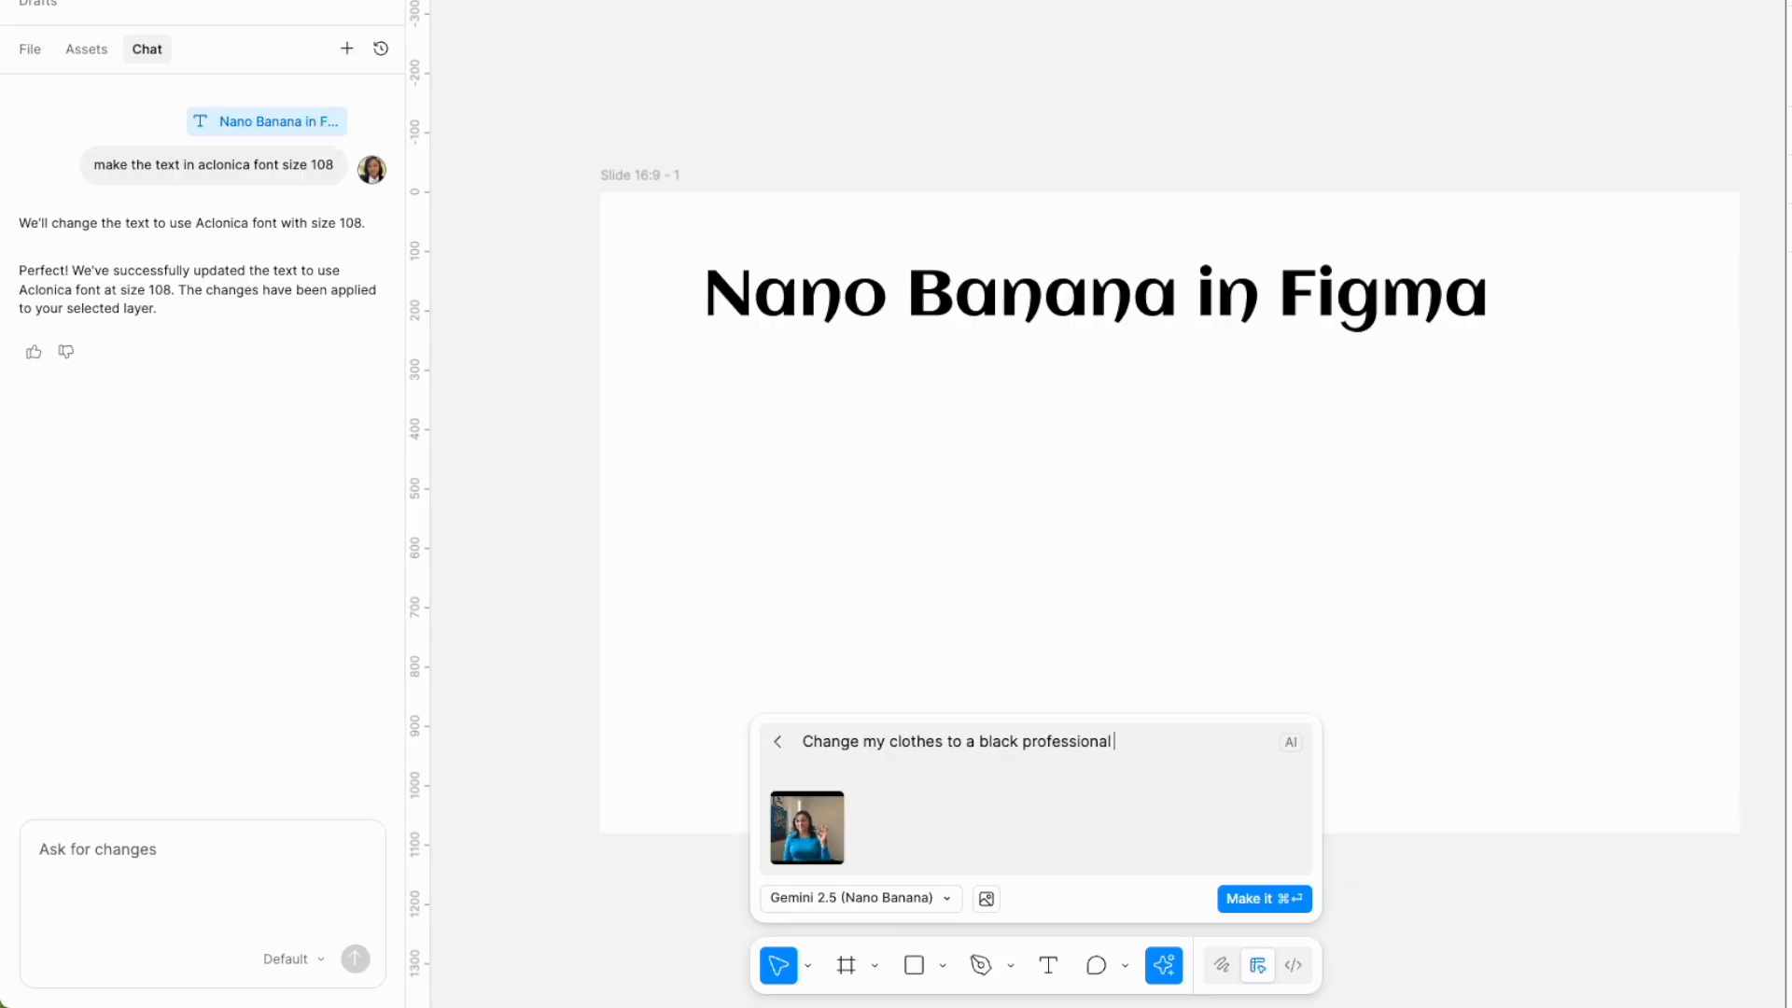
{"action": "type", "text": "suit with white shirt"}
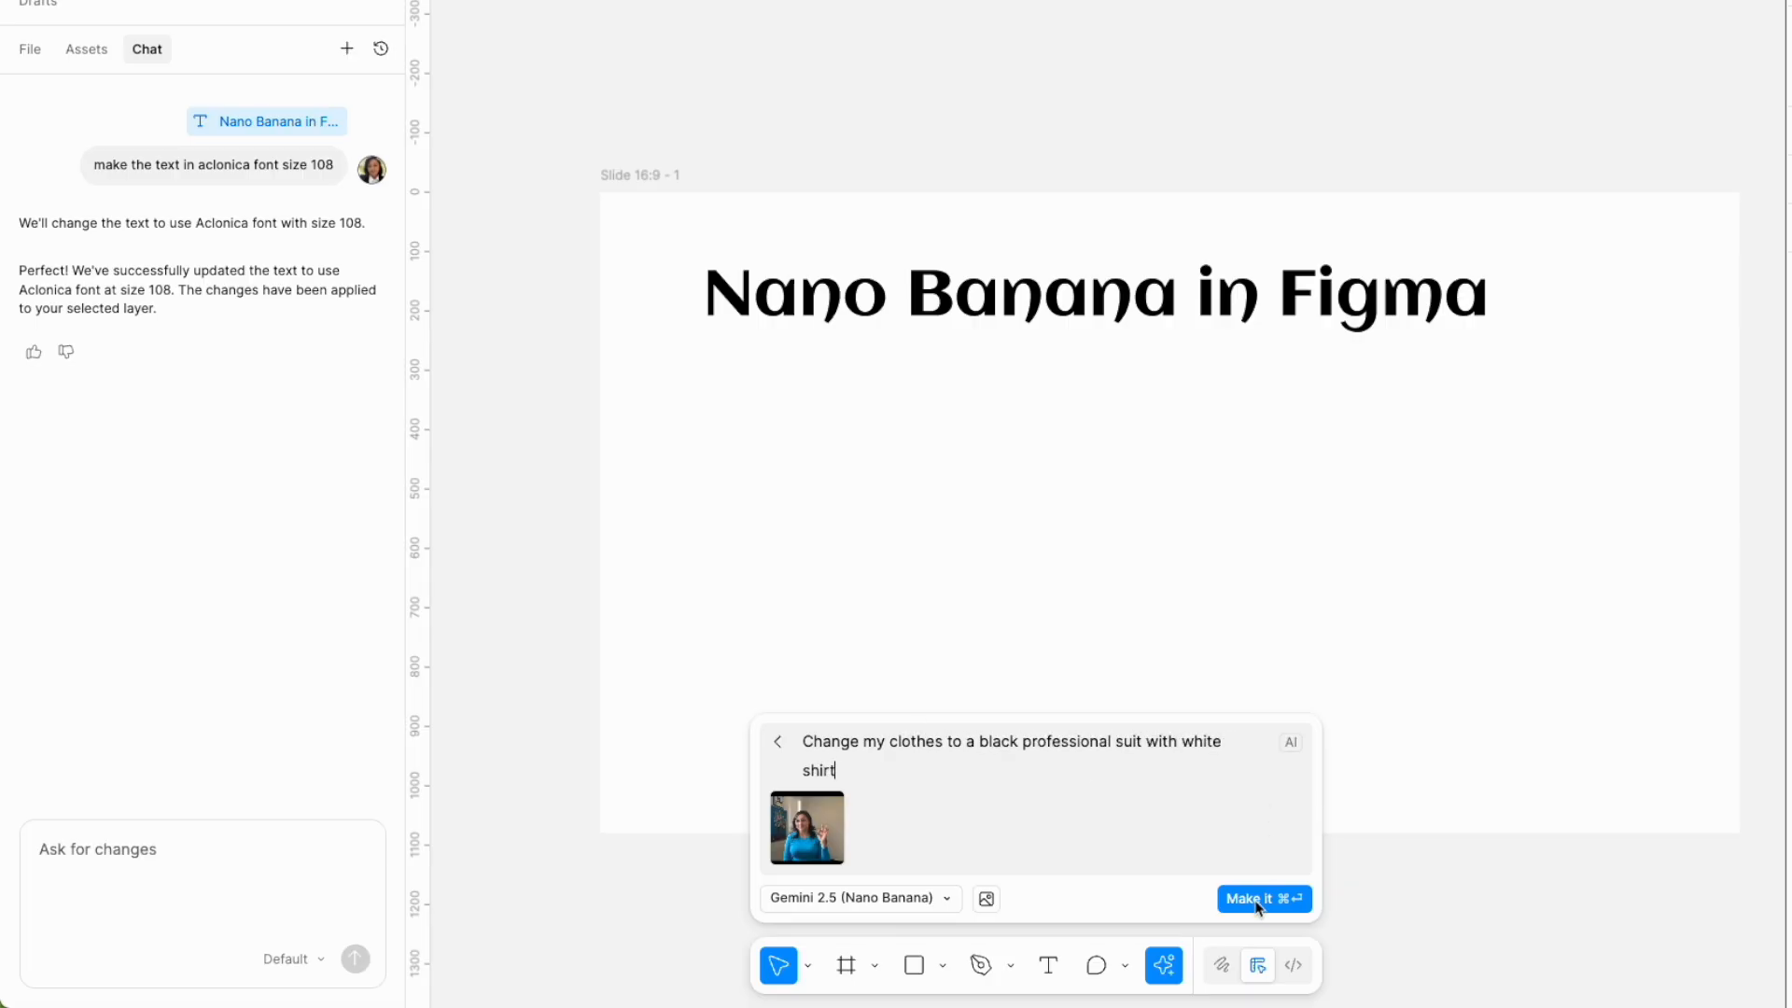
{"action": "left_click", "coordinate": [1263, 898]}
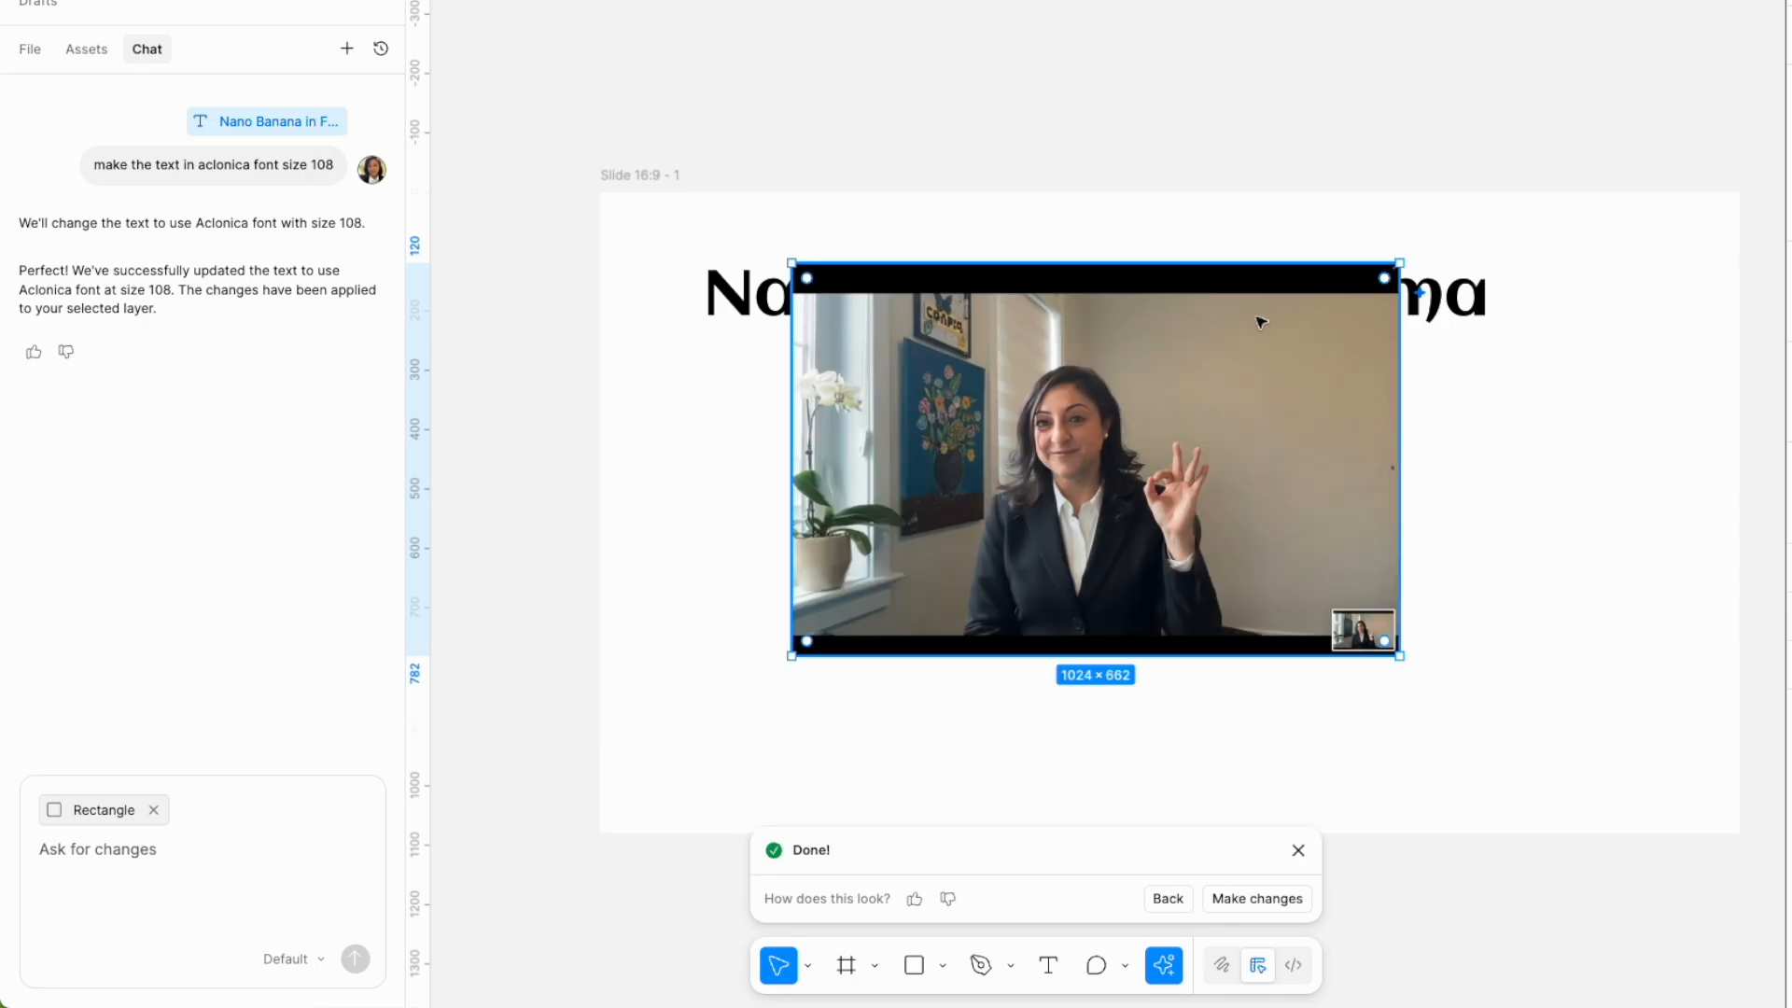
{"action": "left_click", "coordinate": [913, 898]}
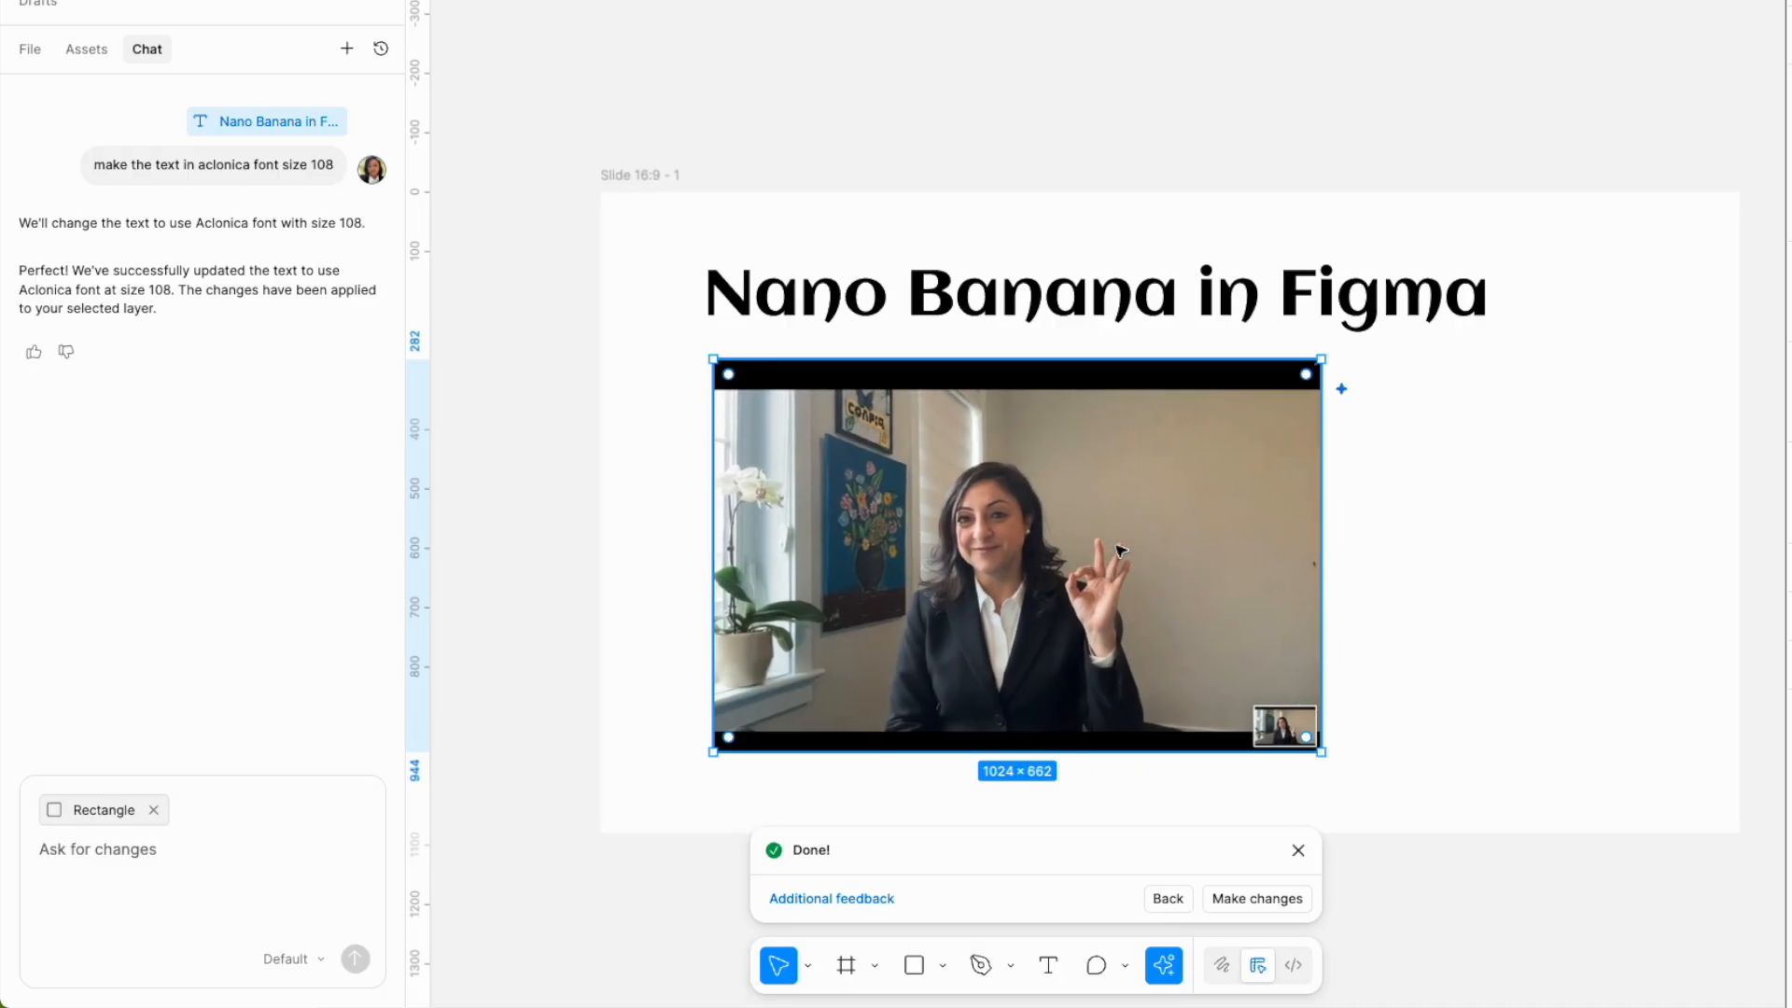
Edit the portrait to add Nano Banana and Figma logos on top, and keep the result.
{"action": "left_click", "coordinate": [1254, 898]}
{"action": "type", "text": "Make my background more engaging and less busy and add N"}
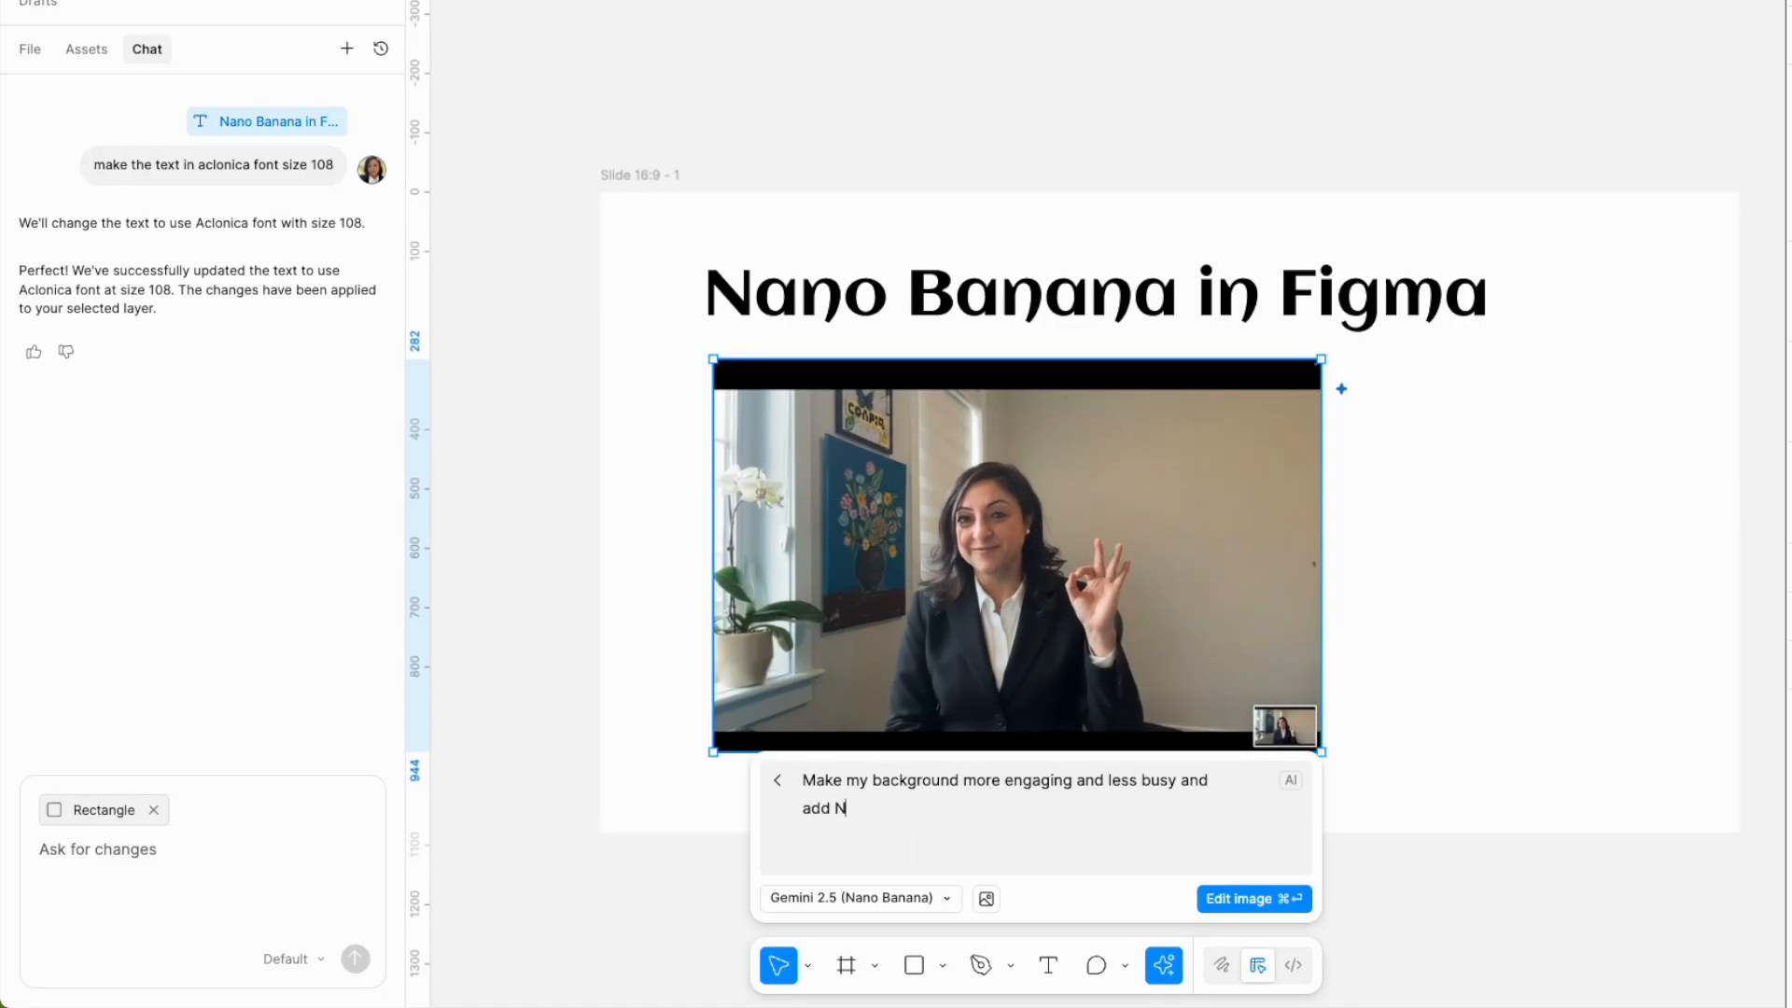
{"action": "type", "text": "ano banana and Figma"}
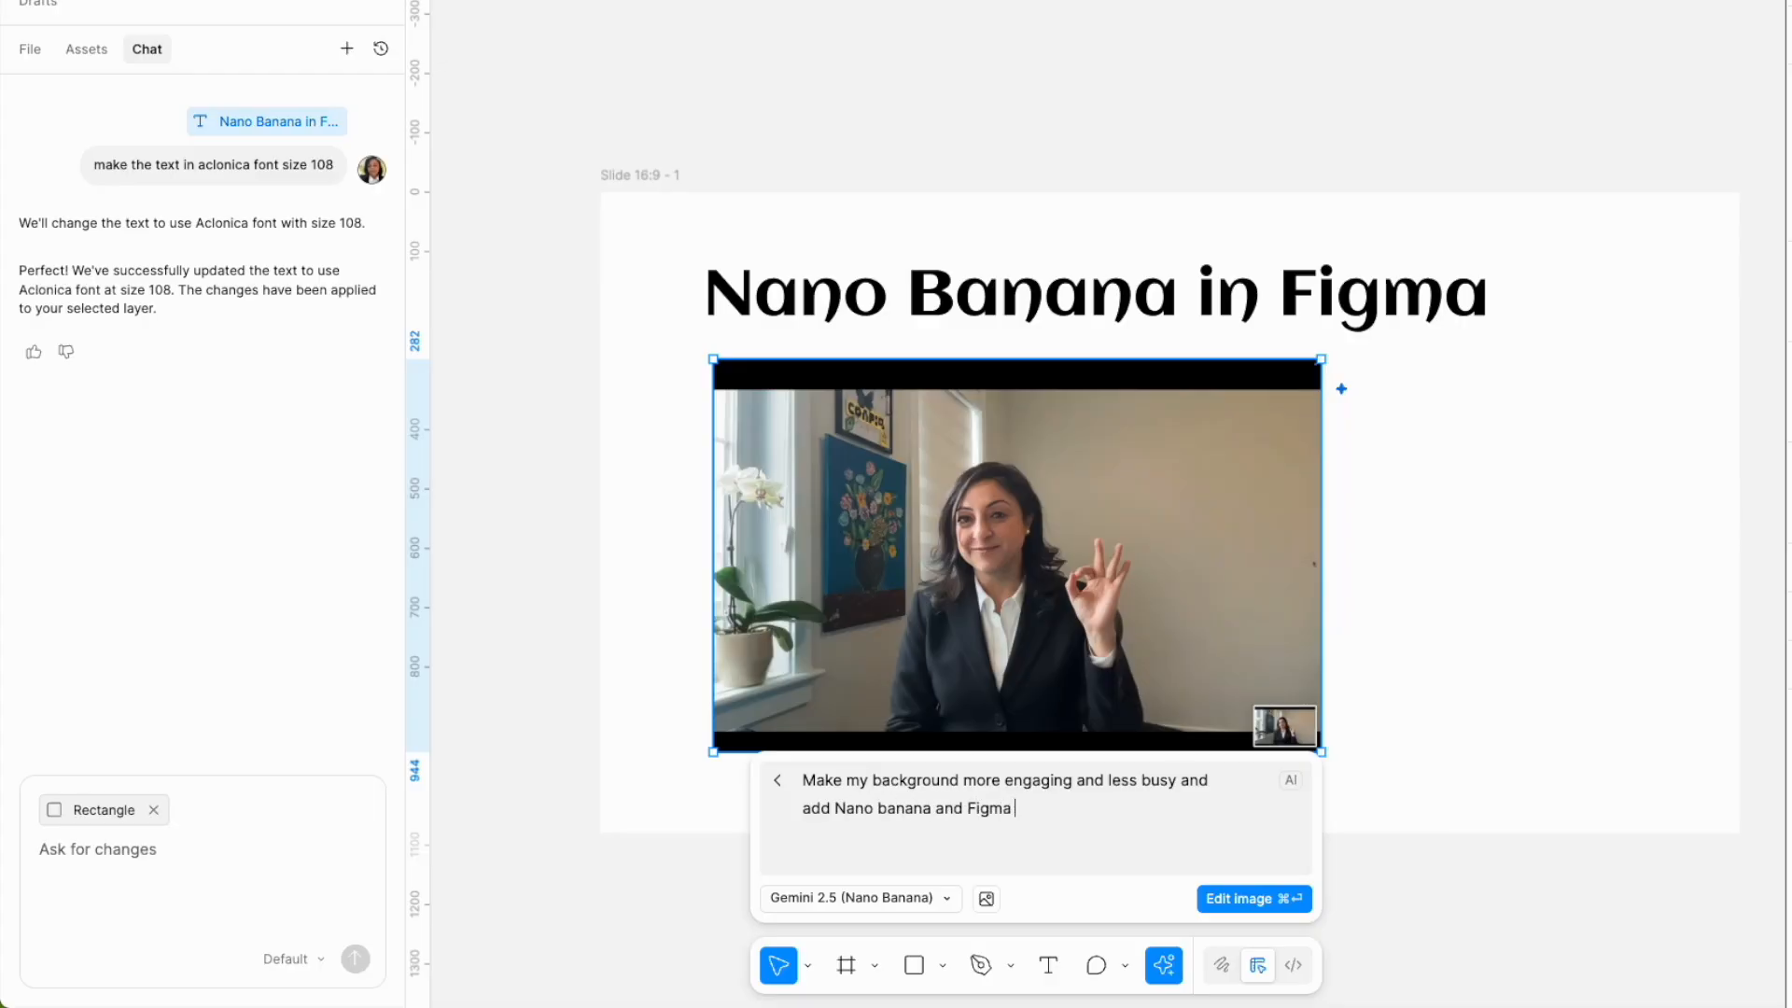
{"action": "type", "text": "logo on top"}
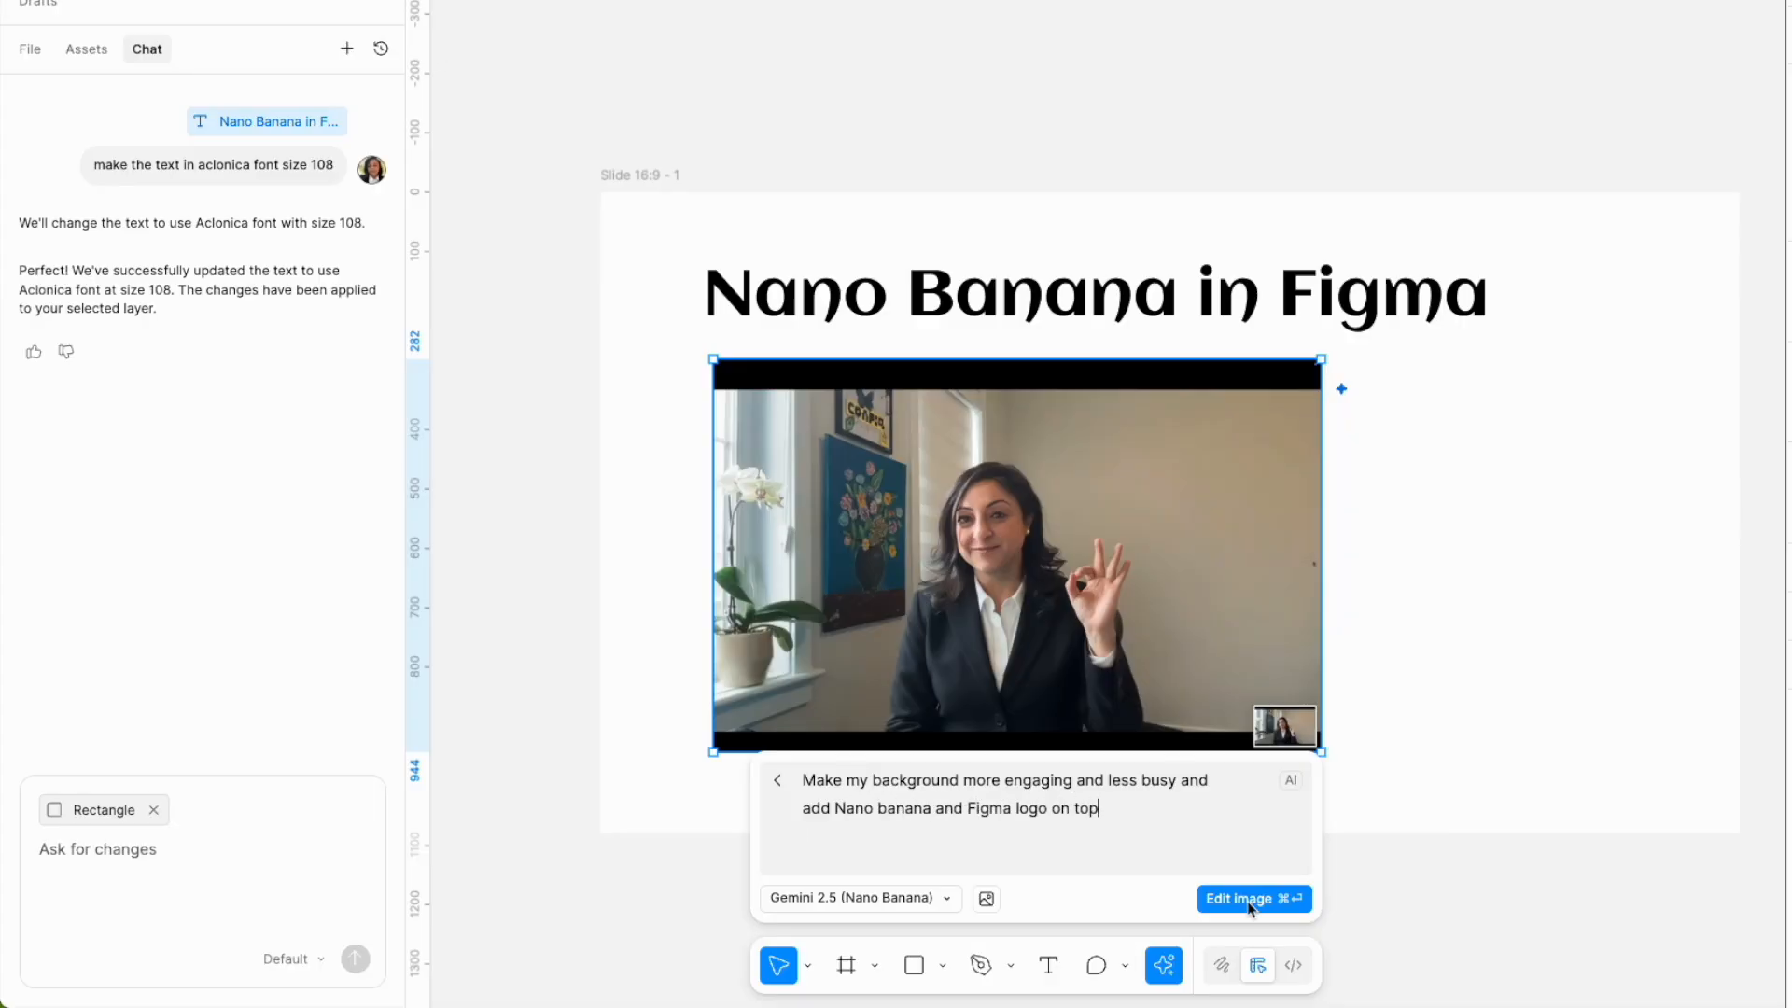
{"action": "left_click", "coordinate": [1252, 898]}
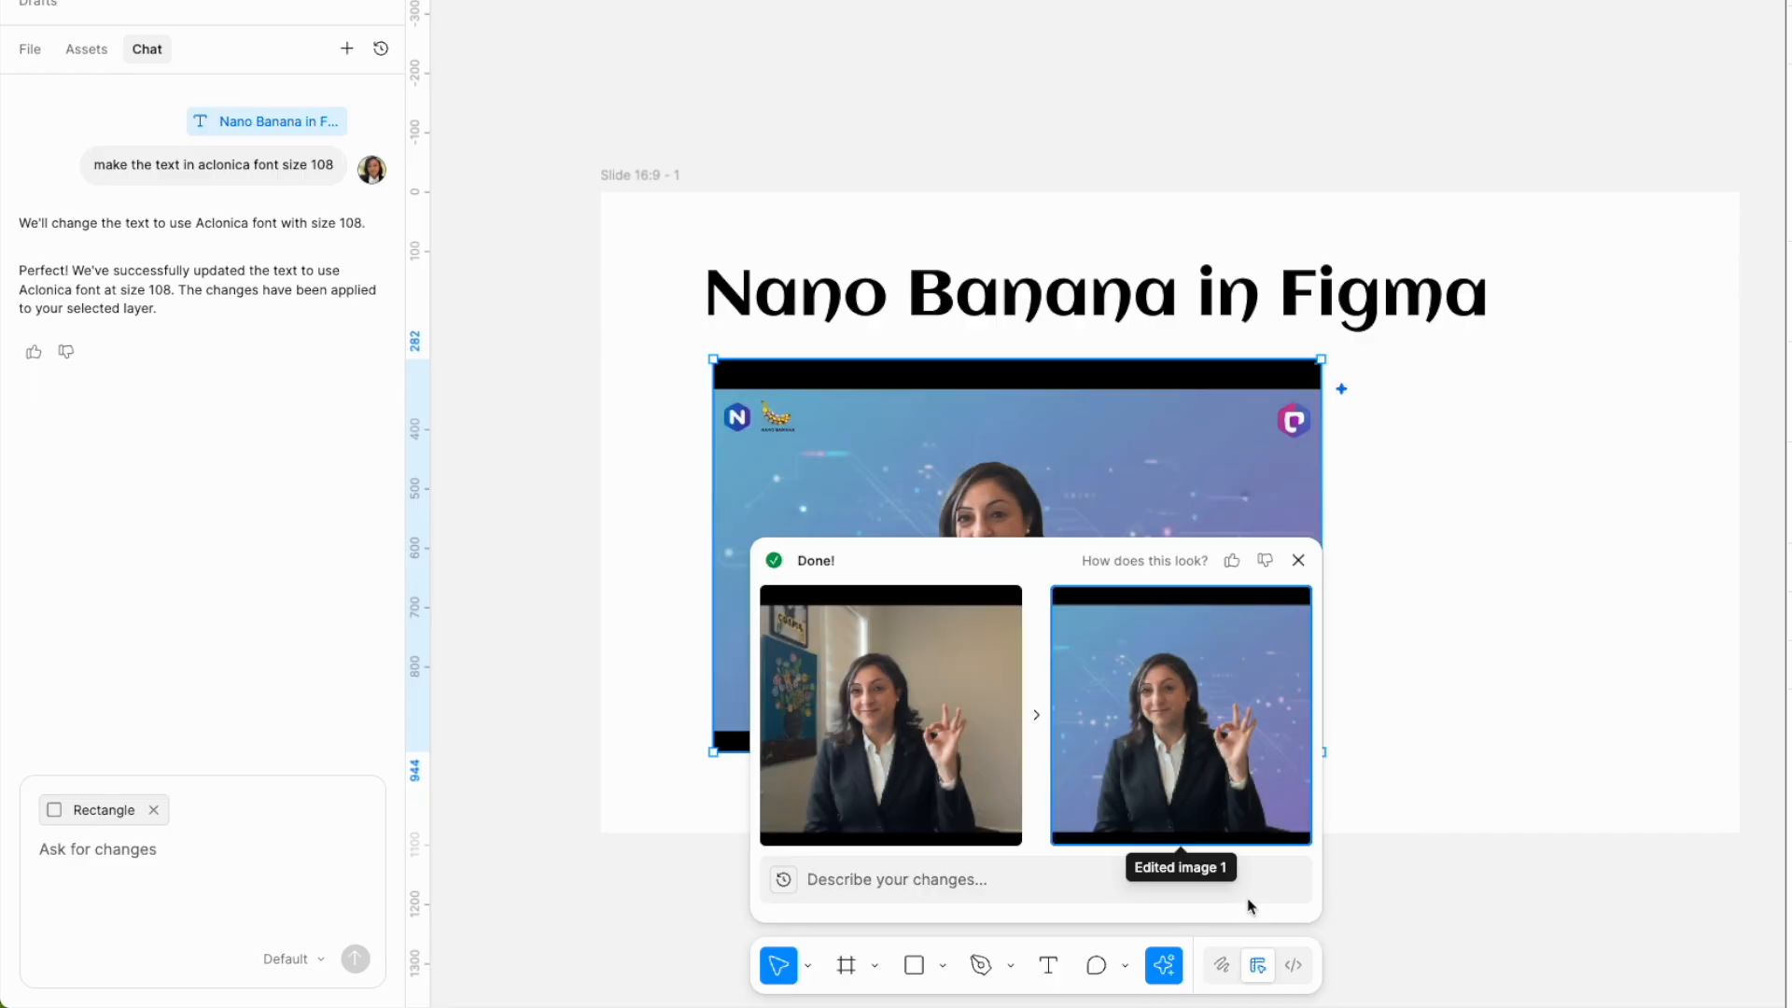
{"action": "mouse_move", "coordinate": [1165, 626]}
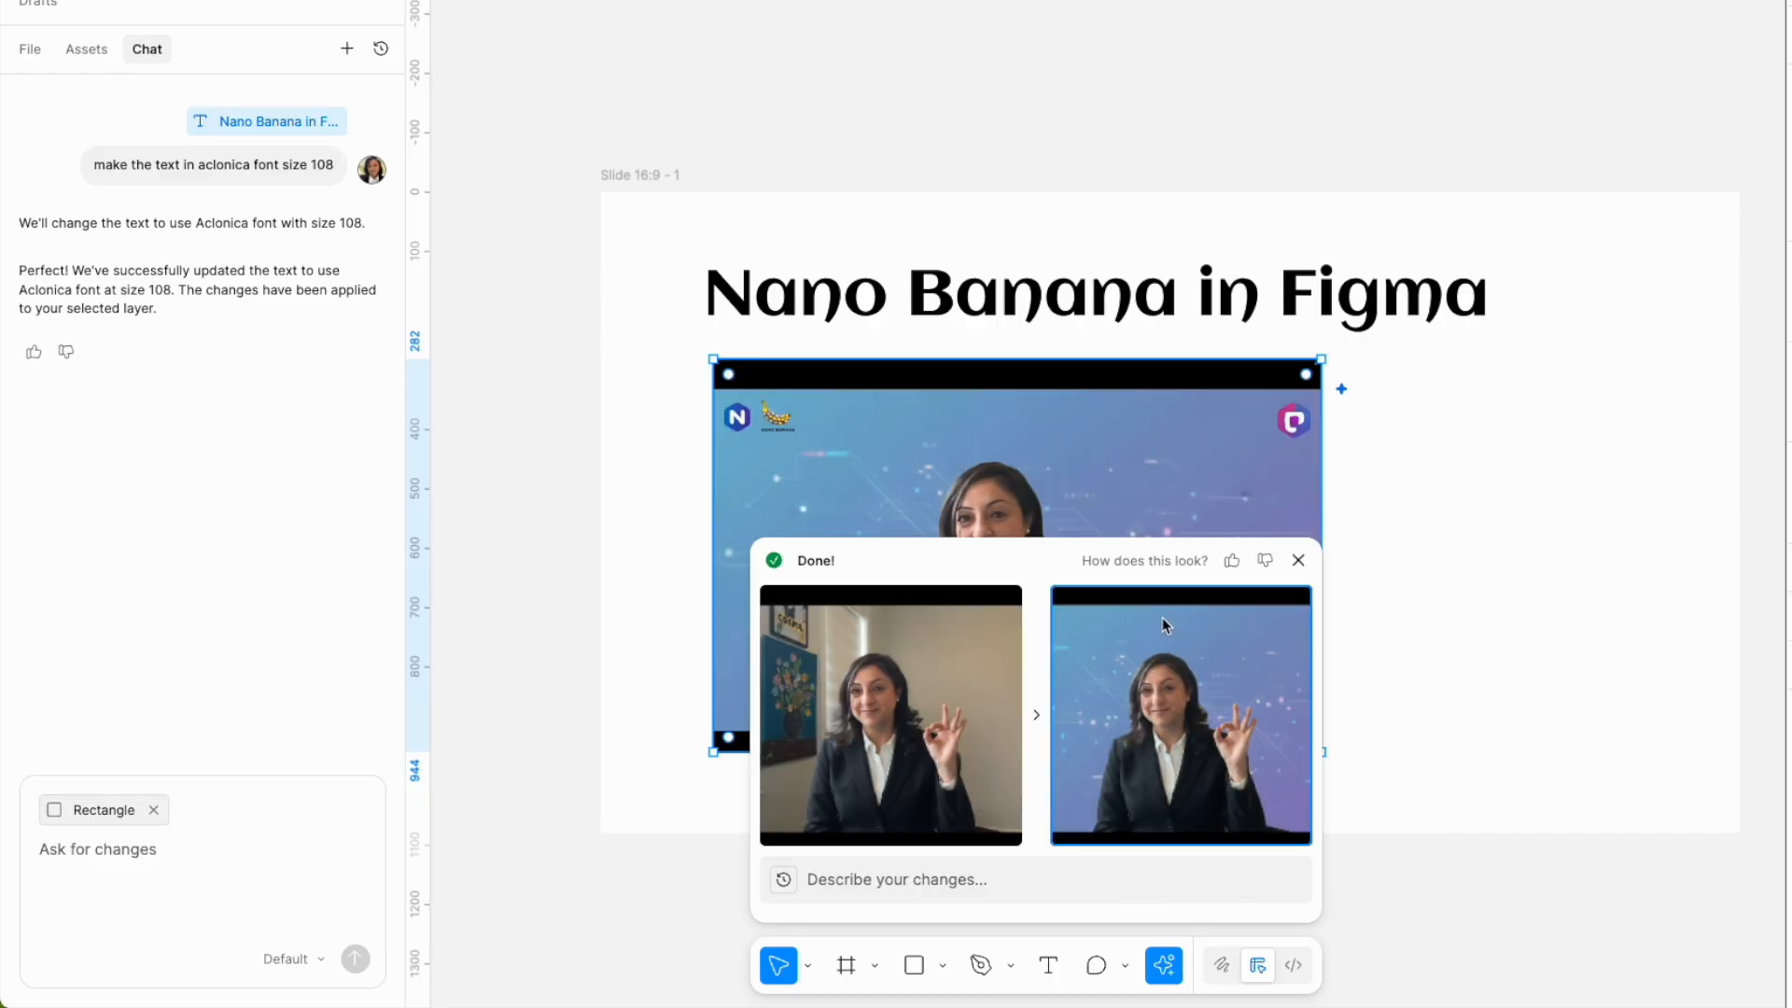
{"action": "left_click", "coordinate": [1298, 560]}
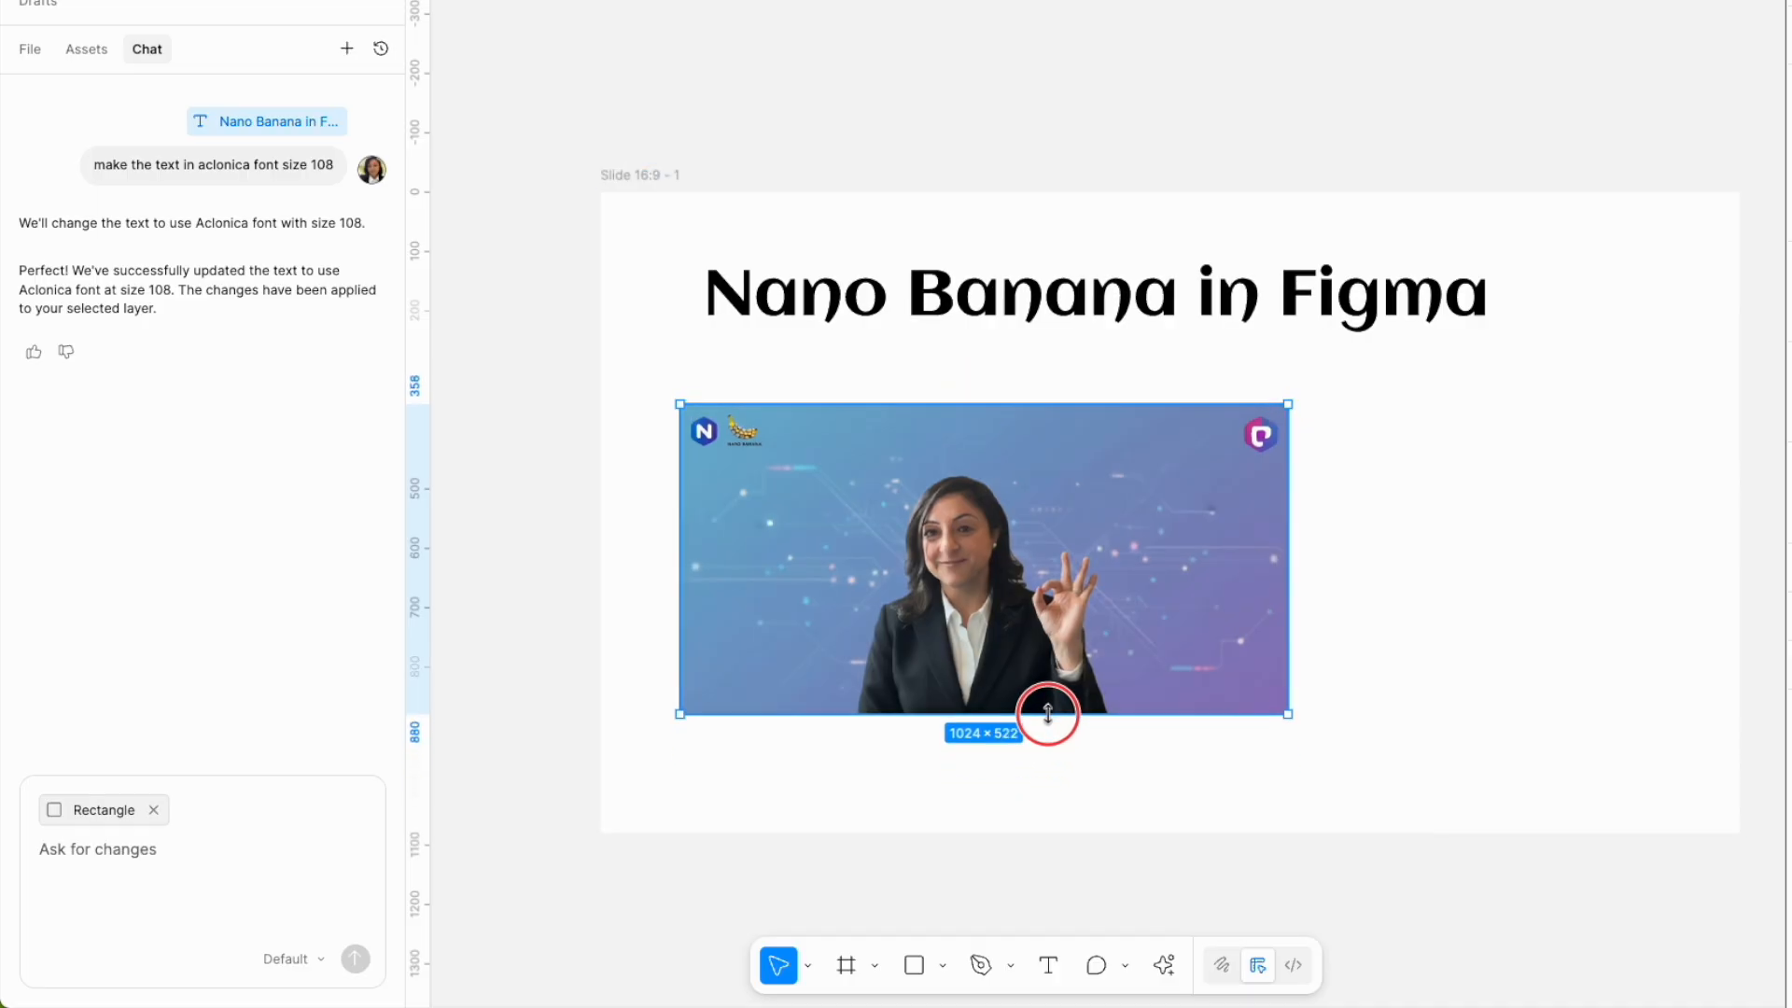
Edit the image to remove the bottom-right corner thumbnail and logos, and keep it.
{"action": "left_click", "coordinate": [1164, 966]}
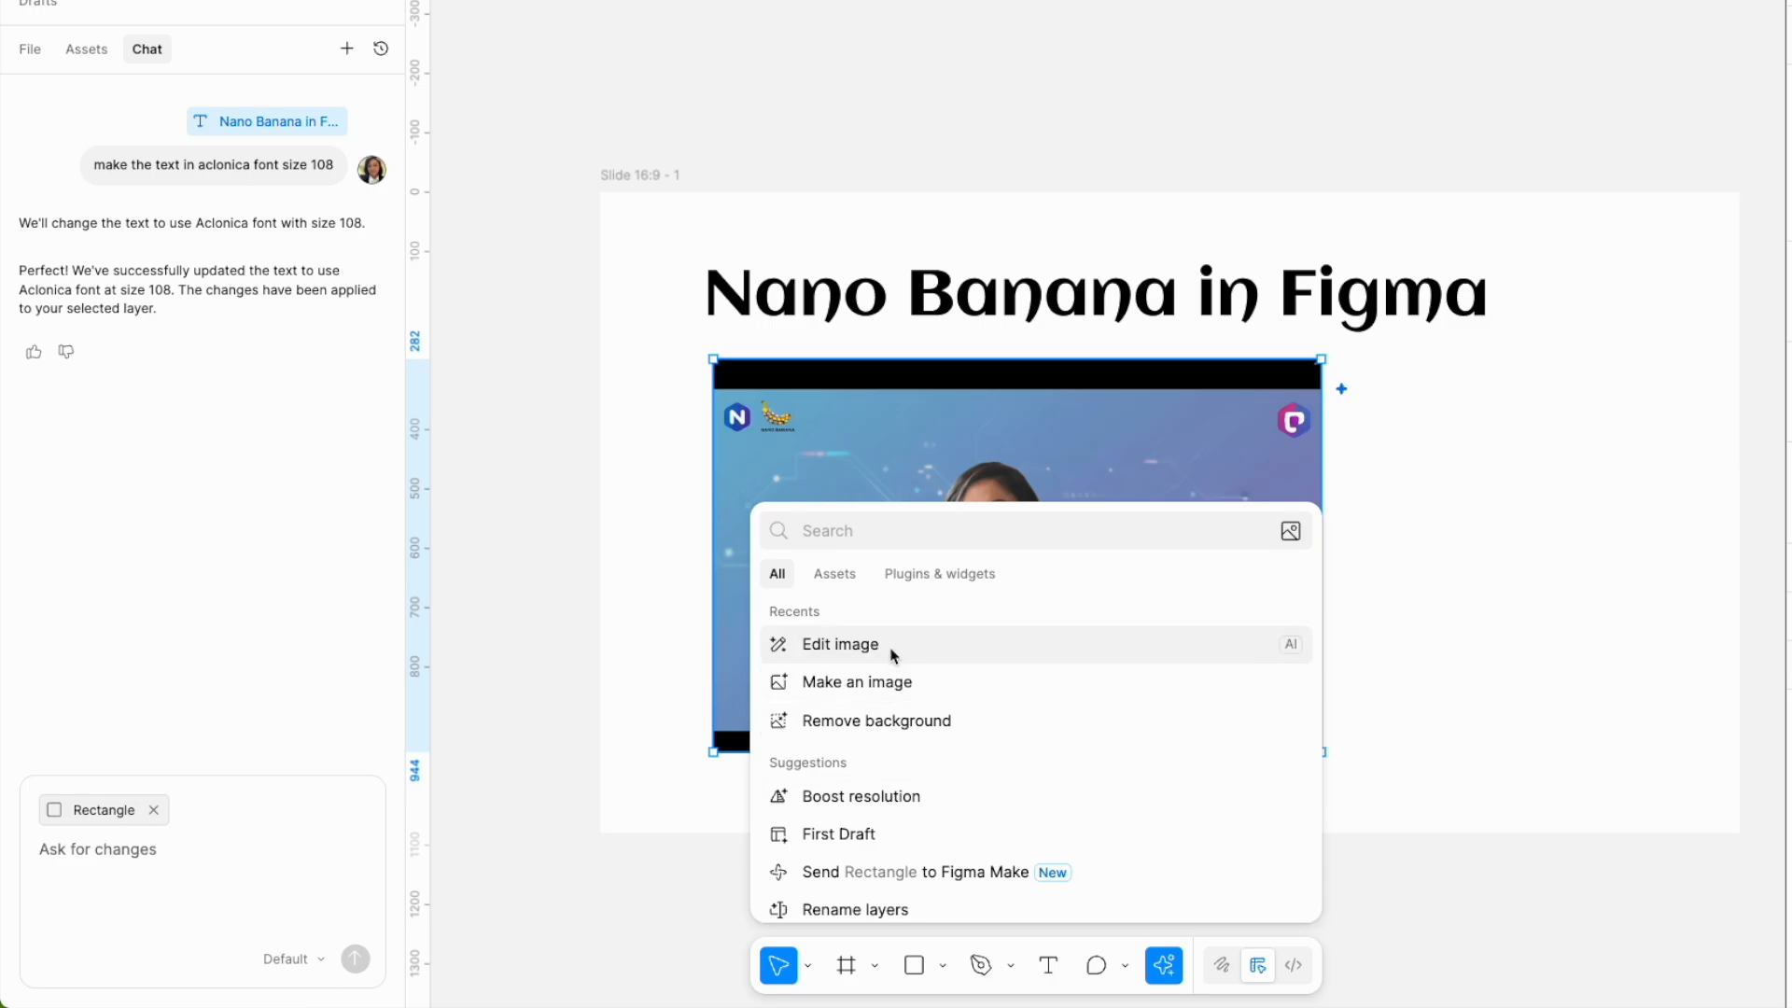
{"action": "left_click", "coordinate": [840, 643]}
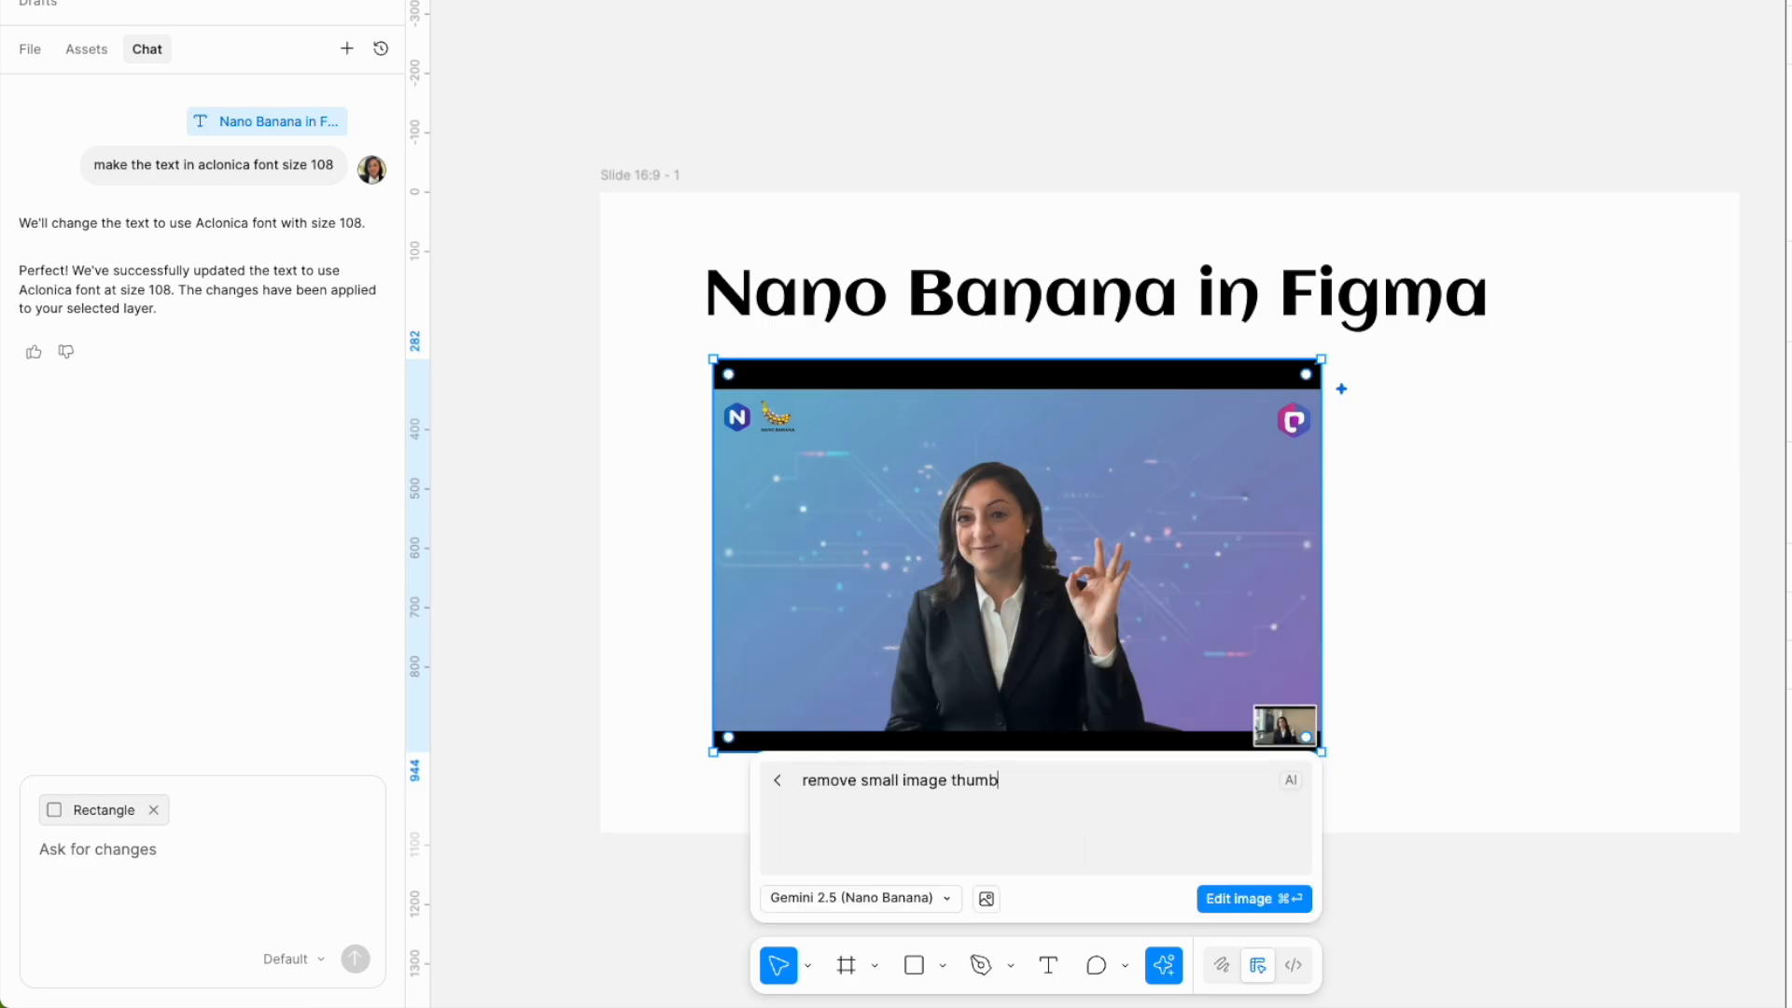
{"action": "type", "text": "nail in right bottom"}
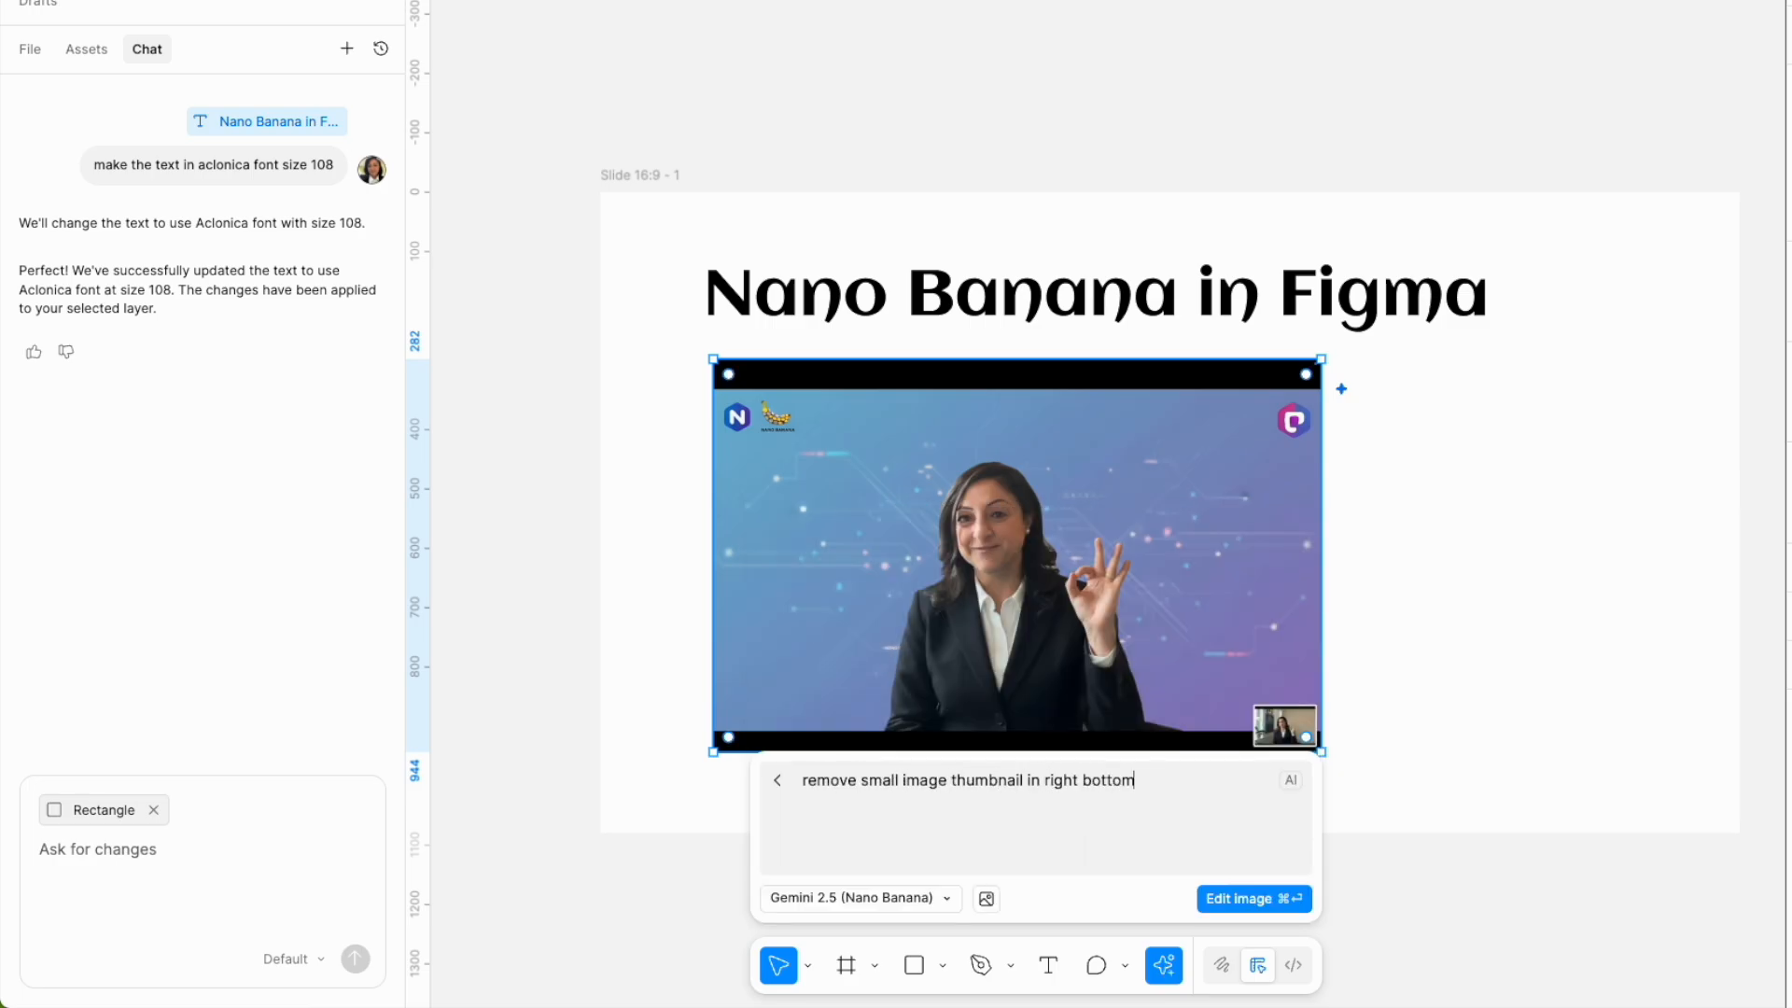
{"action": "type", "text": "corner"}
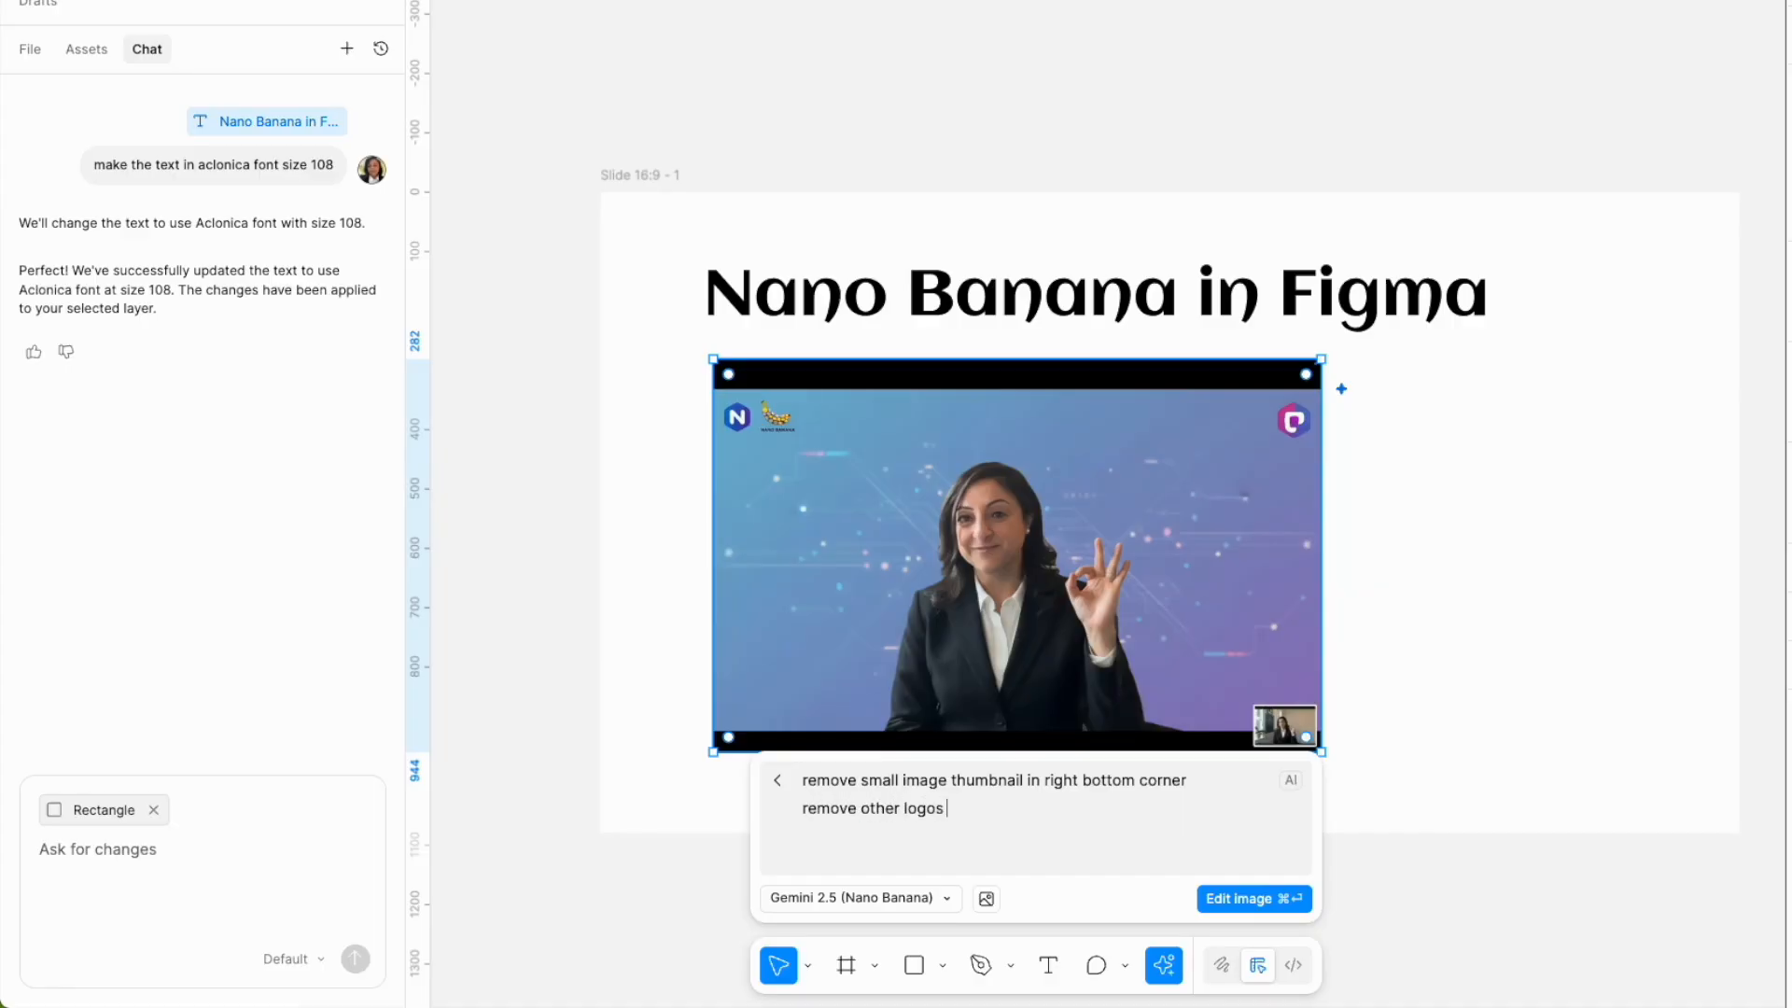
{"action": "left_click", "coordinate": [1246, 898]}
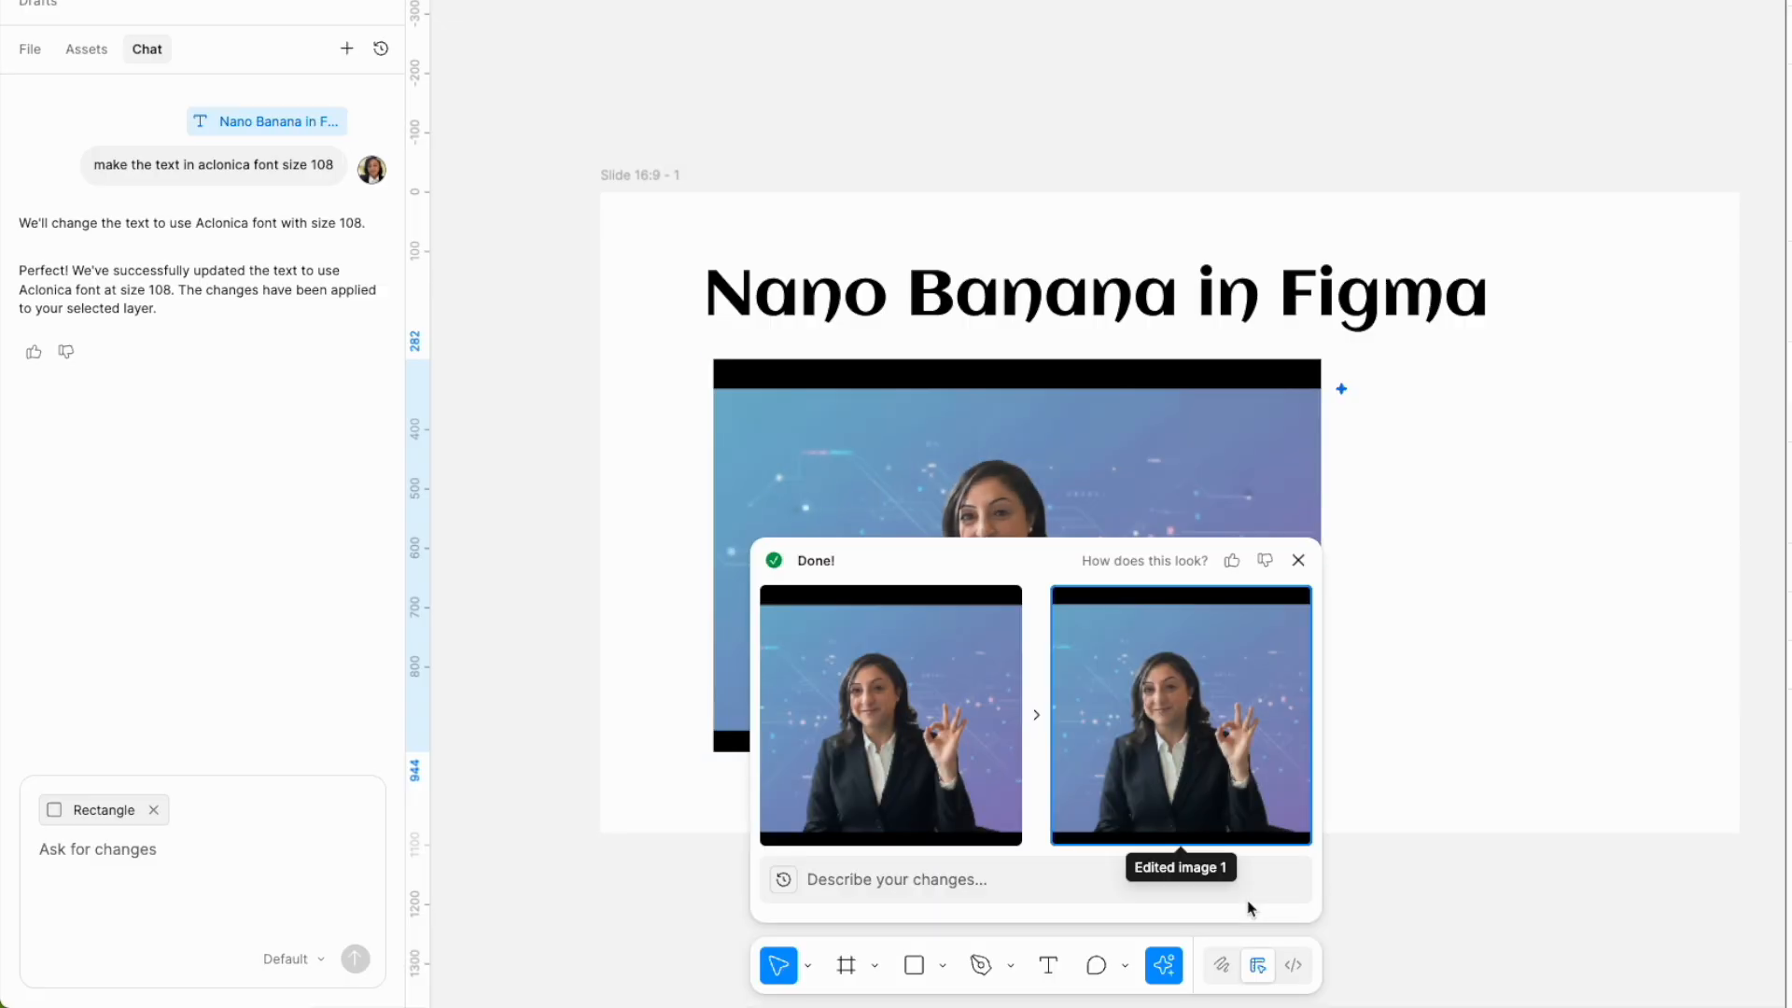
{"action": "left_click", "coordinate": [1298, 560]}
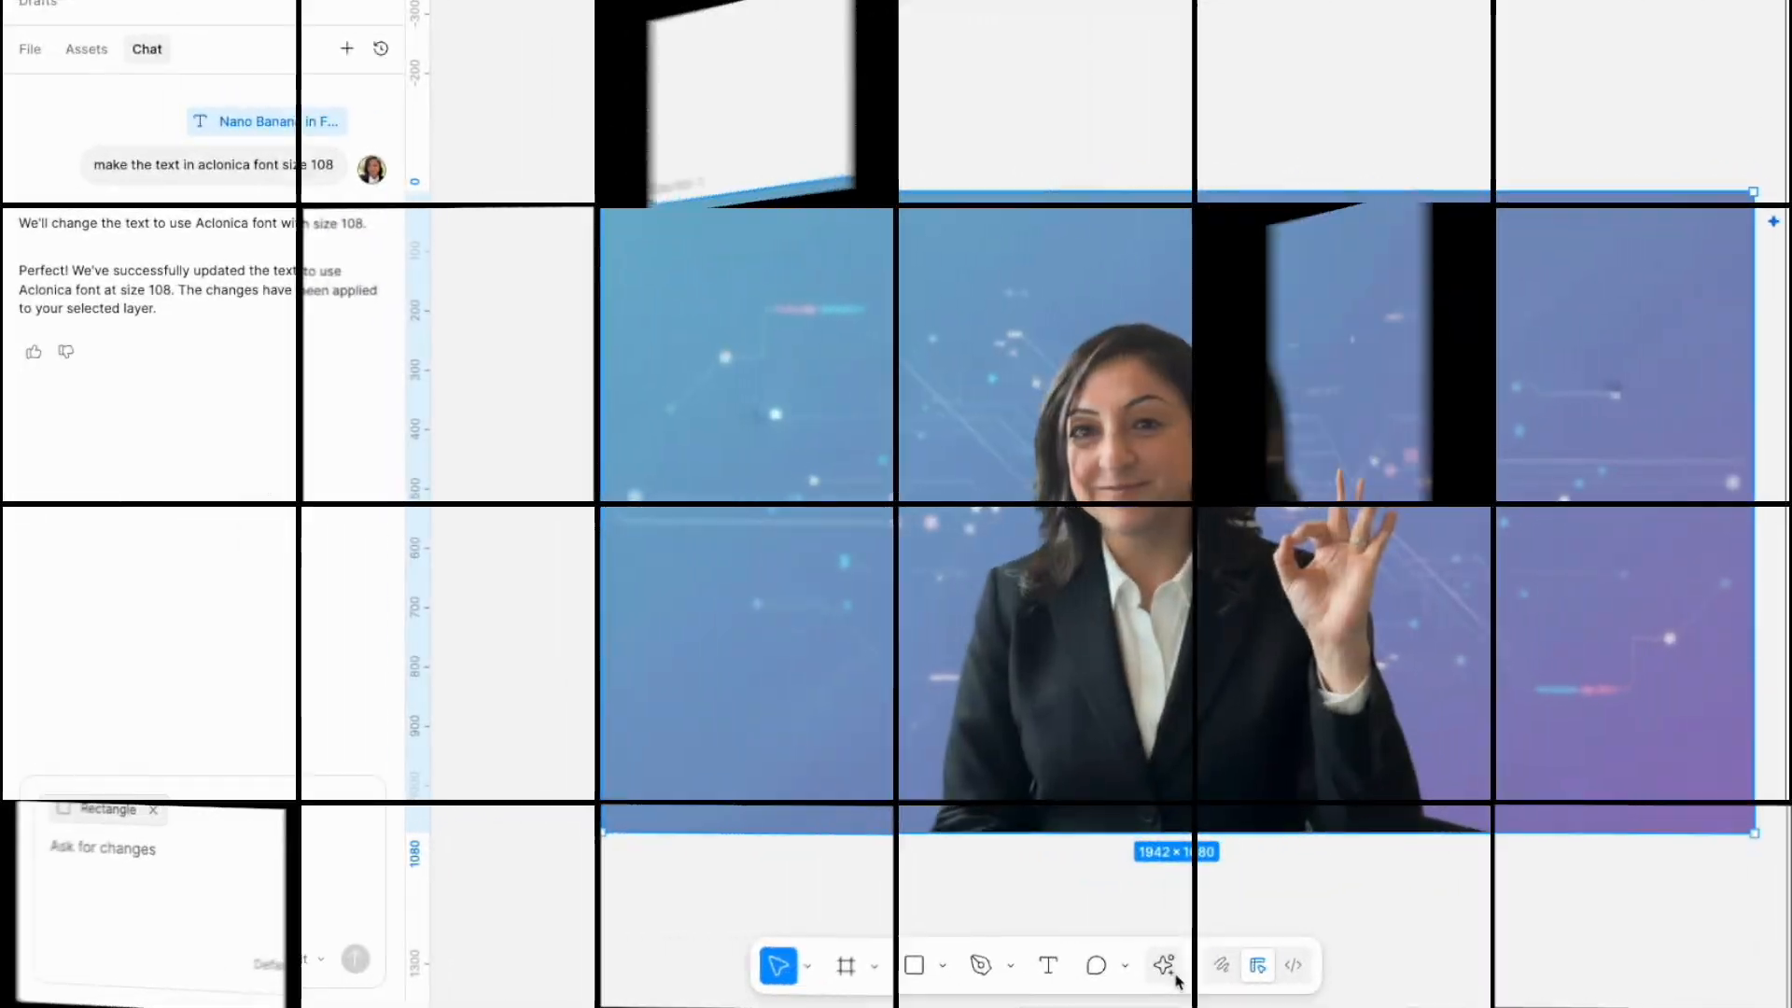
Boost the presenter image's resolution from the Actions menu.
{"action": "left_click", "coordinate": [1163, 964]}
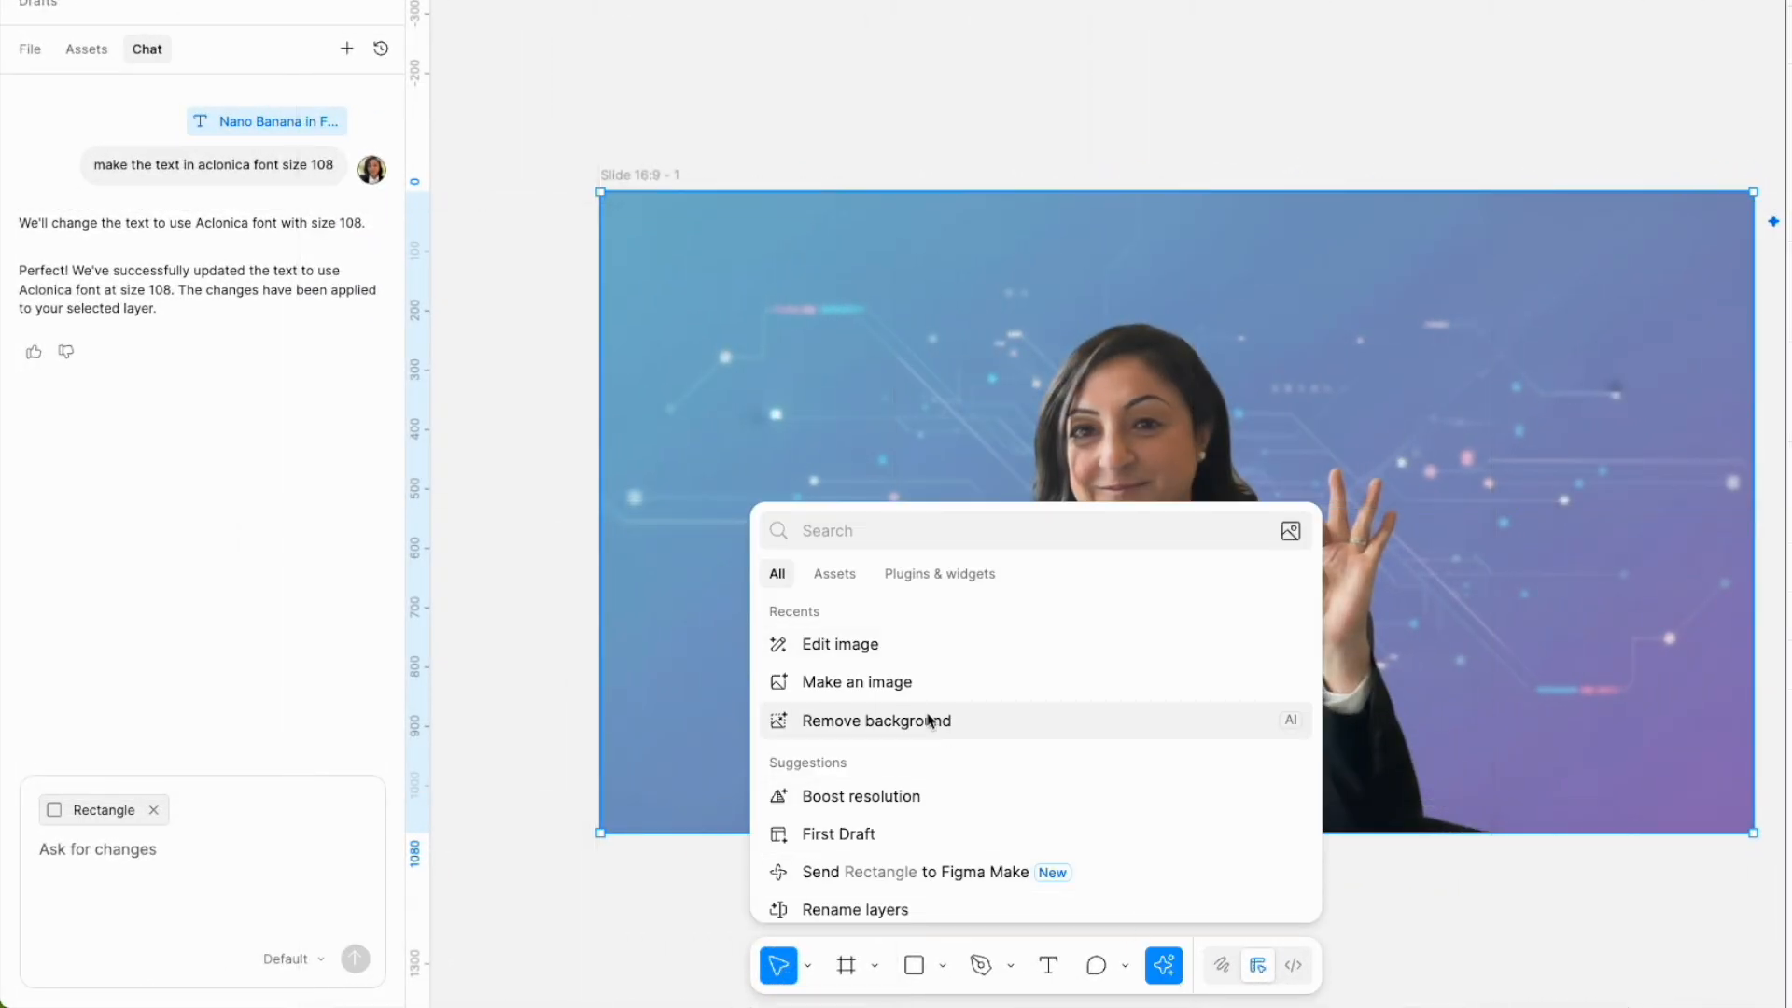
{"action": "mouse_move", "coordinate": [861, 796]}
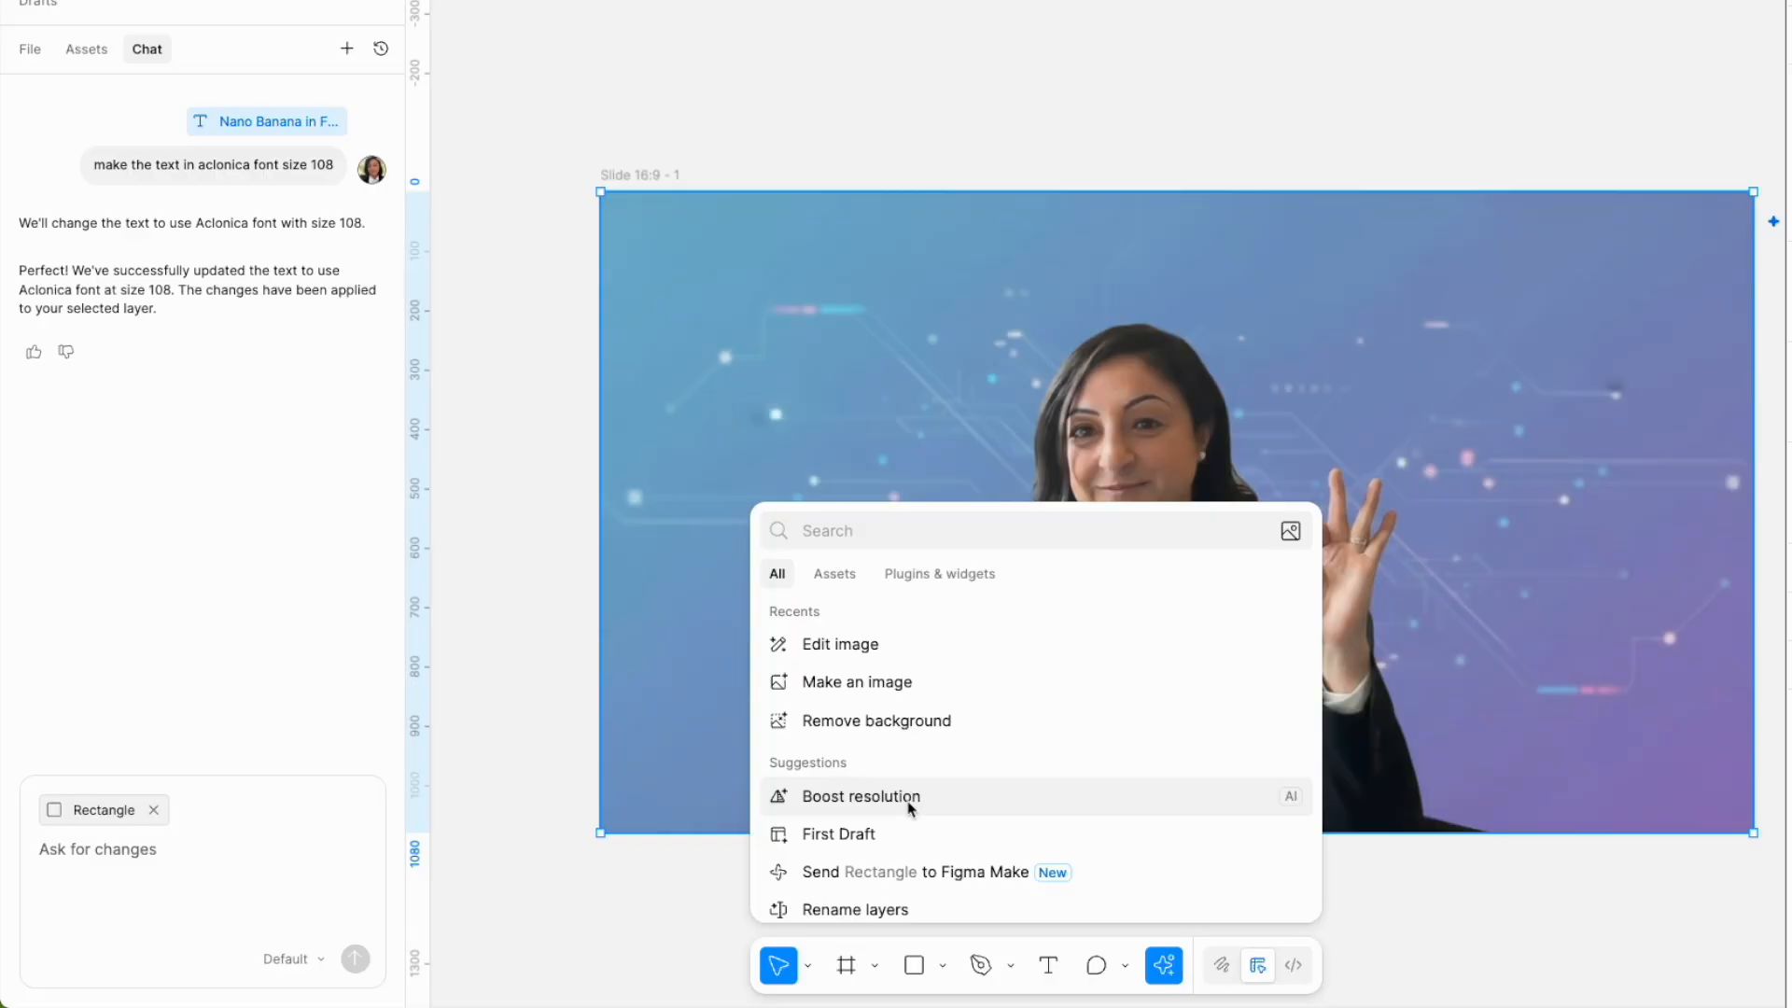
{"action": "left_click", "coordinate": [860, 796]}
{"action": "type", "text": "Replace the background of this image with a Da"}
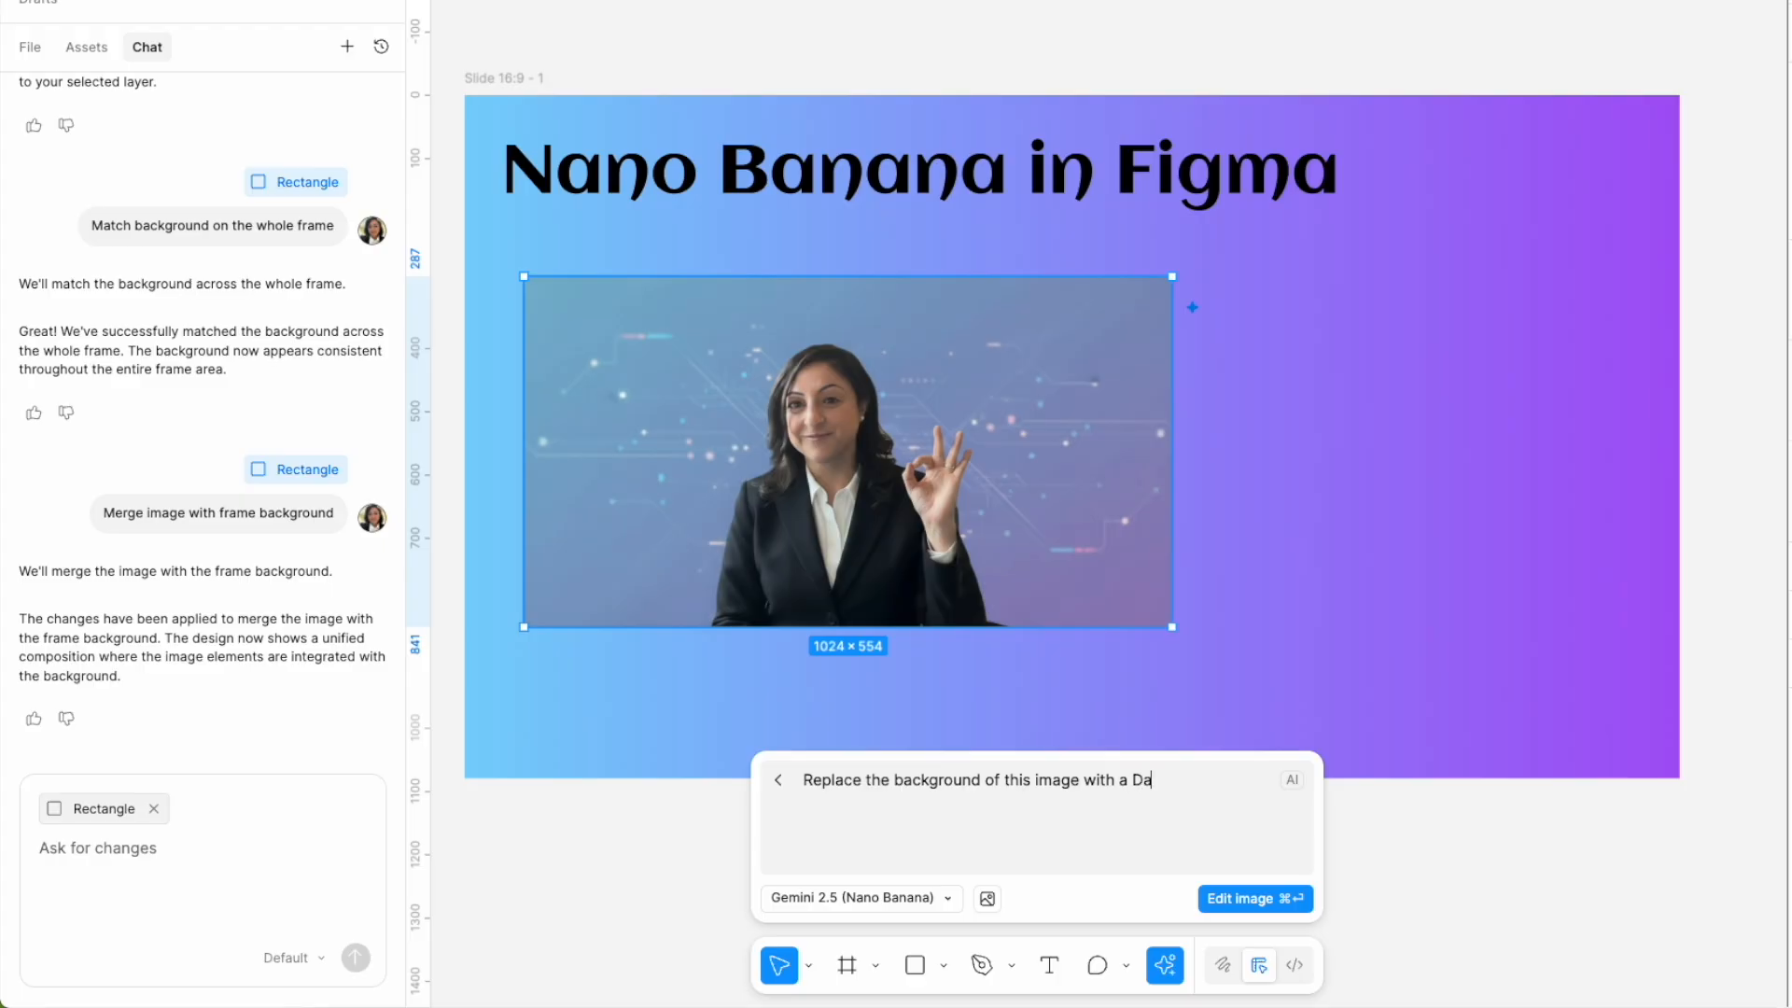
Finish the dahlia flower meadow prompt, fix its misspelling, and run the edit.
{"action": "type", "text": "lia flower me"}
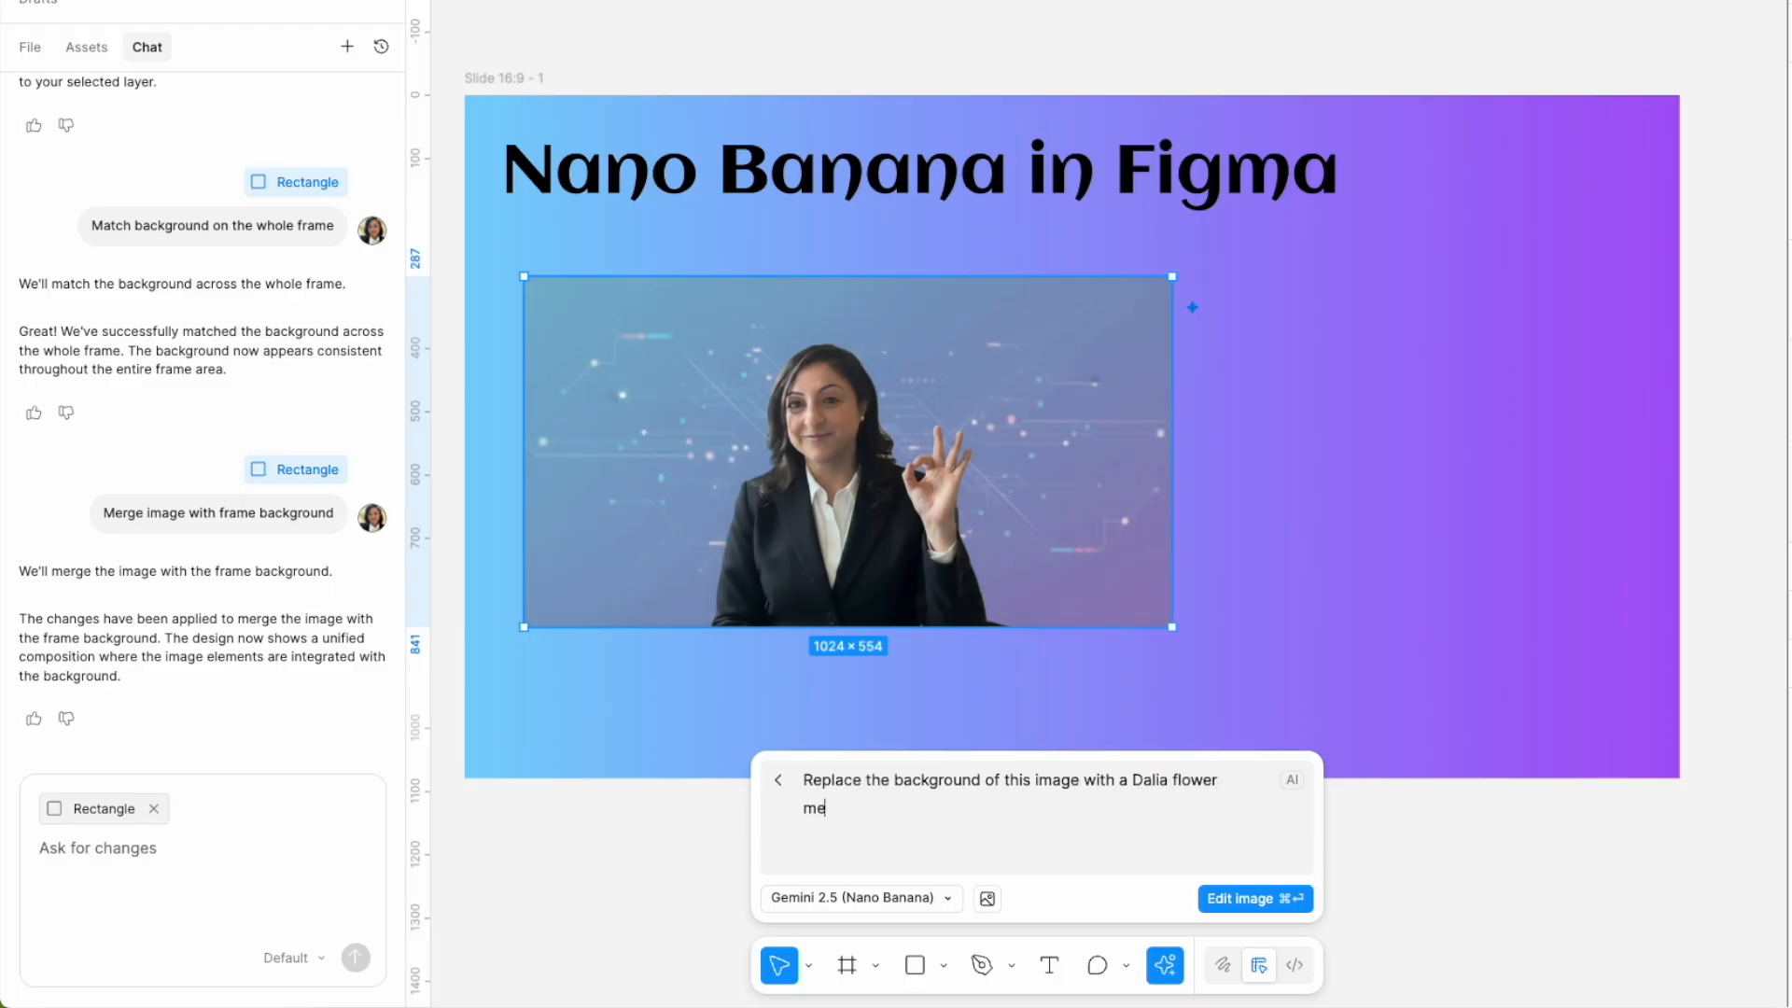
{"action": "right_click", "coordinate": [814, 808]}
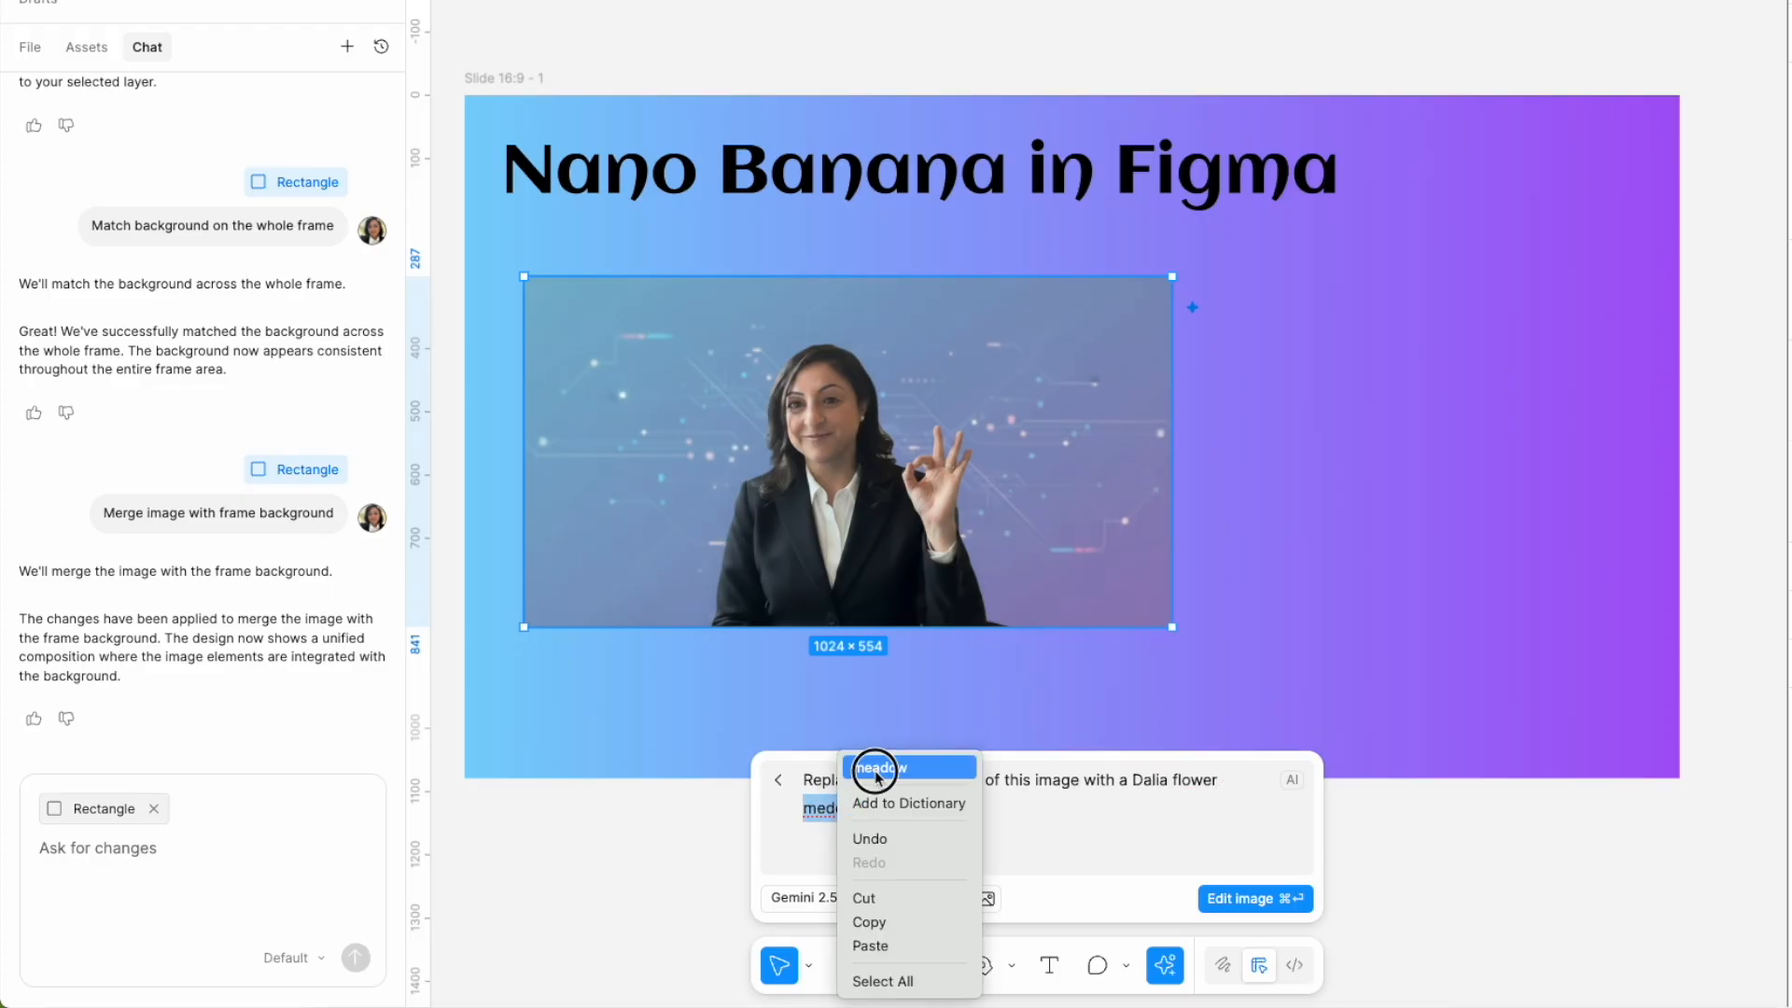
{"action": "left_click", "coordinate": [1254, 898]}
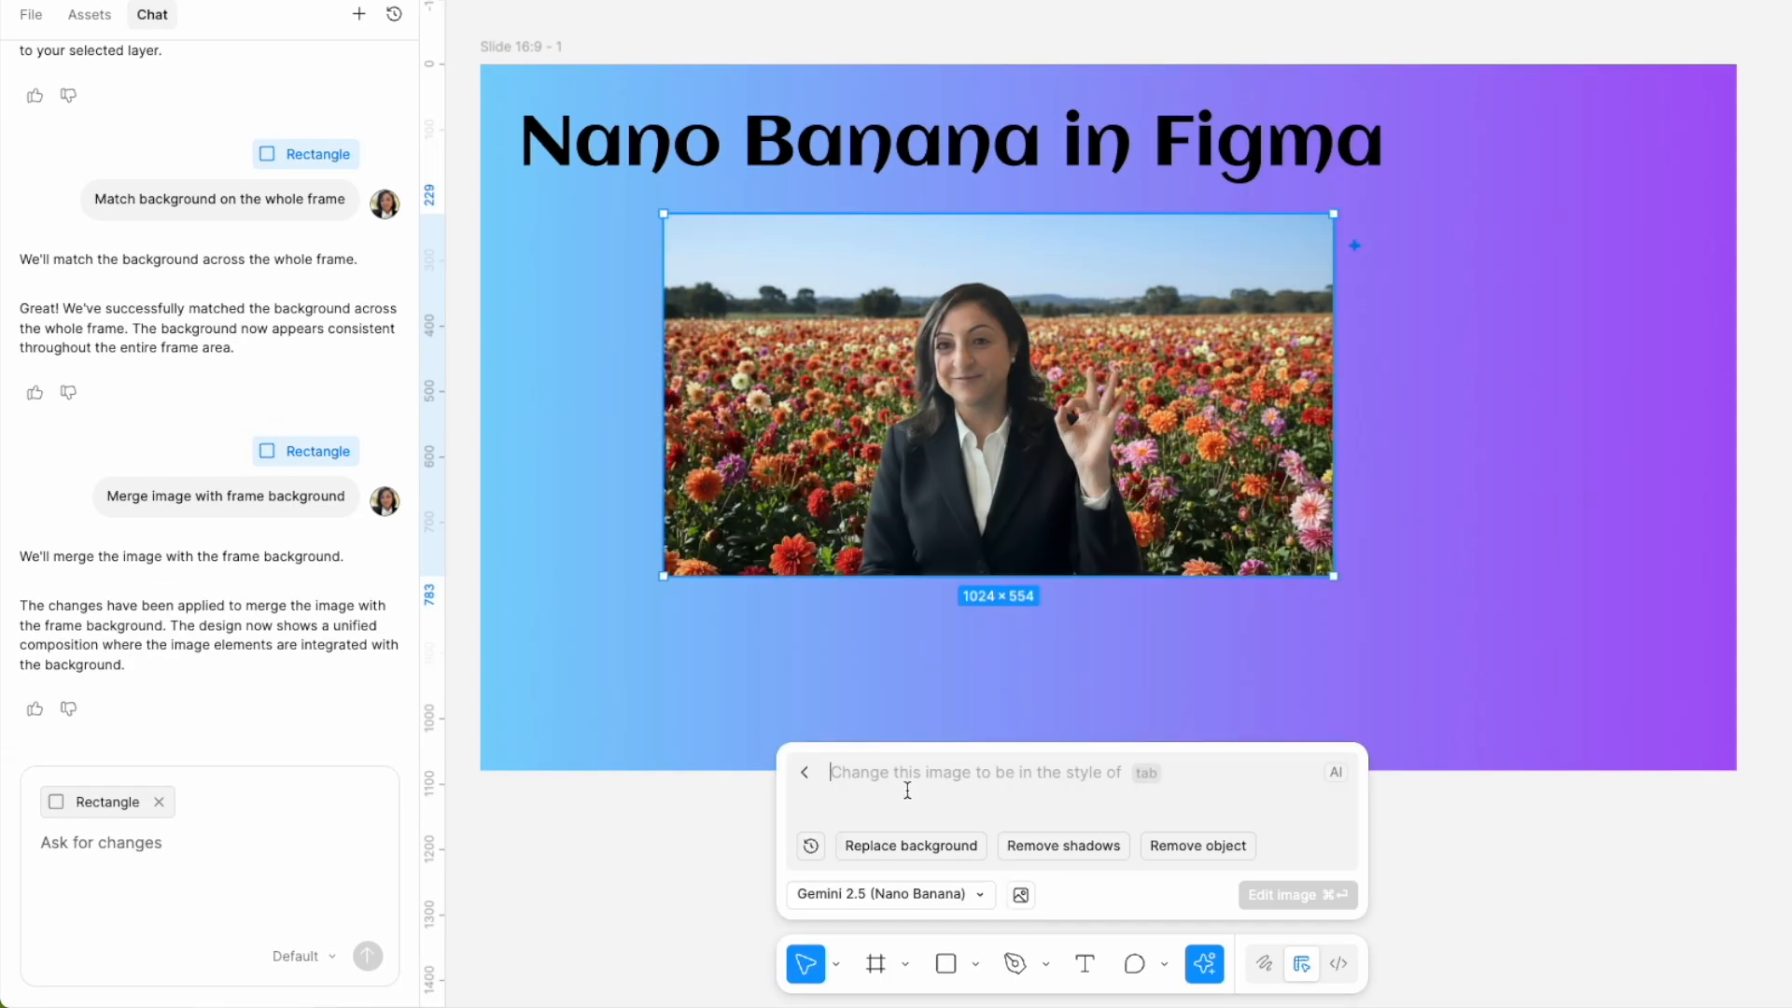
Remove the photo's background without distorting face resolution, then close the Done preview.
{"action": "type", "text": "remove bac"}
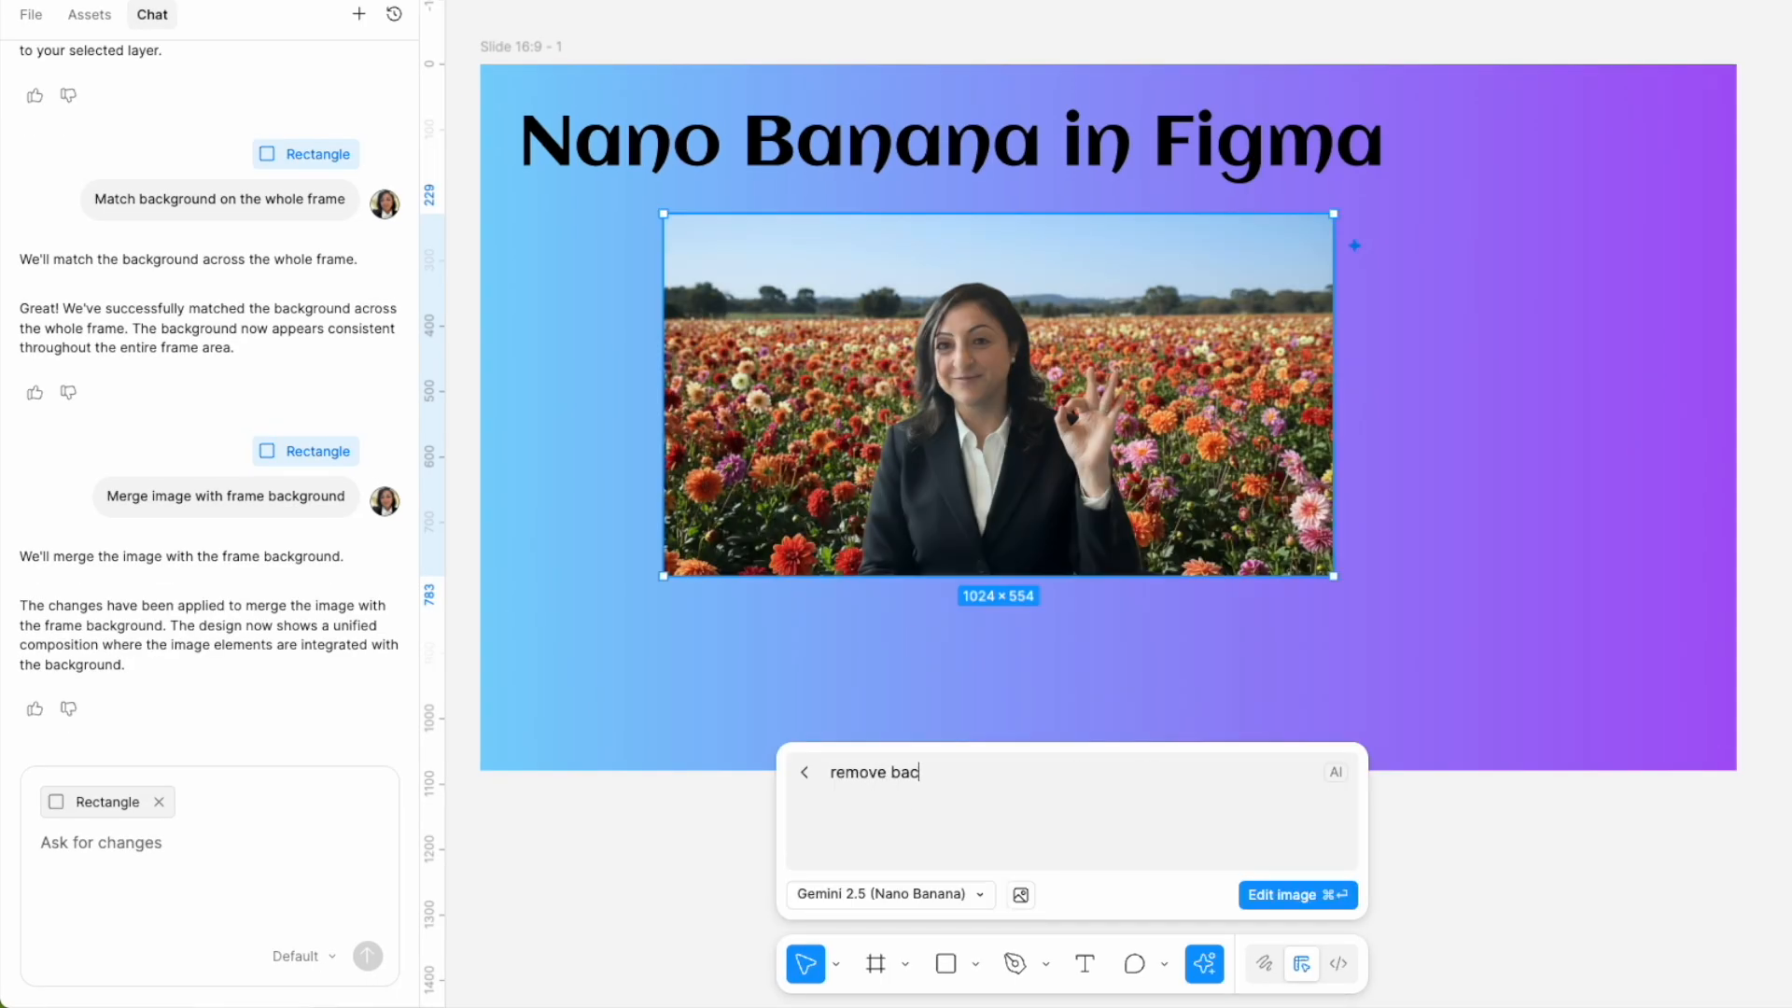
{"action": "type", "text": "kground without dis"}
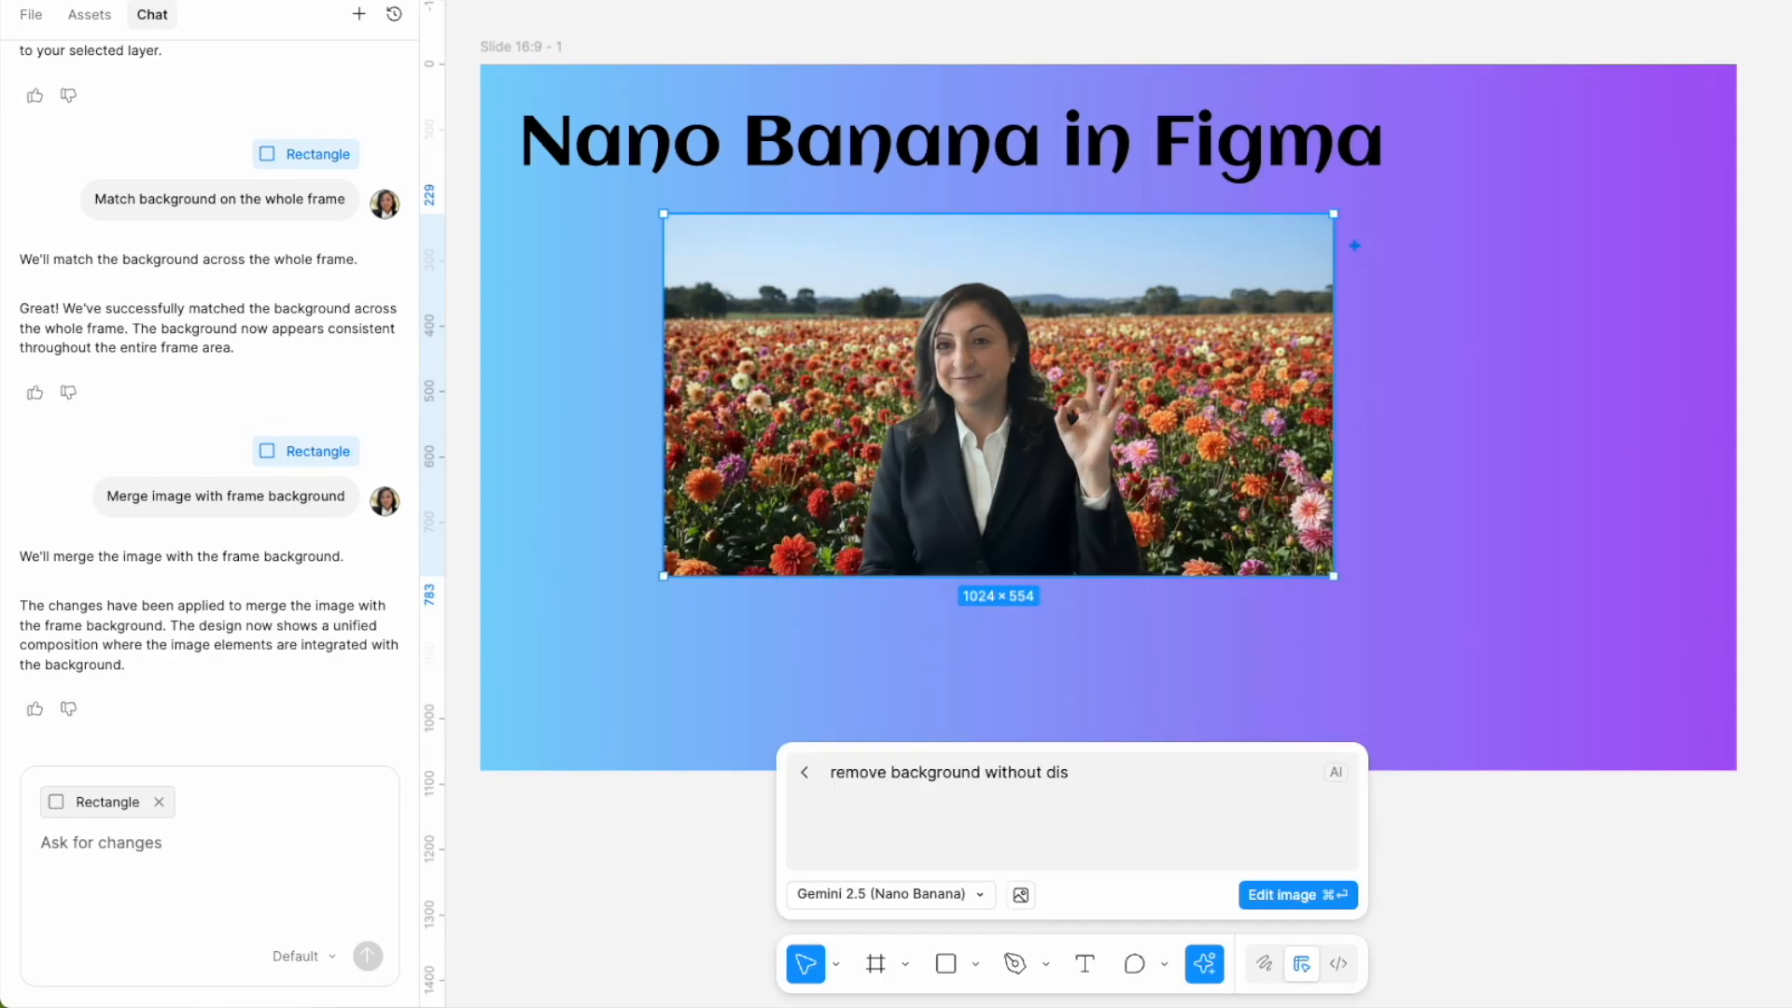
{"action": "type", "text": "torting face resolut"}
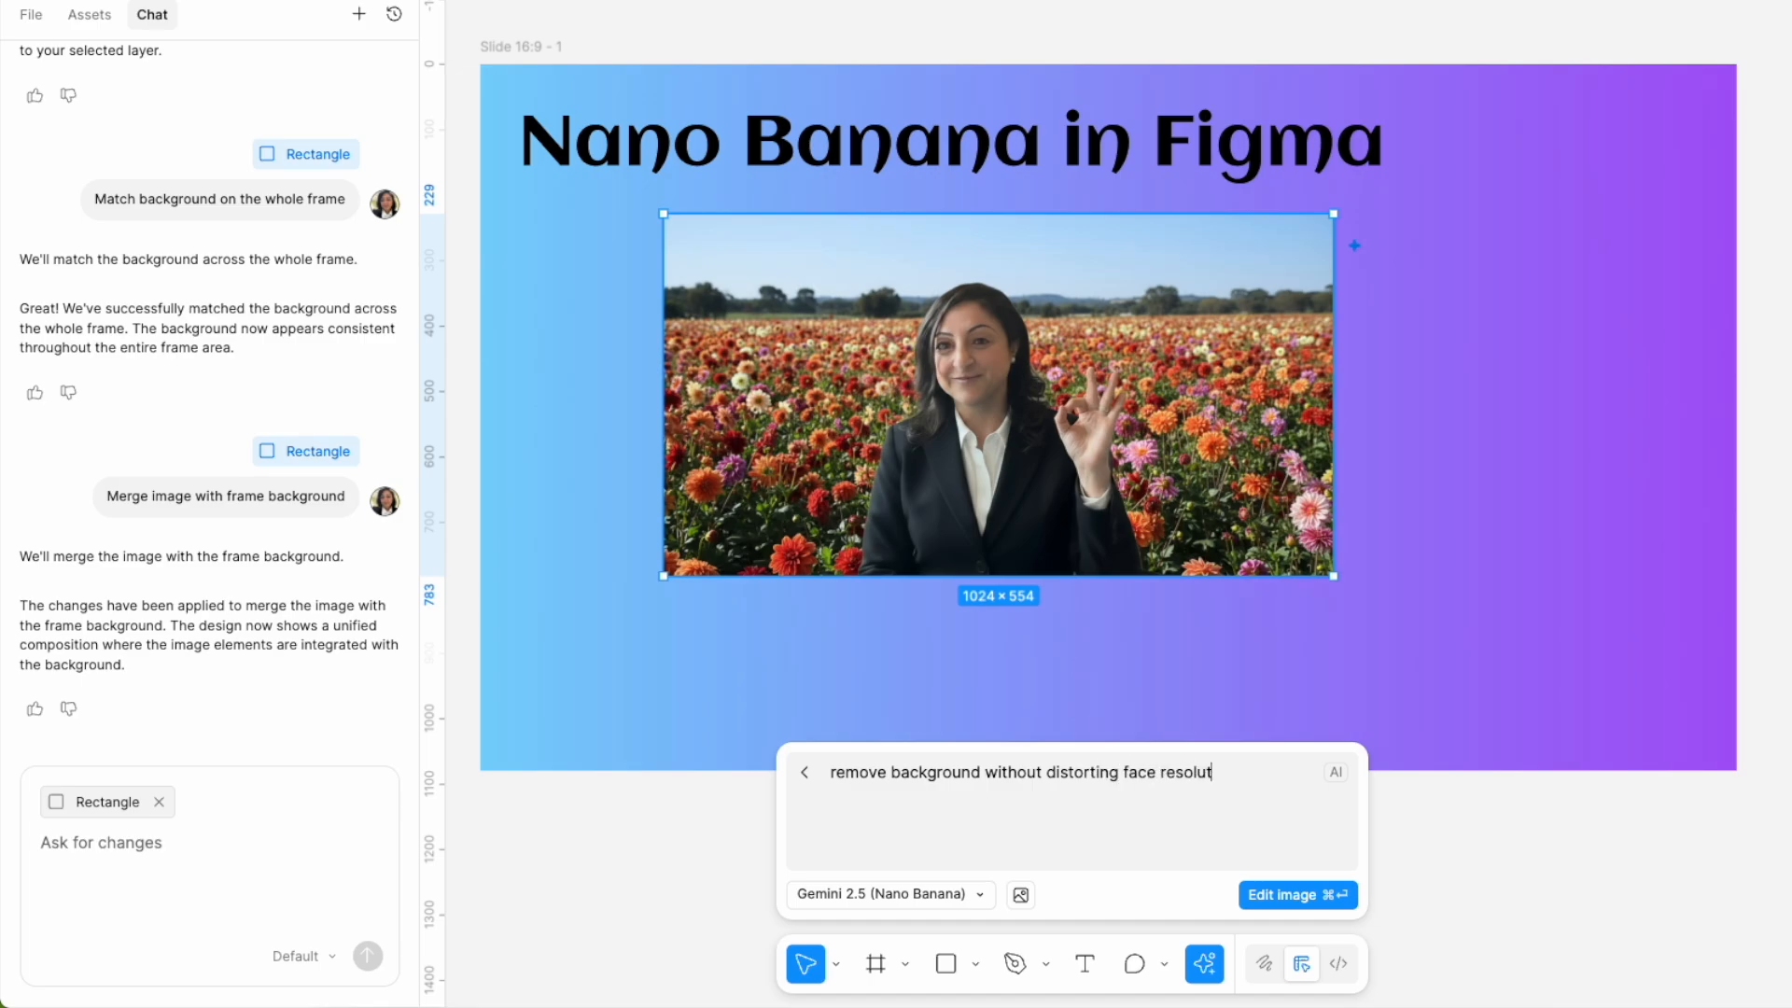
{"action": "type", "text": "ion"}
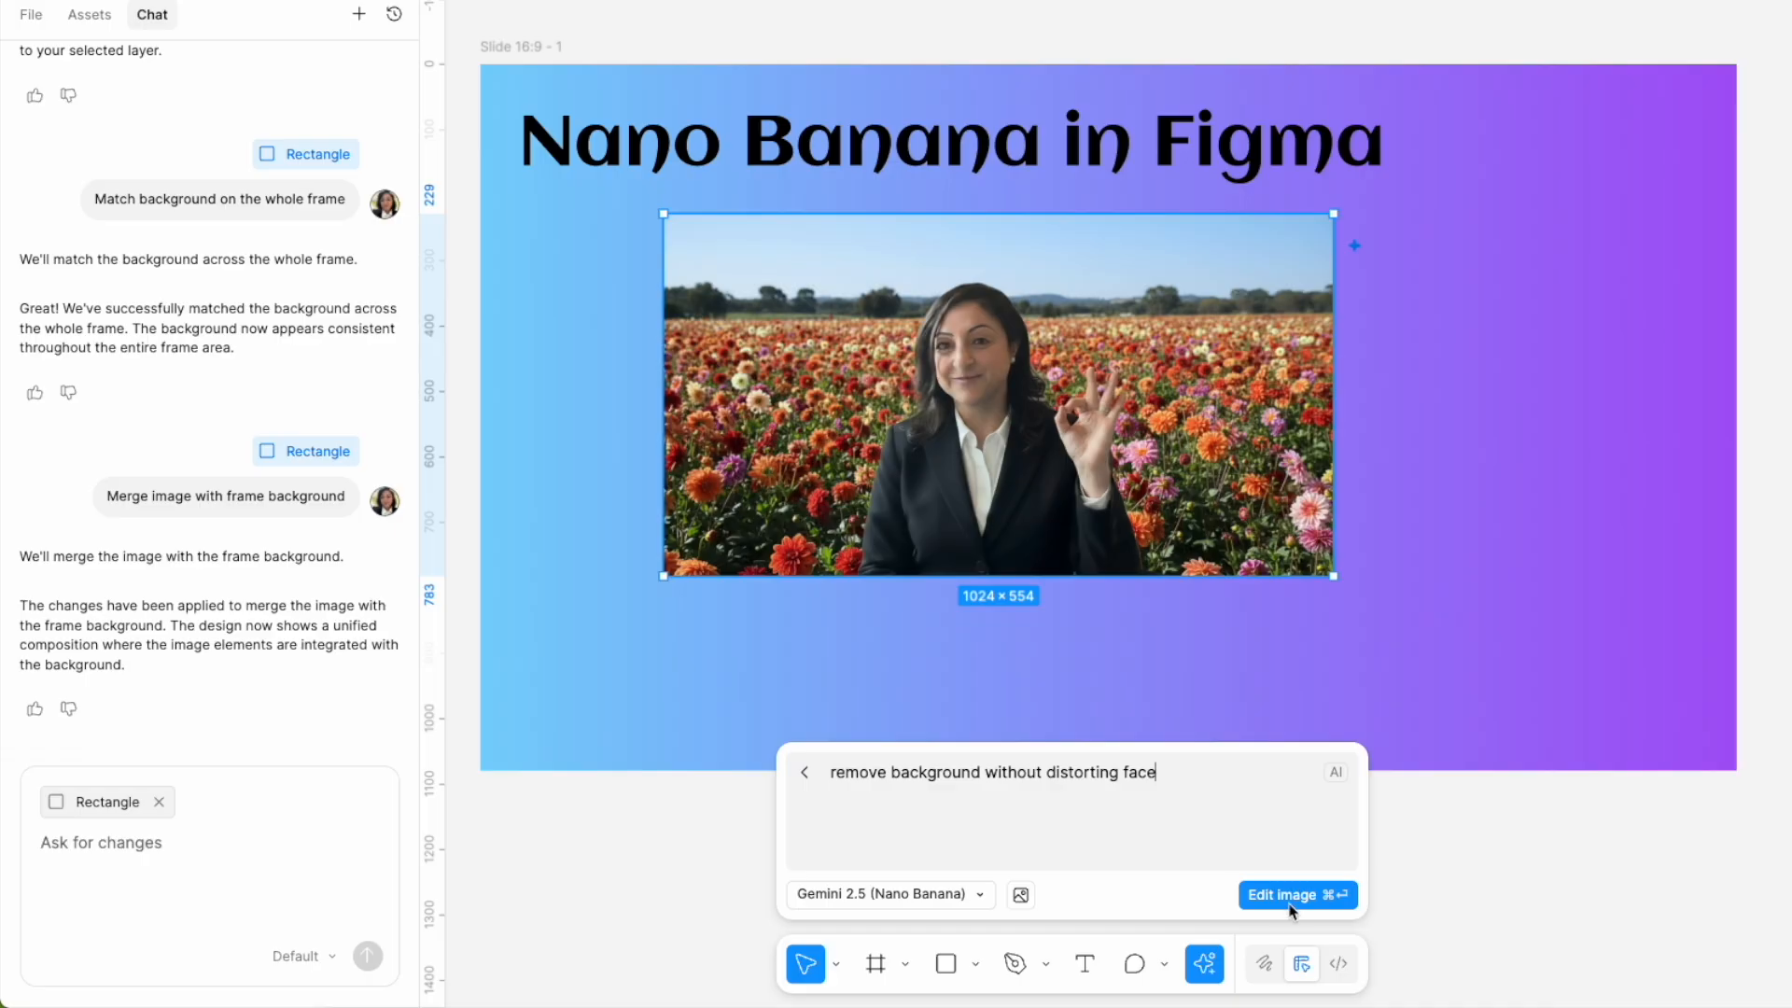
{"action": "left_click", "coordinate": [1296, 895]}
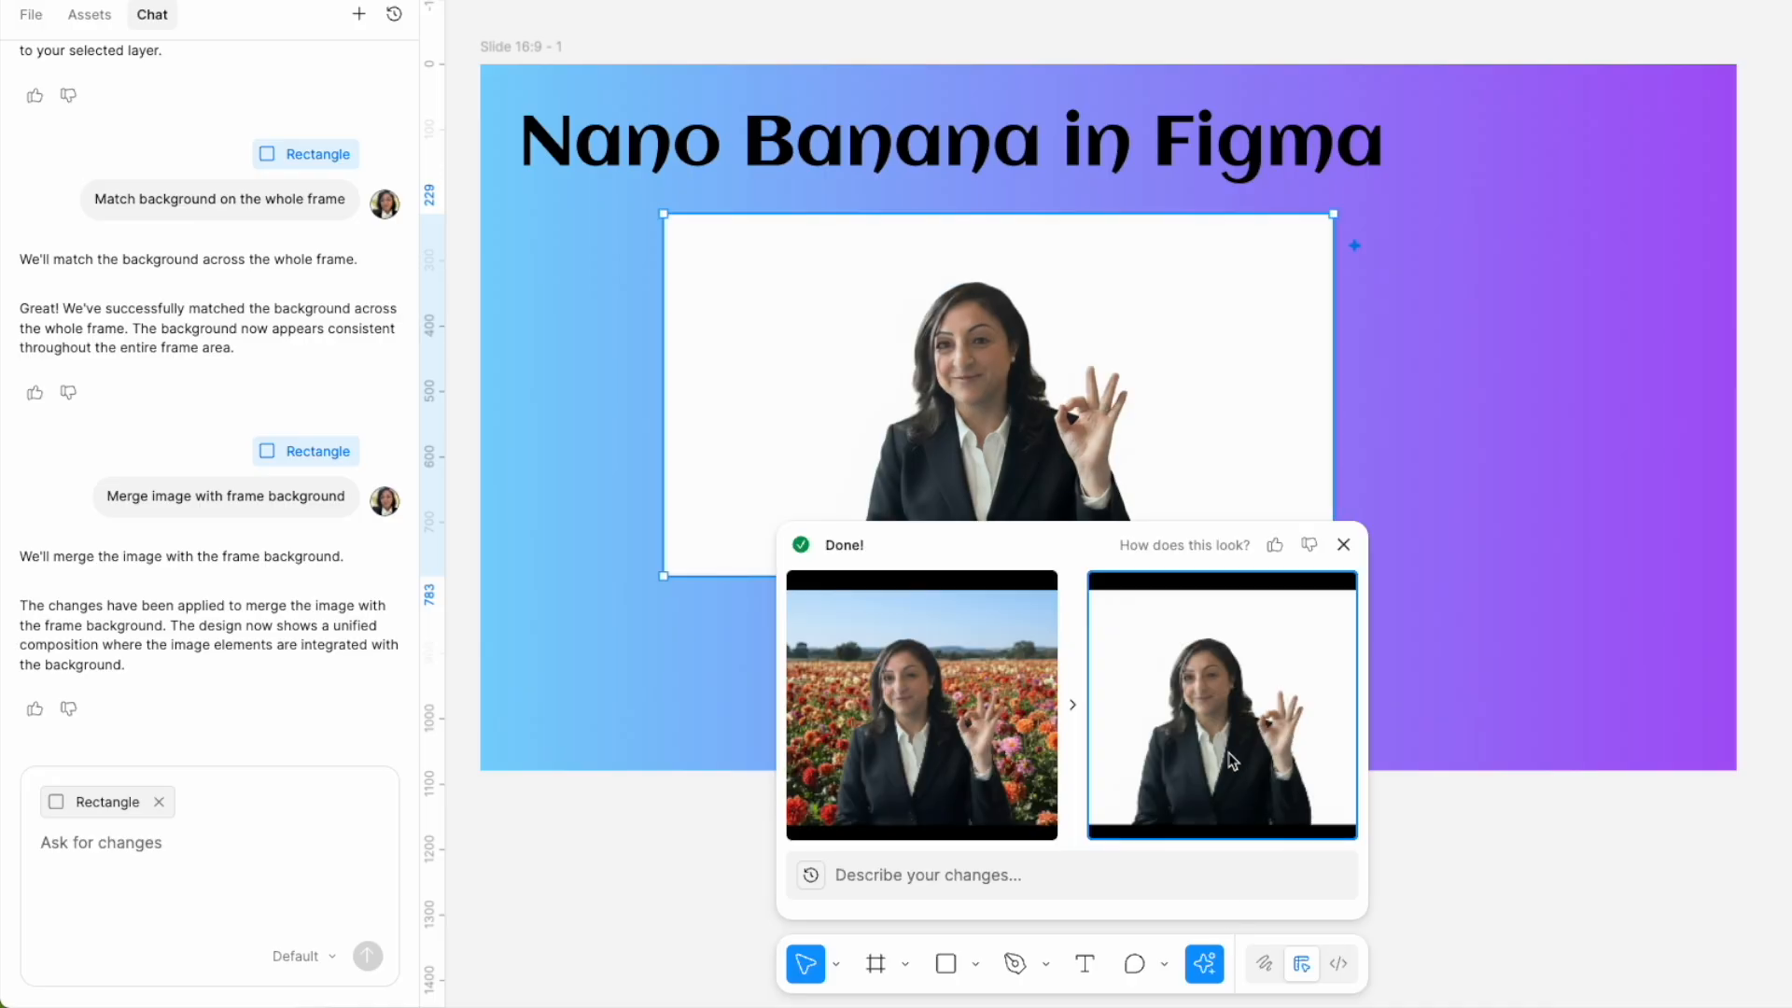
{"action": "left_click", "coordinate": [1344, 544]}
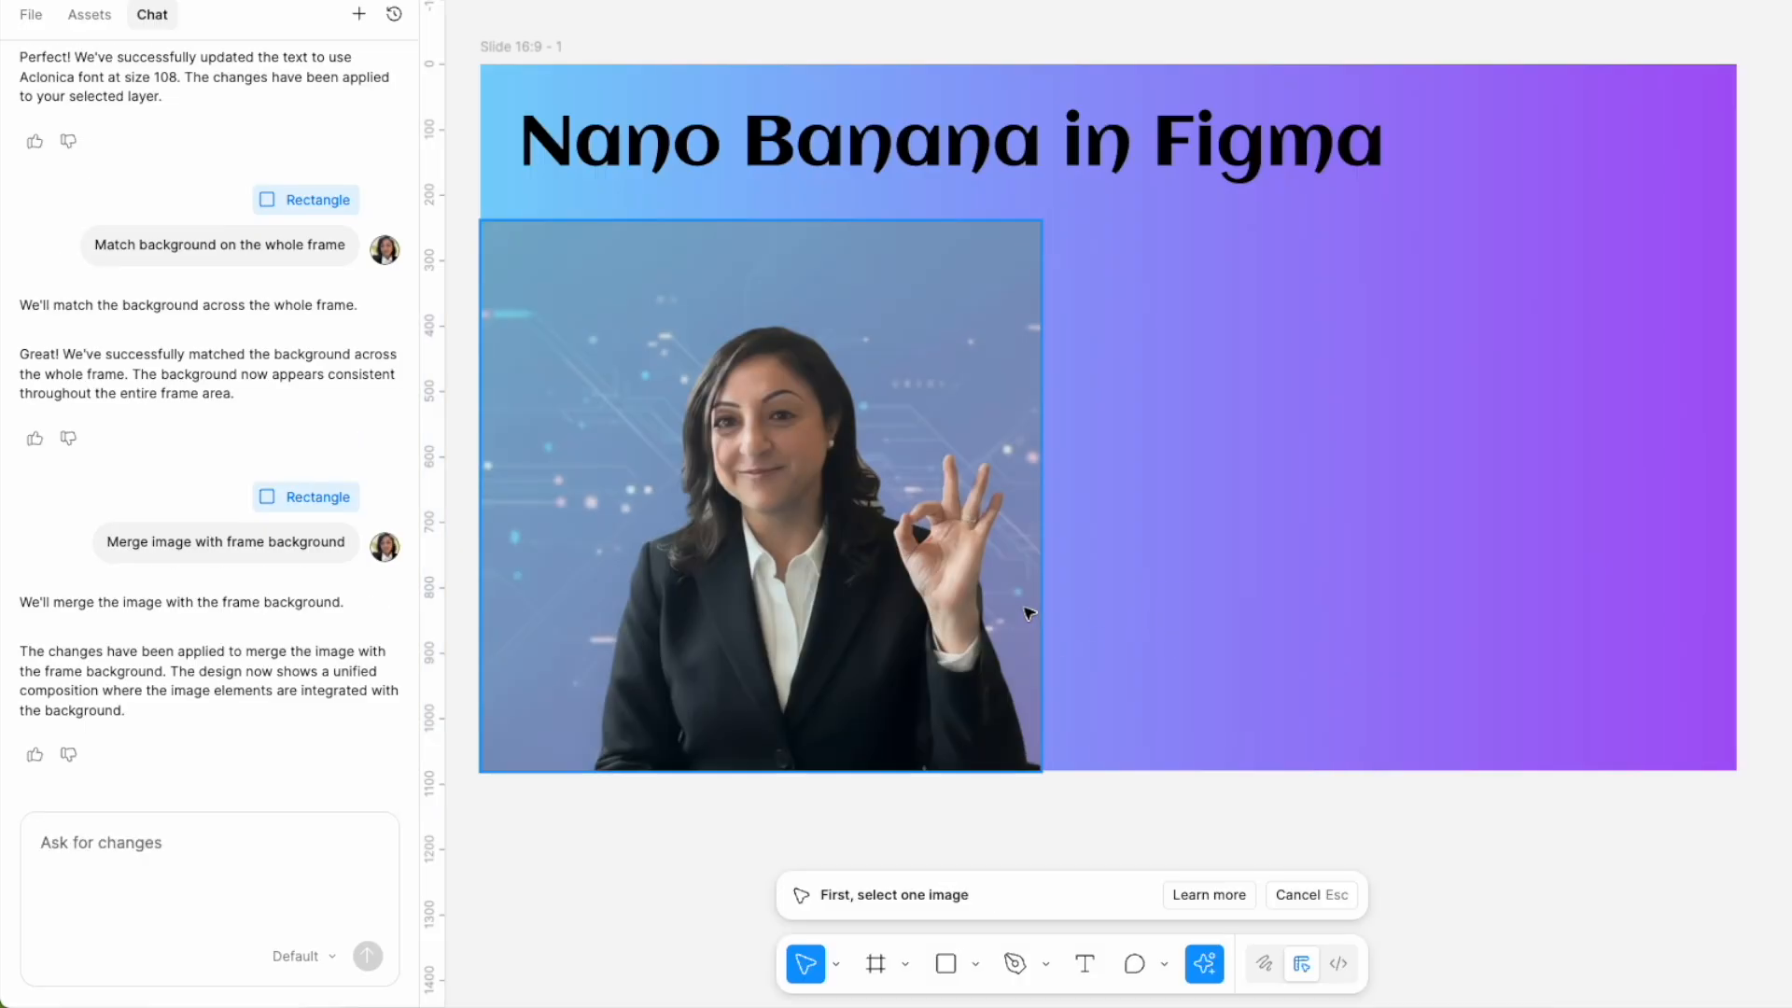
Edit the presenter photo so its edges completely blend into the frame behind them.
{"action": "left_click", "coordinate": [760, 497]}
{"action": "type", "text": "soften image right and top edges to com"}
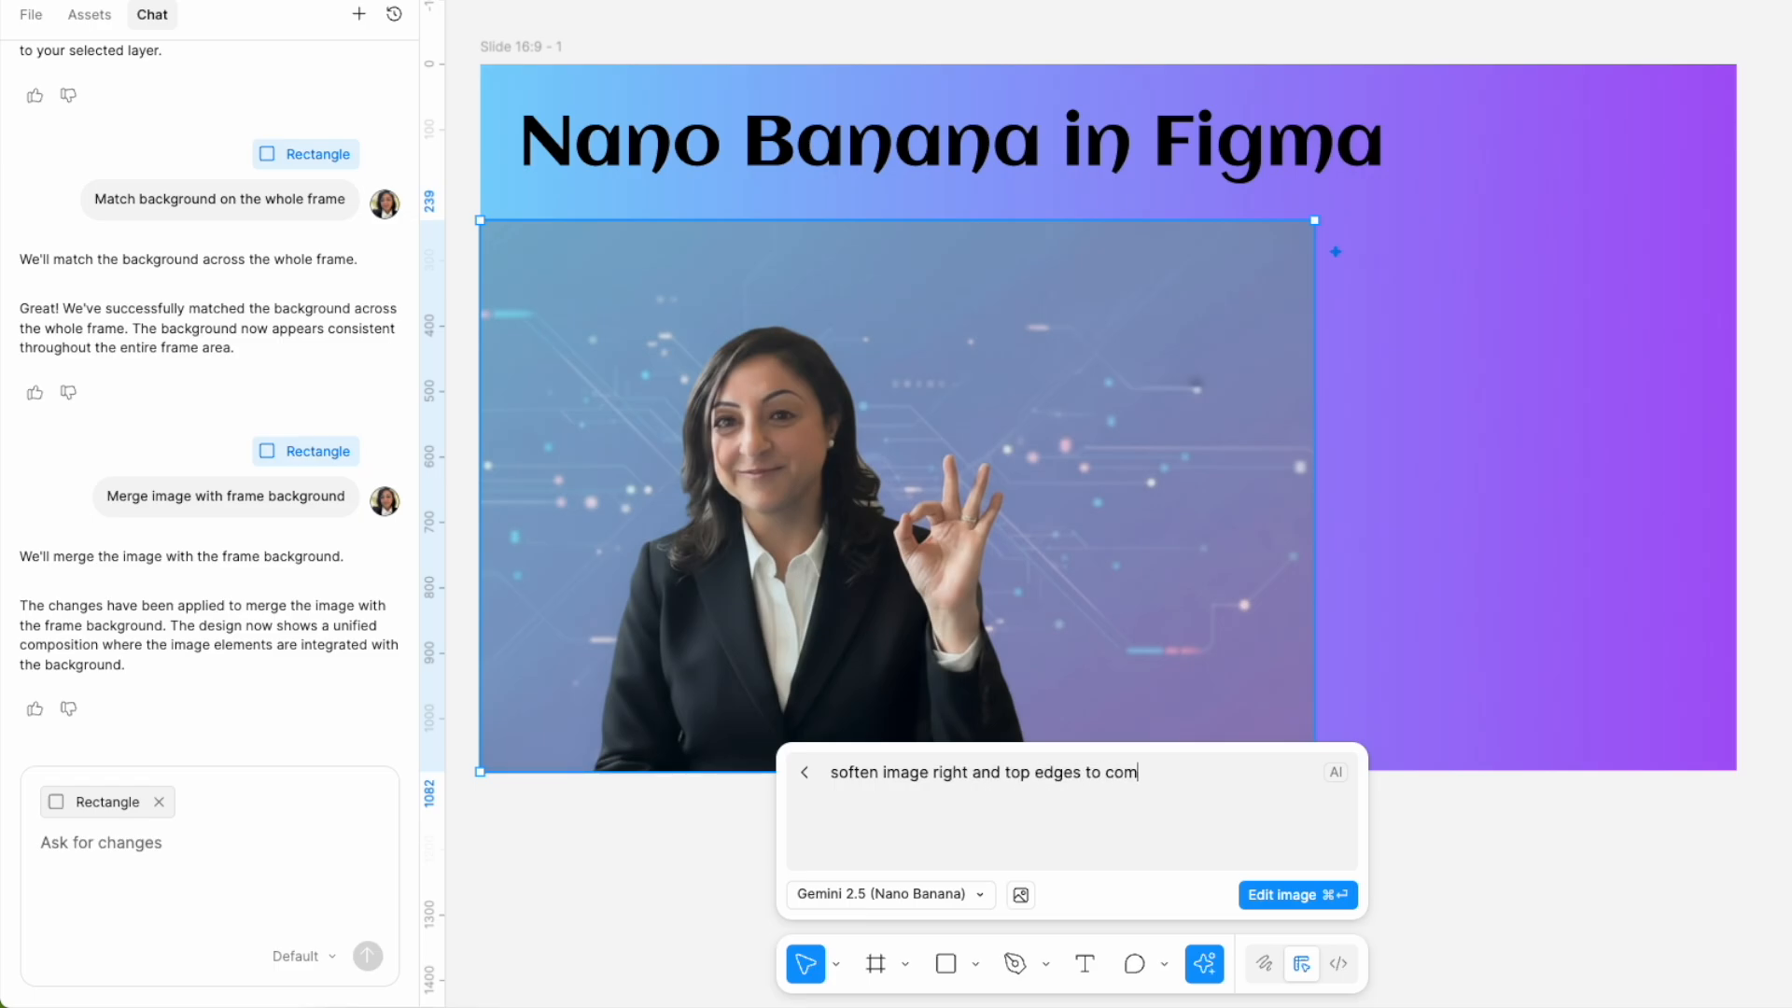
{"action": "type", "text": "pletely blend into their"}
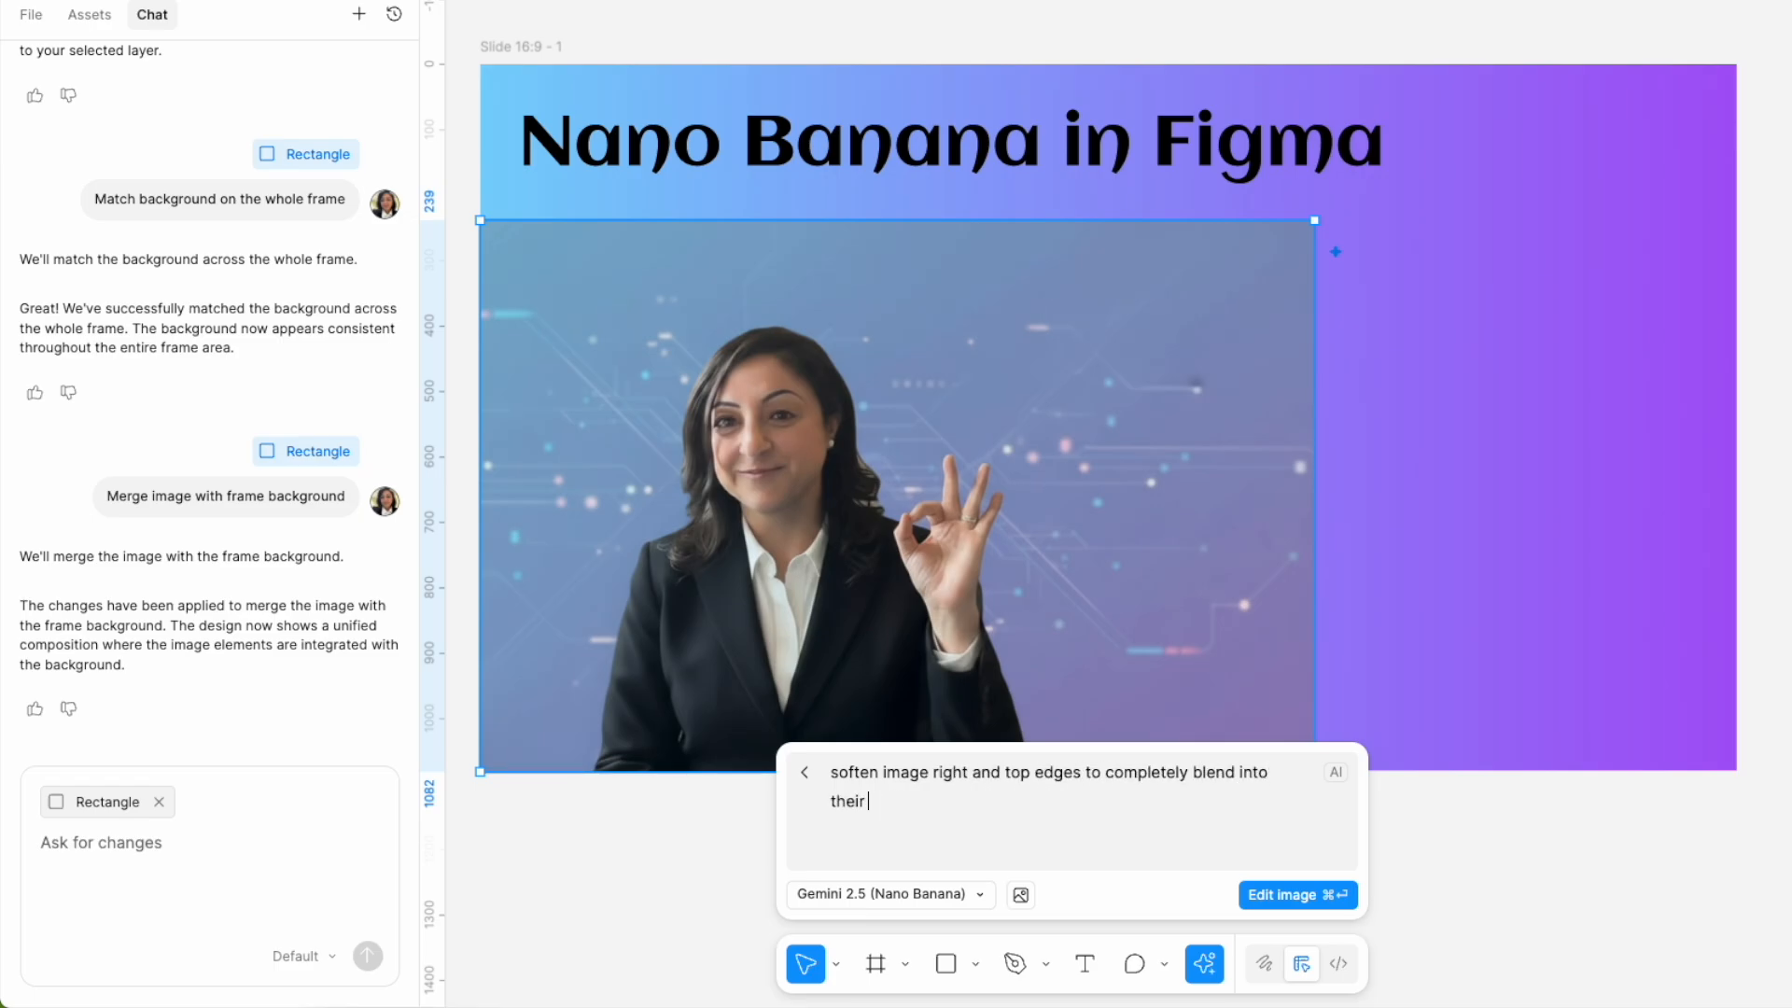
{"action": "type", "text": "the frame behind them."}
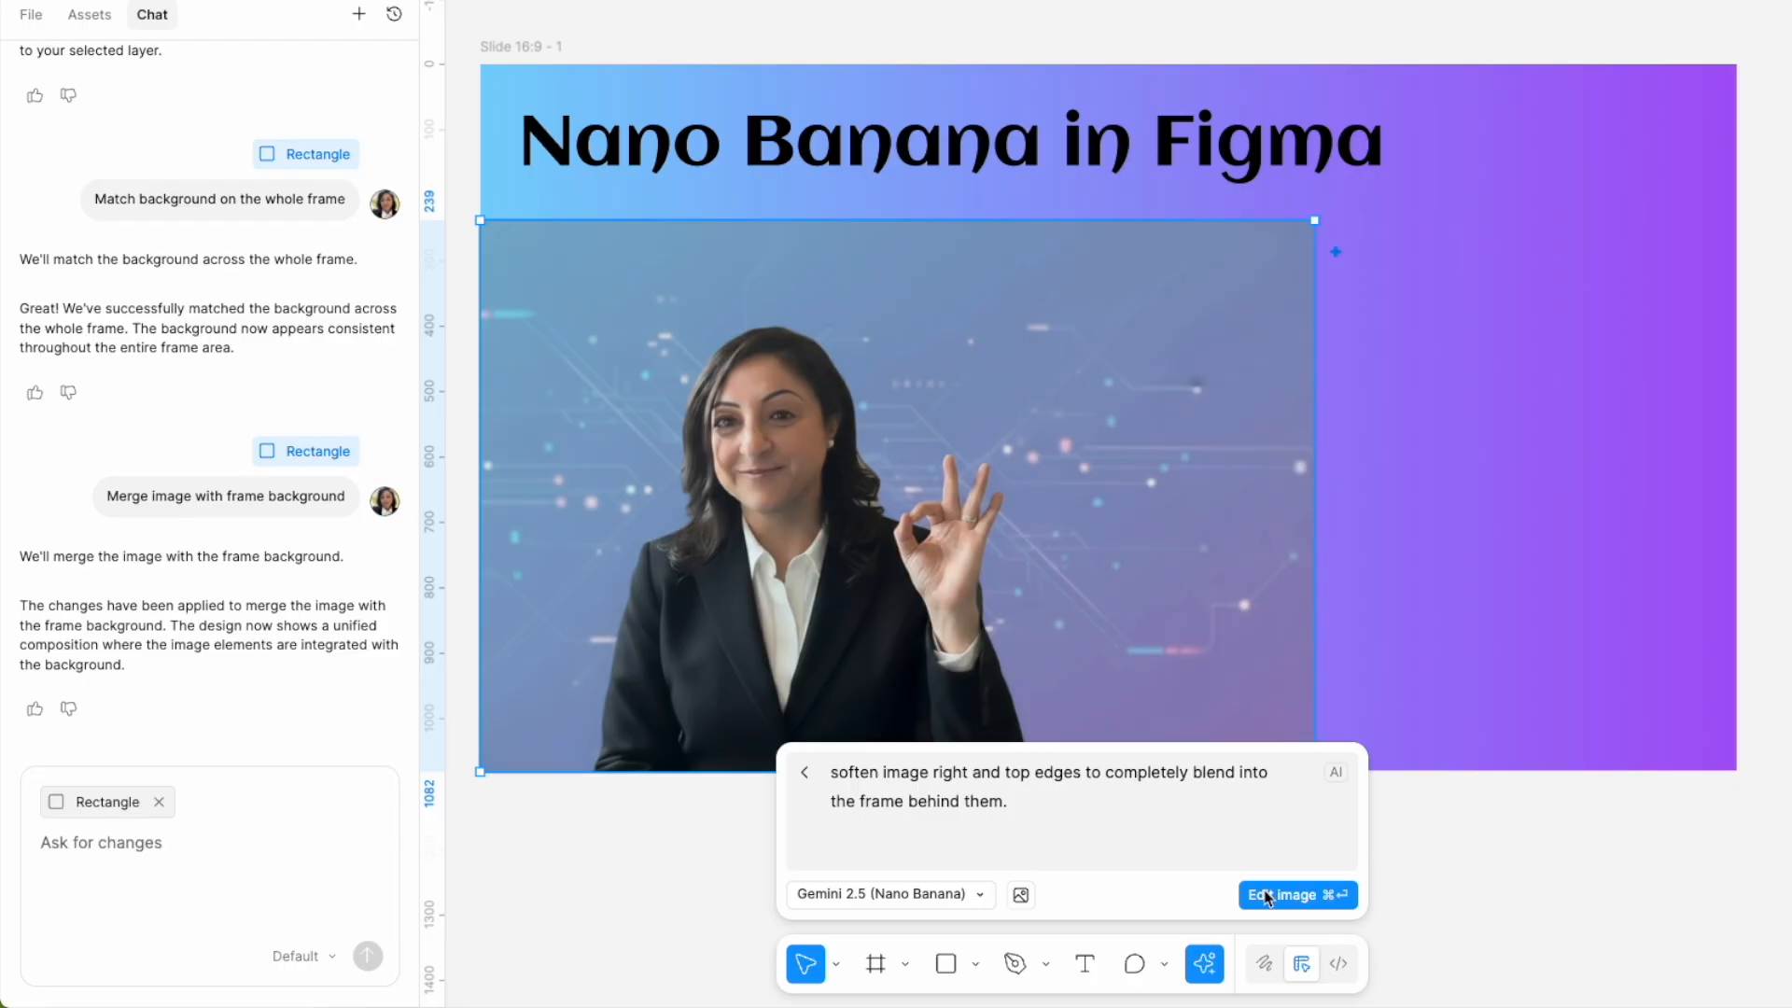
{"action": "left_click", "coordinate": [1297, 895]}
{"action": "type", "text": "extend background to fill the"}
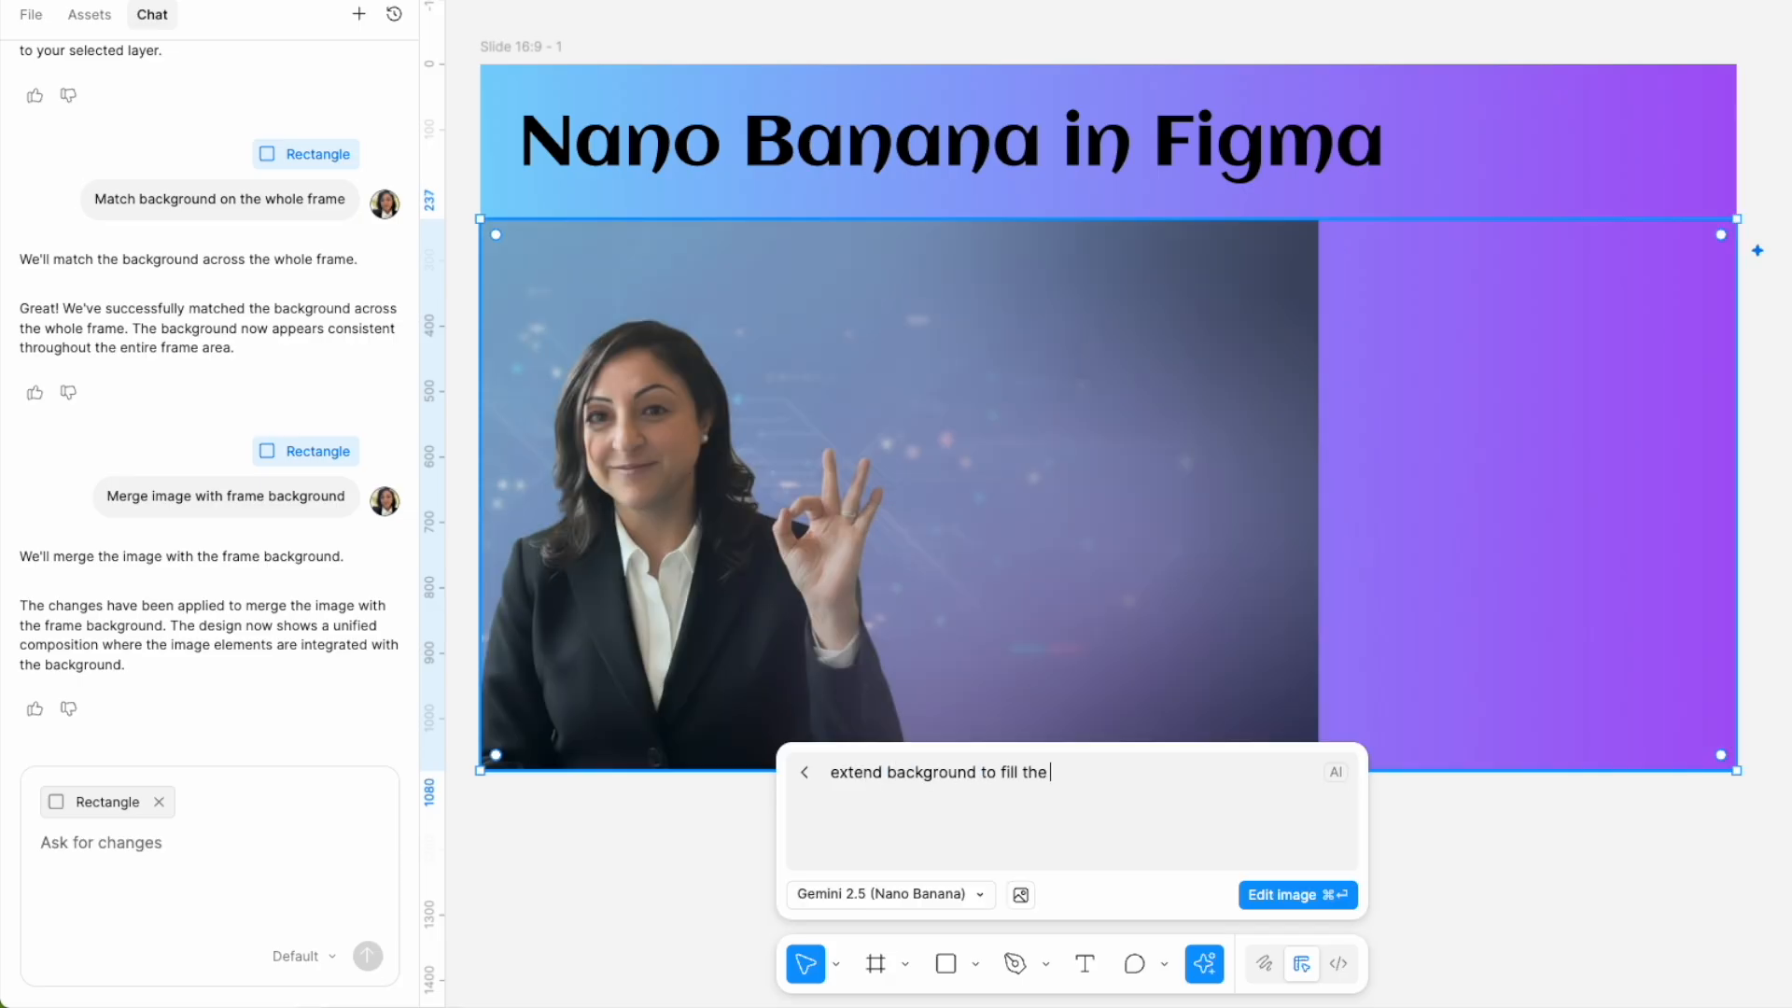
Run the background extension edit and dismiss the result preview.
{"action": "left_click", "coordinate": [1296, 894]}
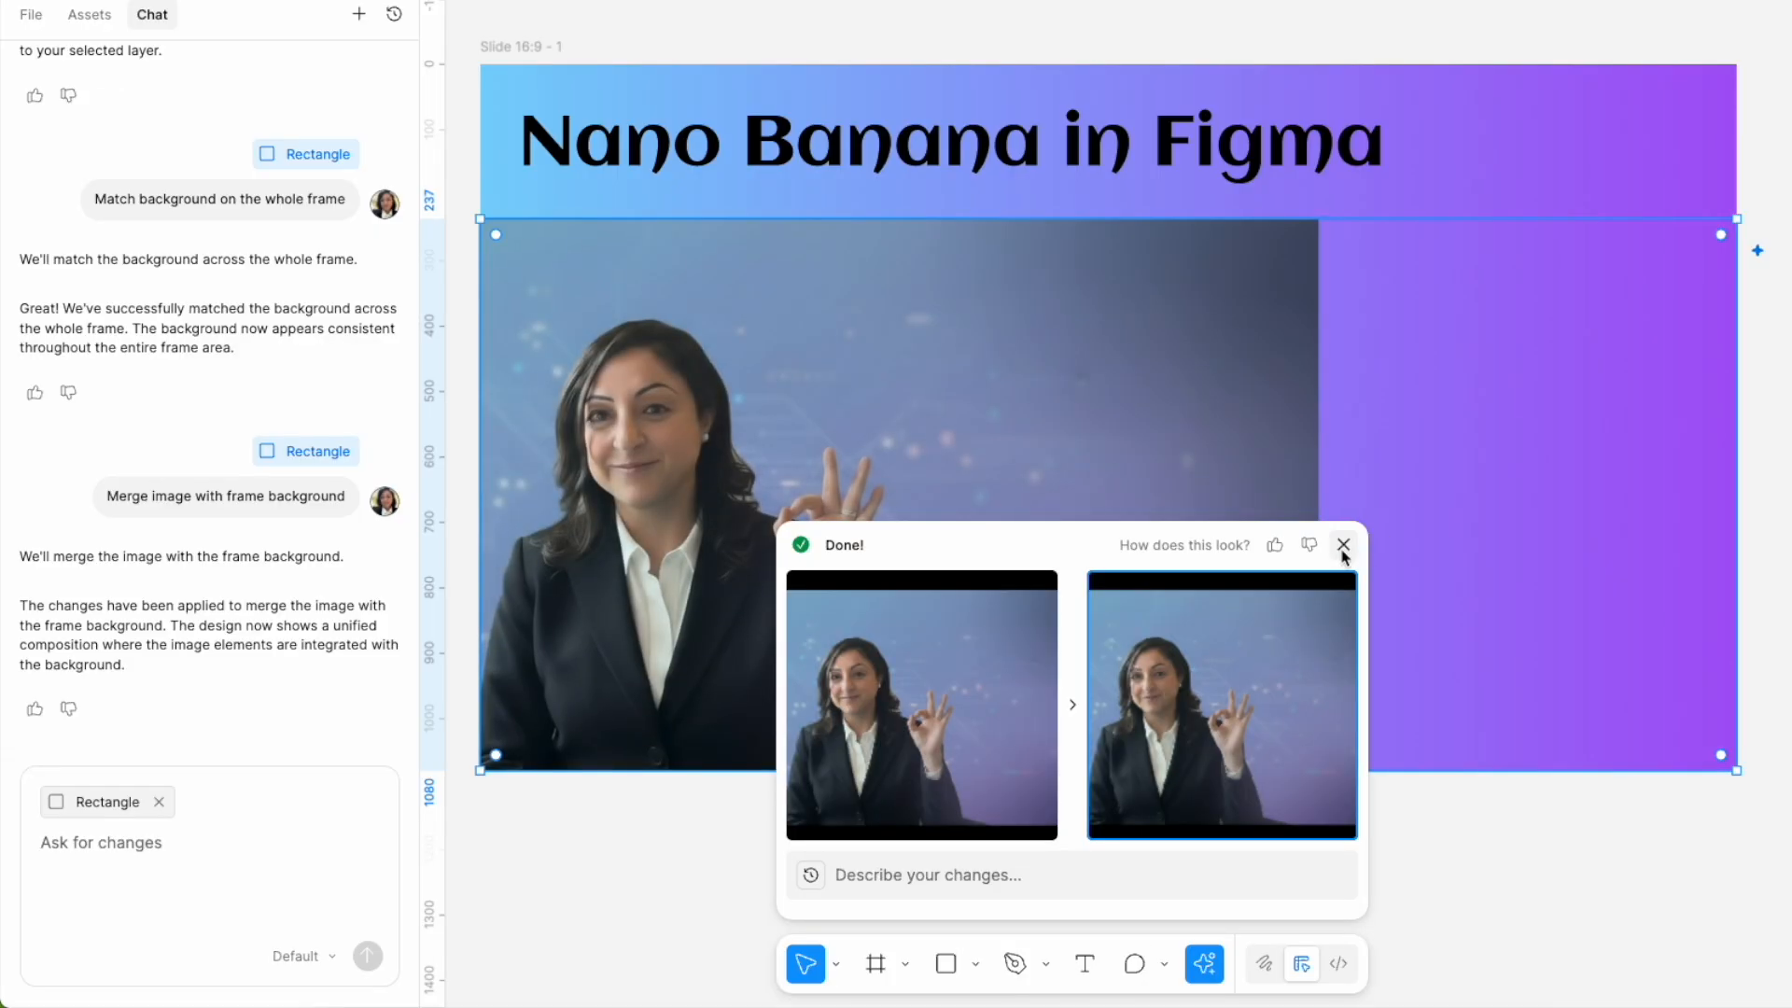
{"action": "left_click", "coordinate": [1345, 544]}
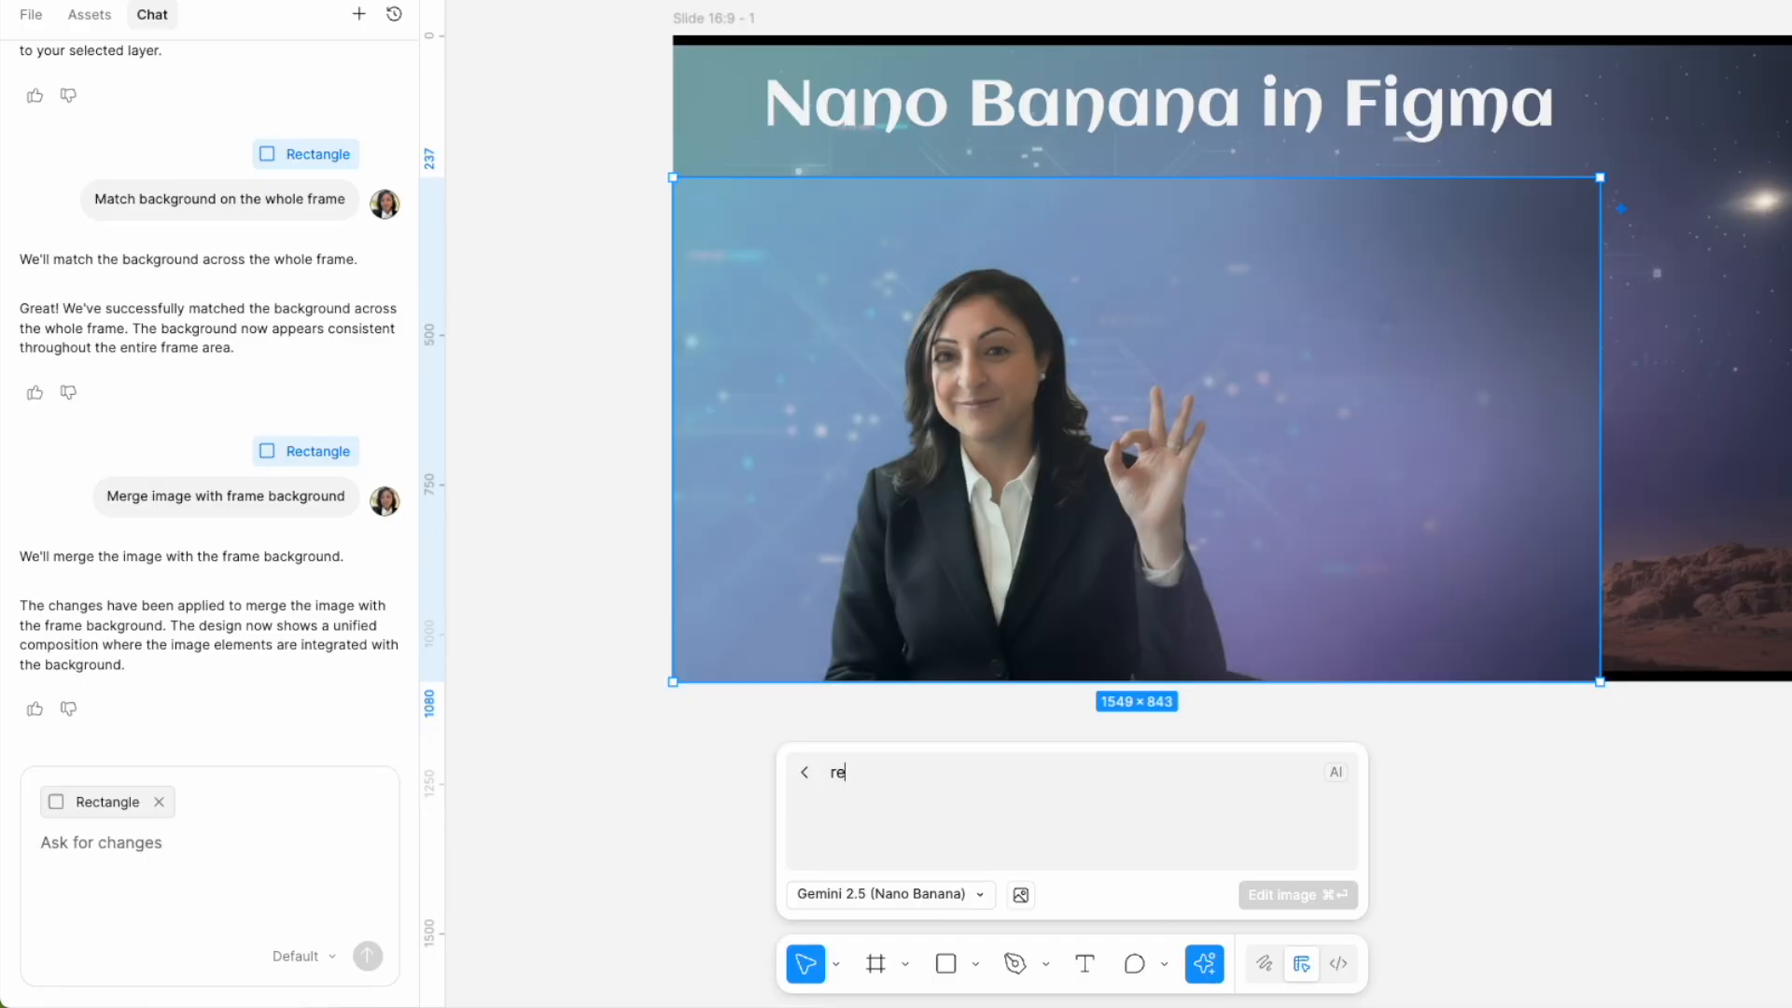
Run 'remove background' on the presenter photo, then close the preview.
{"action": "type", "text": "remove background"}
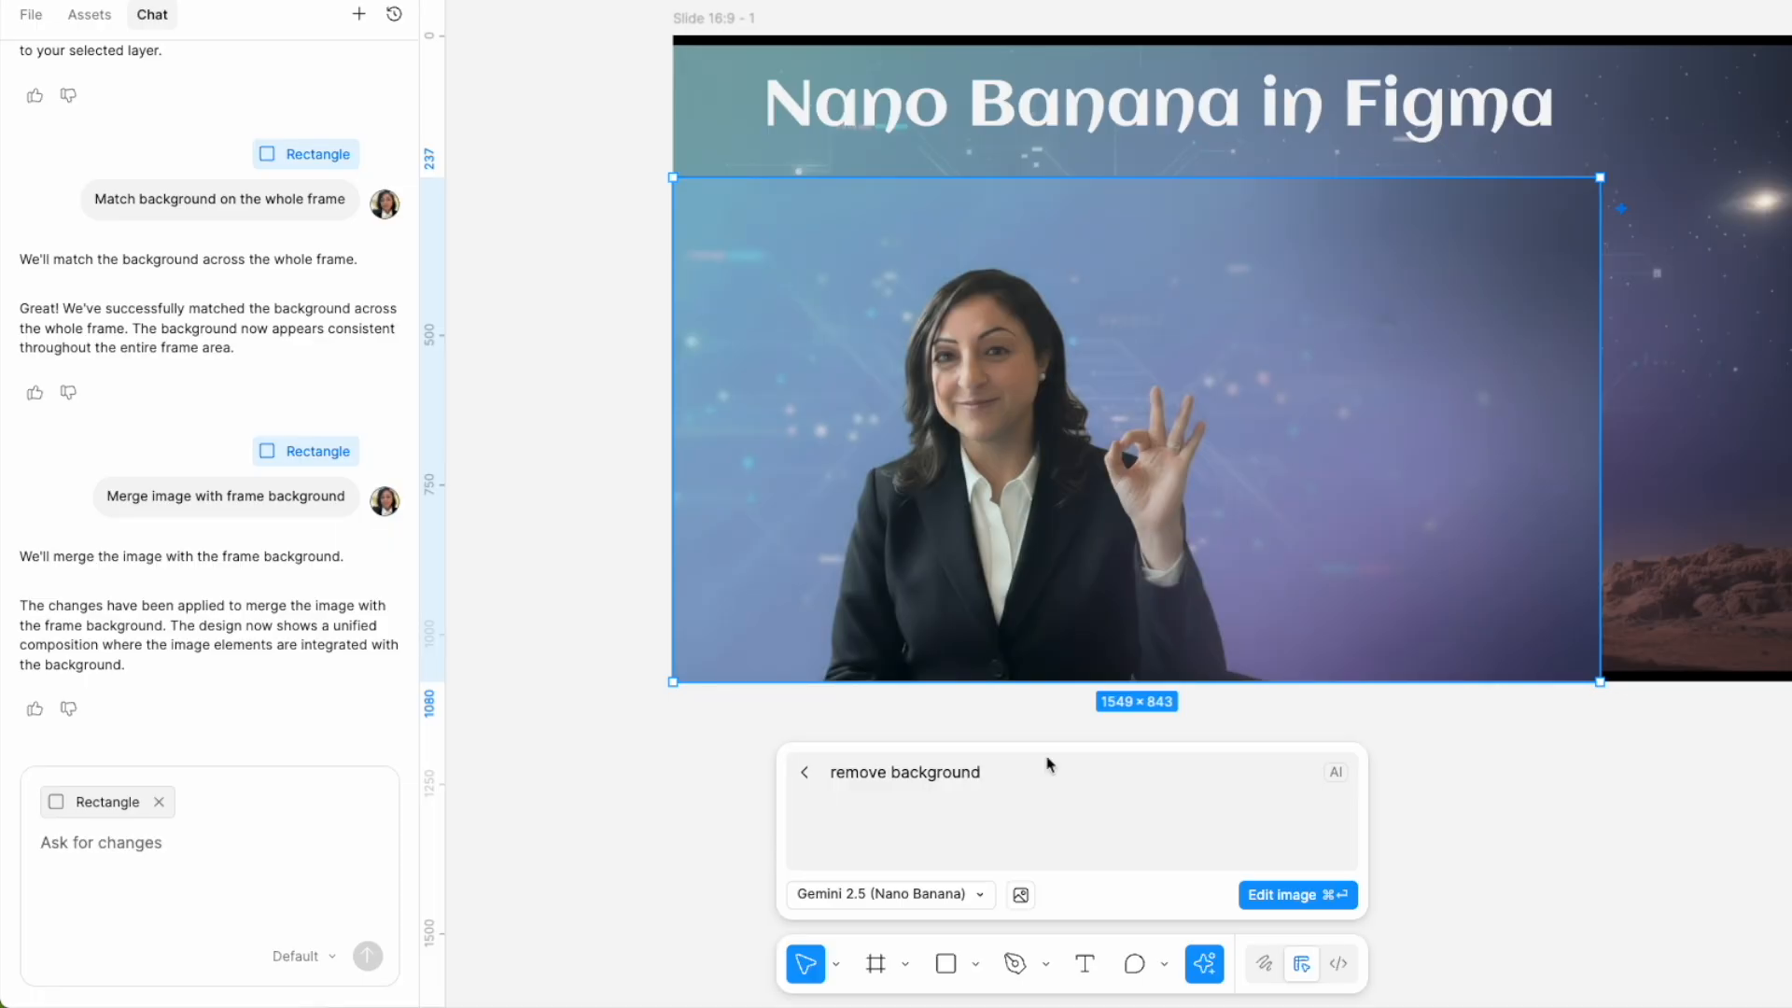
{"action": "left_click", "coordinate": [1298, 895]}
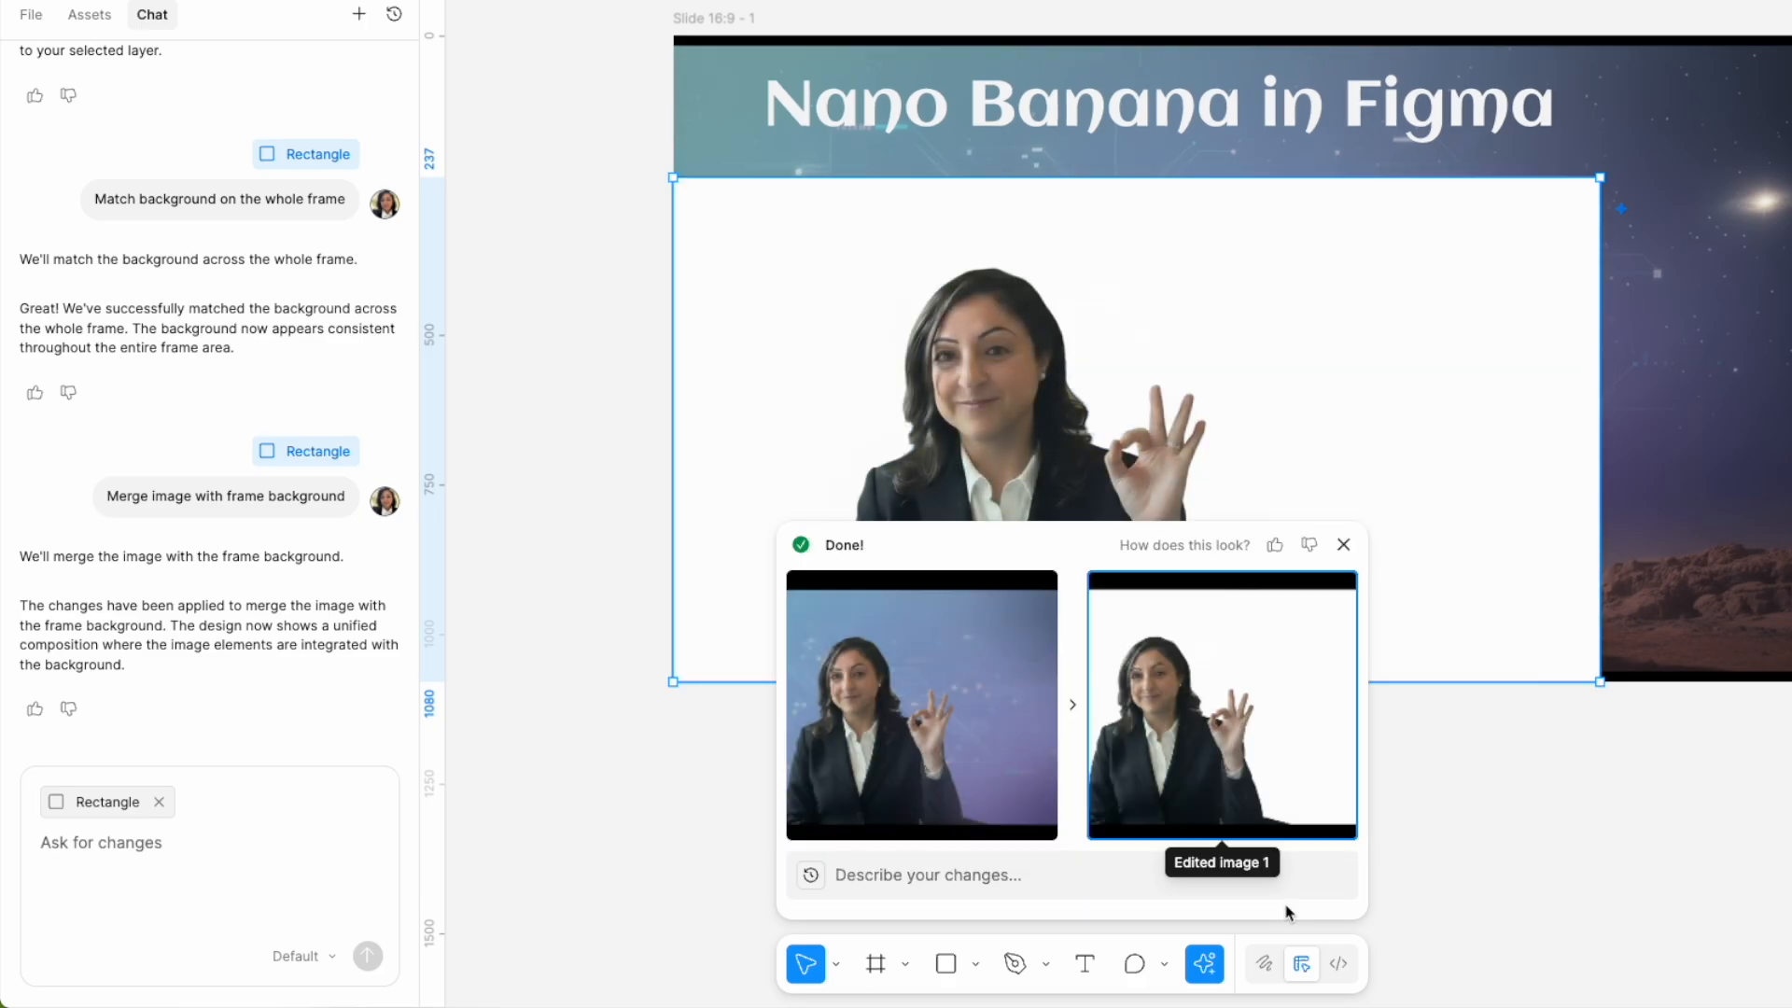
{"action": "left_click", "coordinate": [1344, 544]}
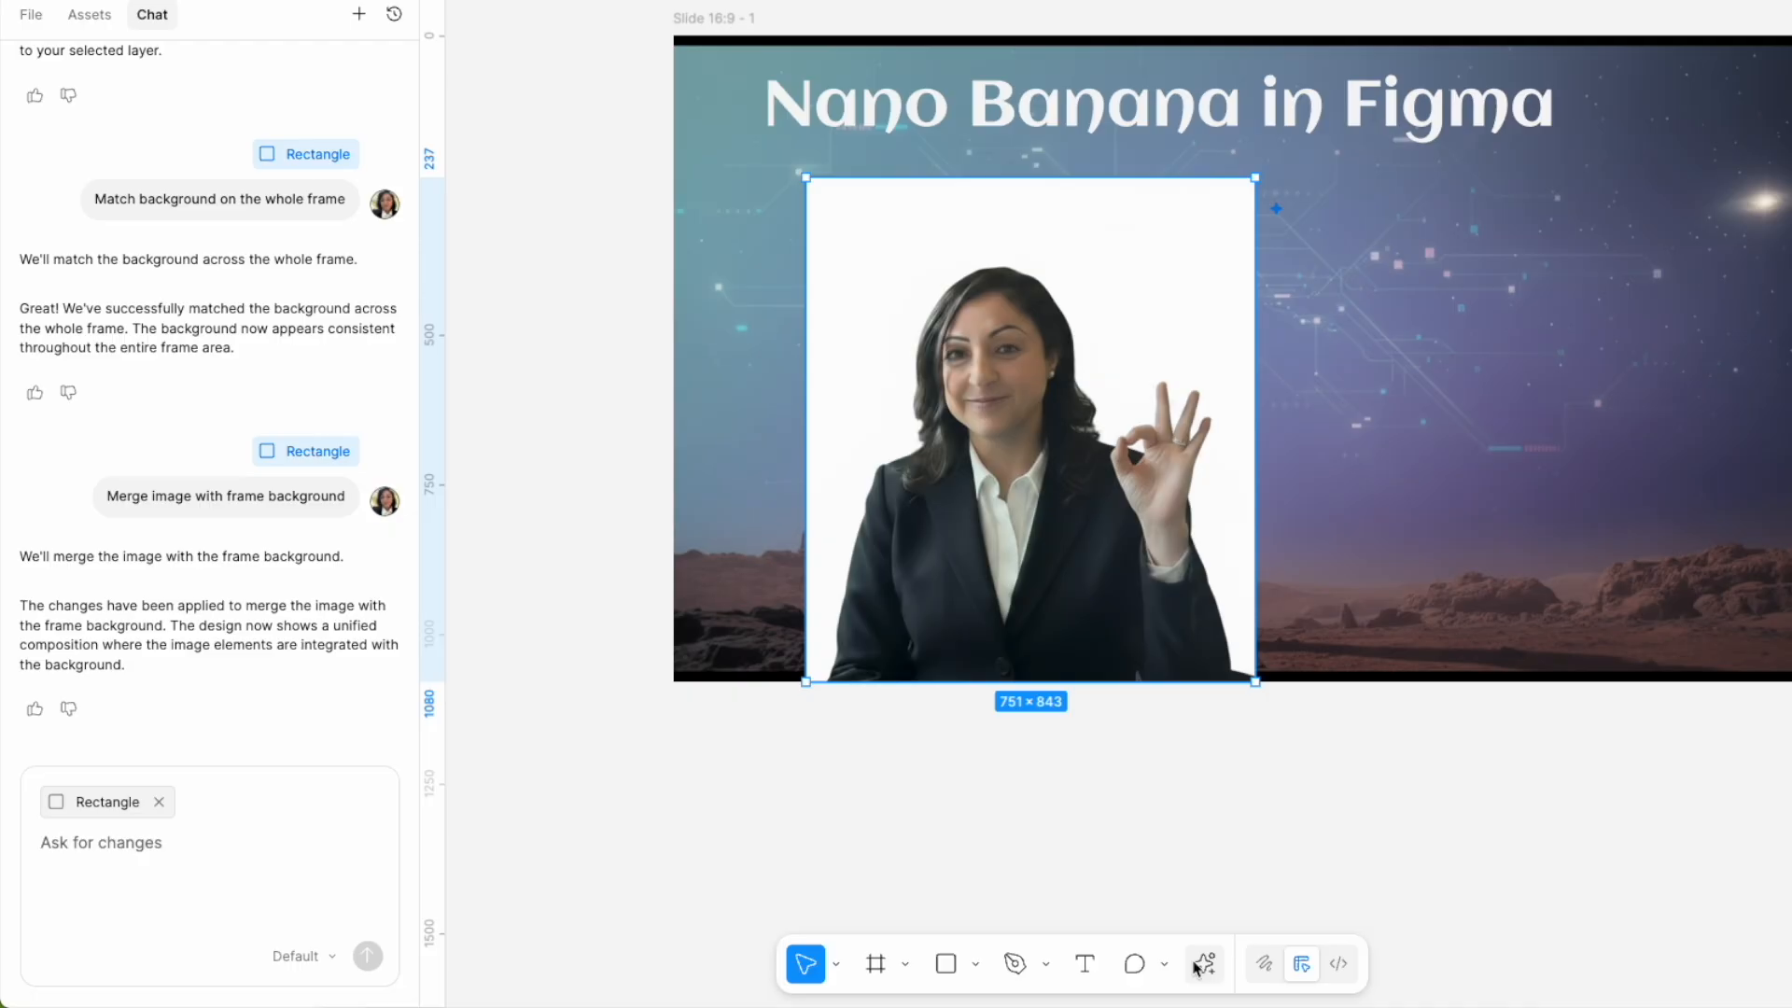
{"action": "left_click", "coordinate": [1203, 963]}
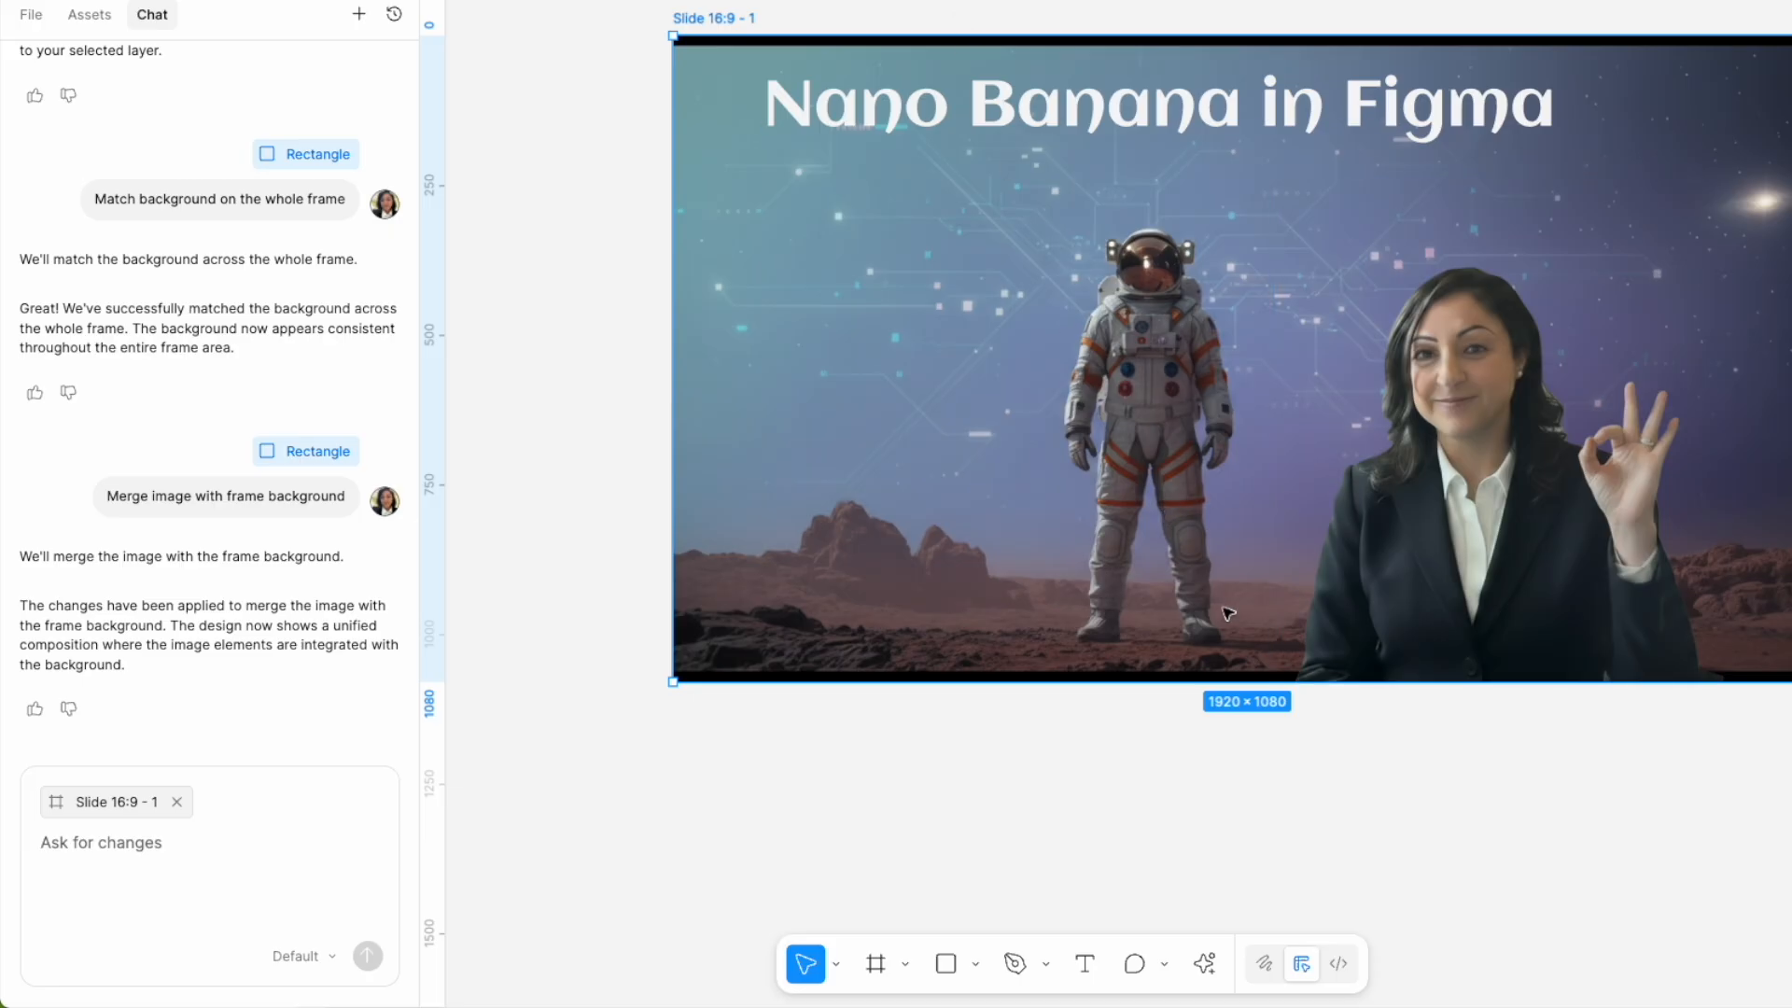
Edit the slide image to remove the astronaut from the middle.
{"action": "left_click", "coordinate": [1203, 963]}
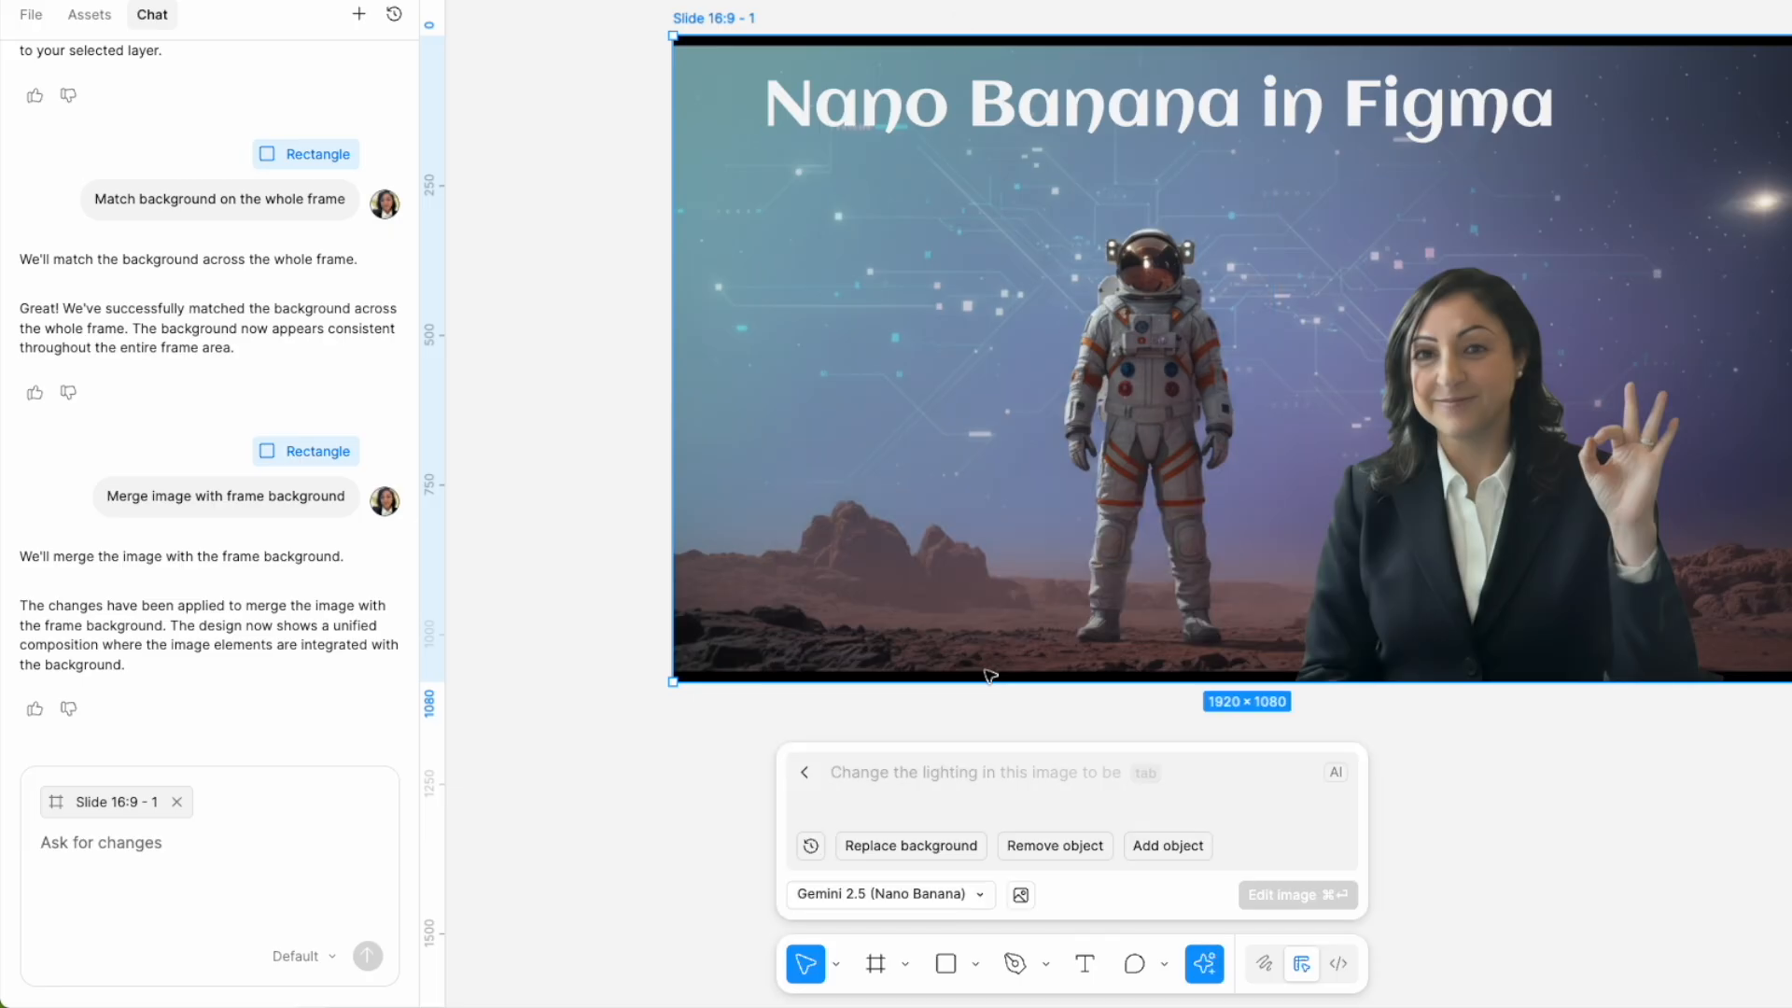
{"action": "type", "text": "remove astrau"}
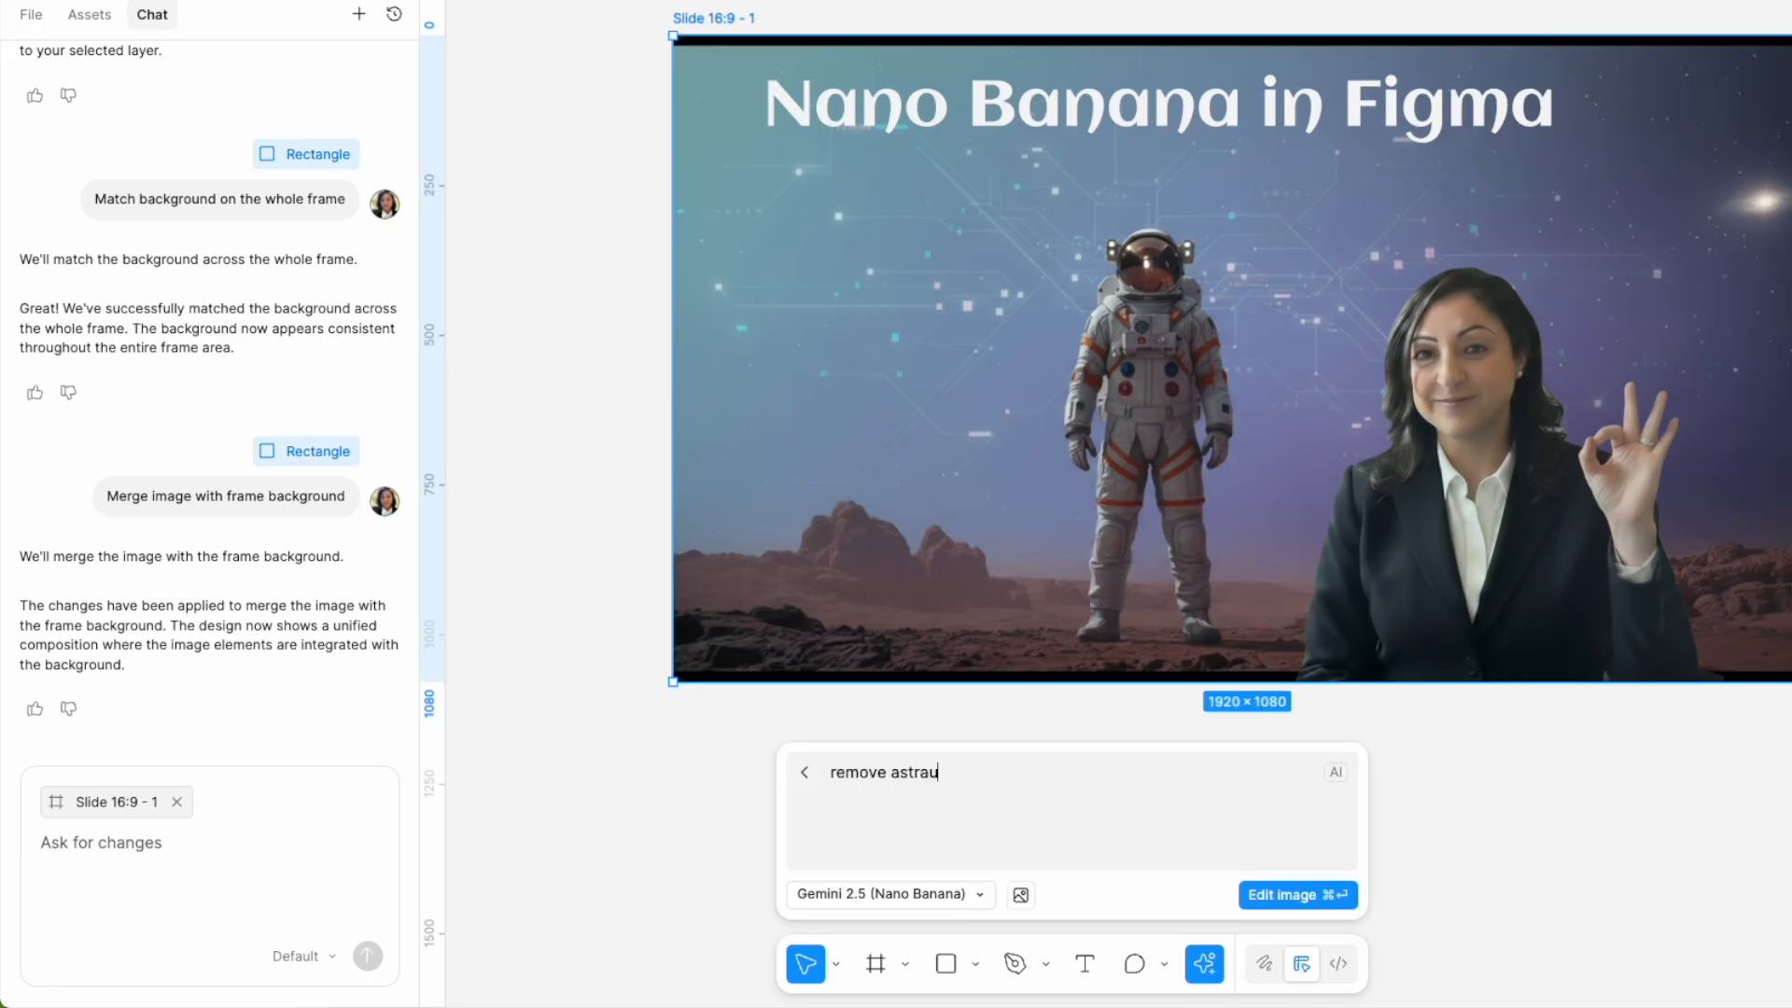
{"action": "type", "text": "naut form the middl"}
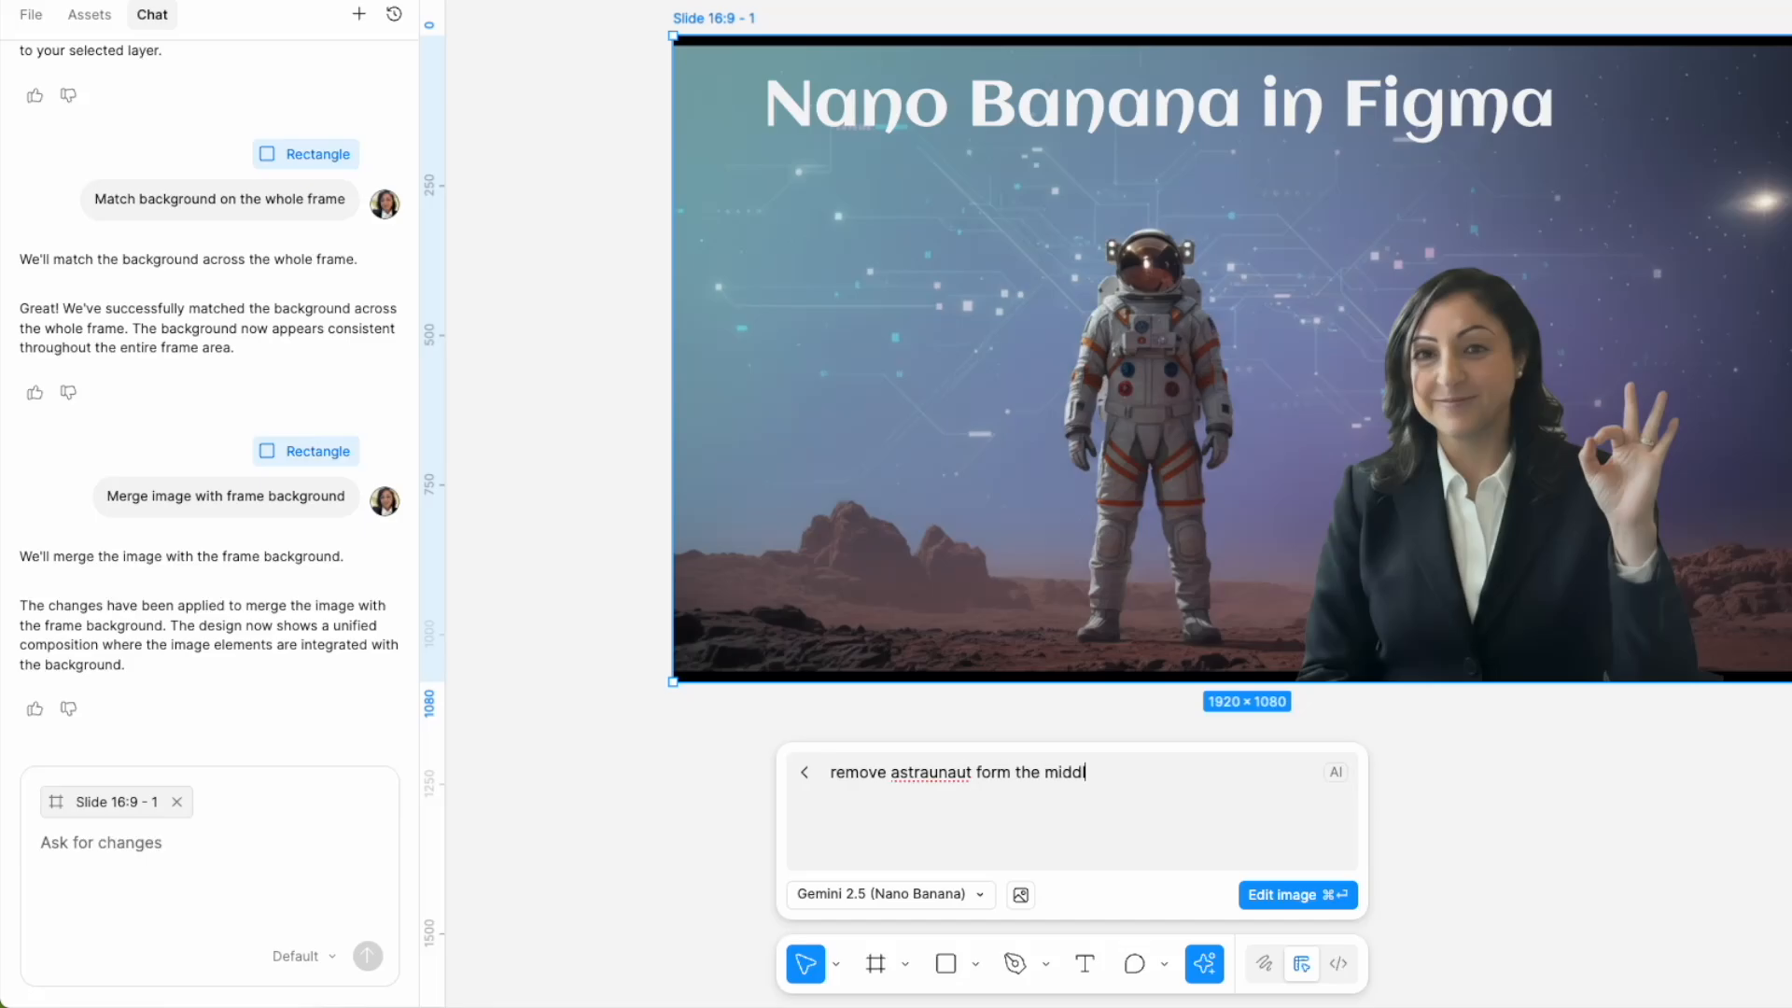
{"action": "left_click", "coordinate": [1296, 894]}
{"action": "type", "text": "image of Nano banana log"}
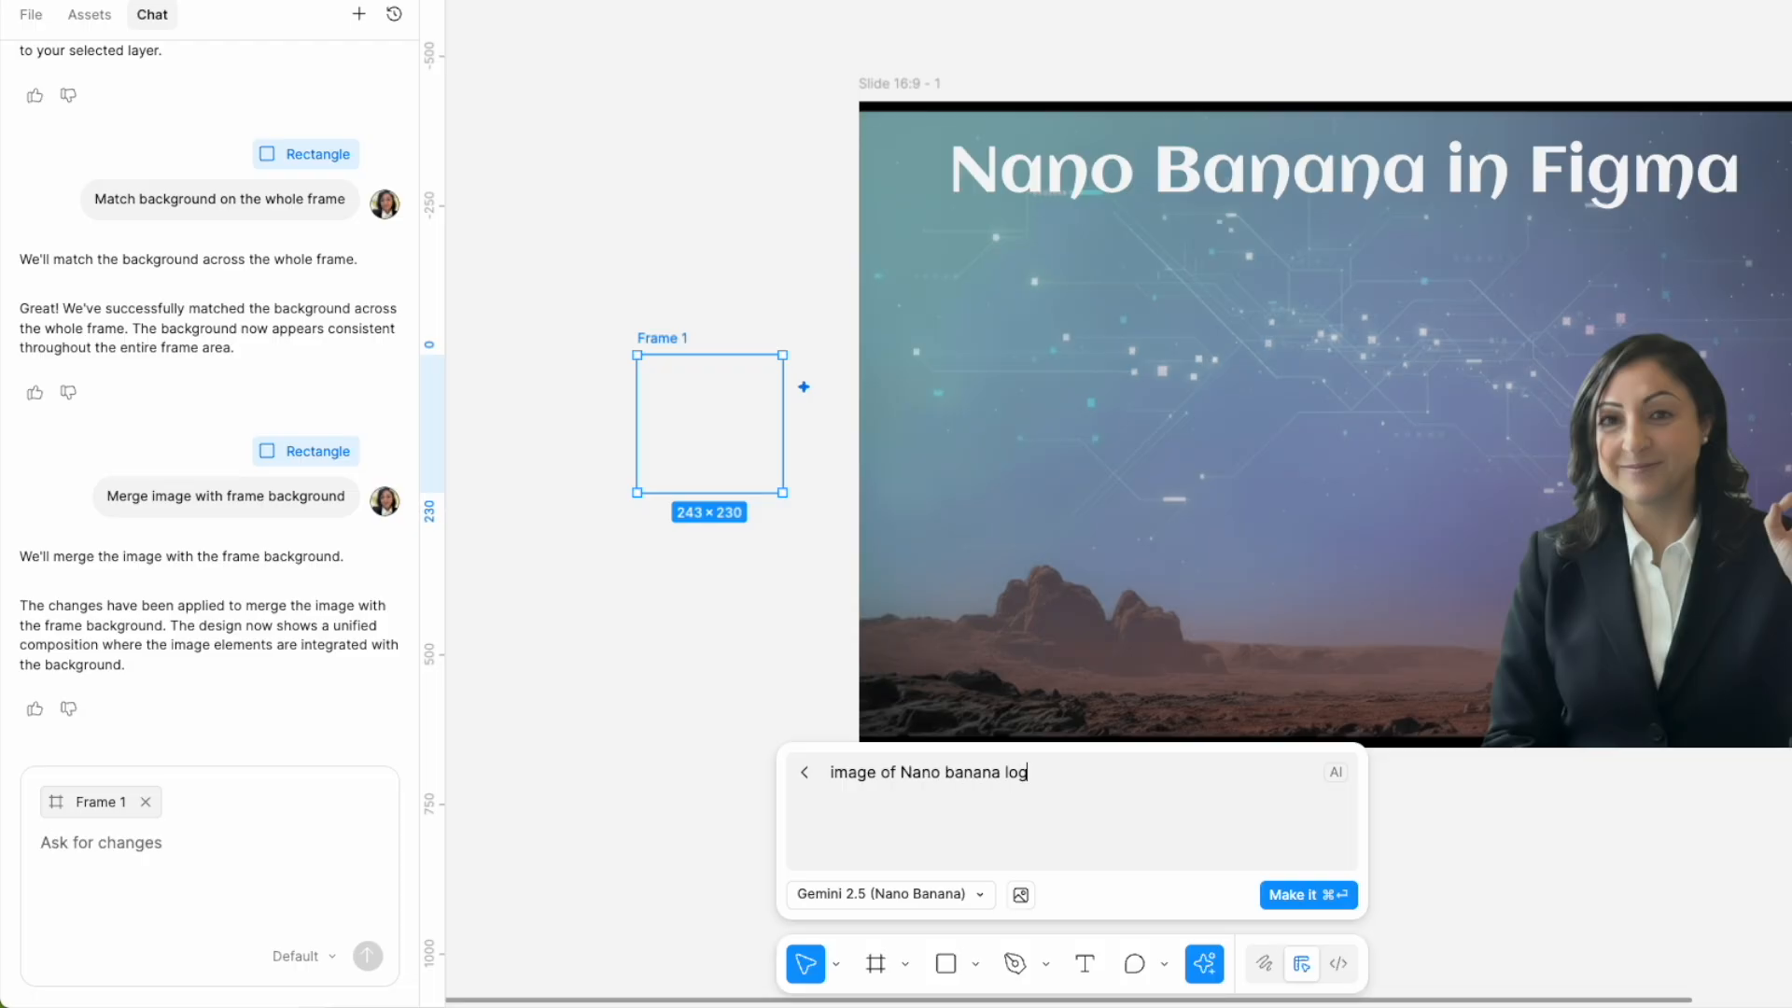
Generate an image in the new frame, then grab a Nano Banana logo from Google Images.
{"action": "left_click", "coordinate": [1306, 894]}
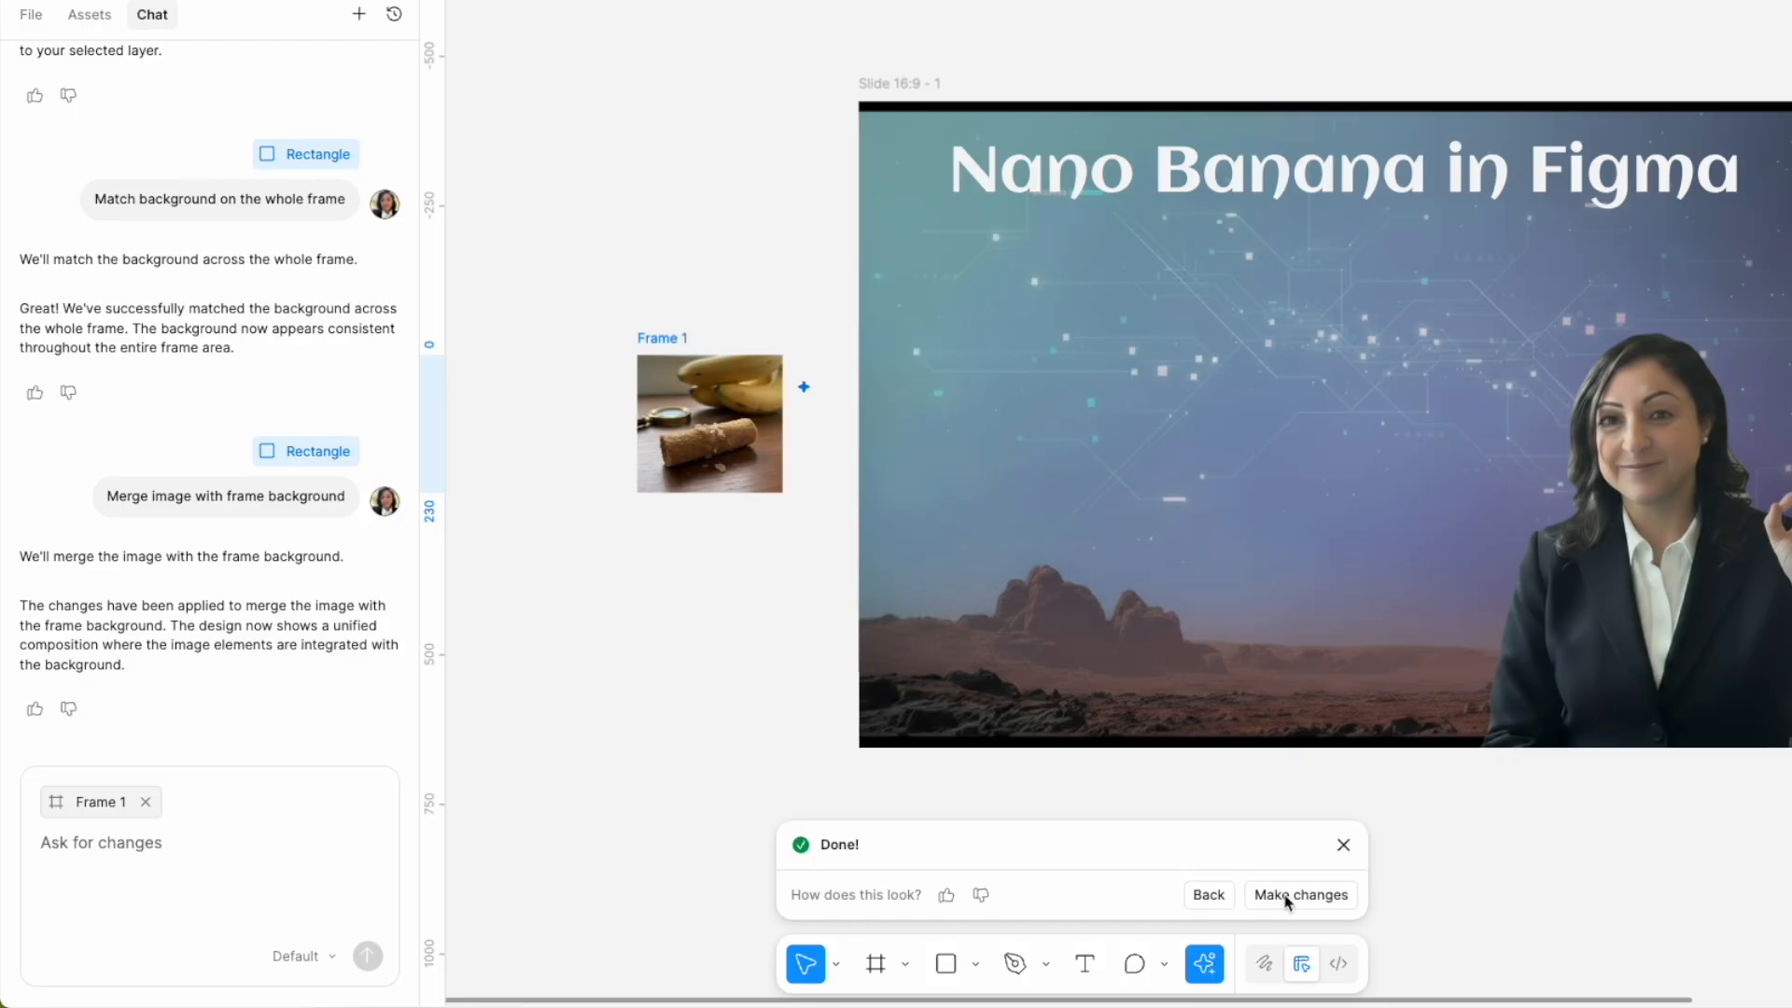
{"action": "left_click", "coordinate": [708, 422]}
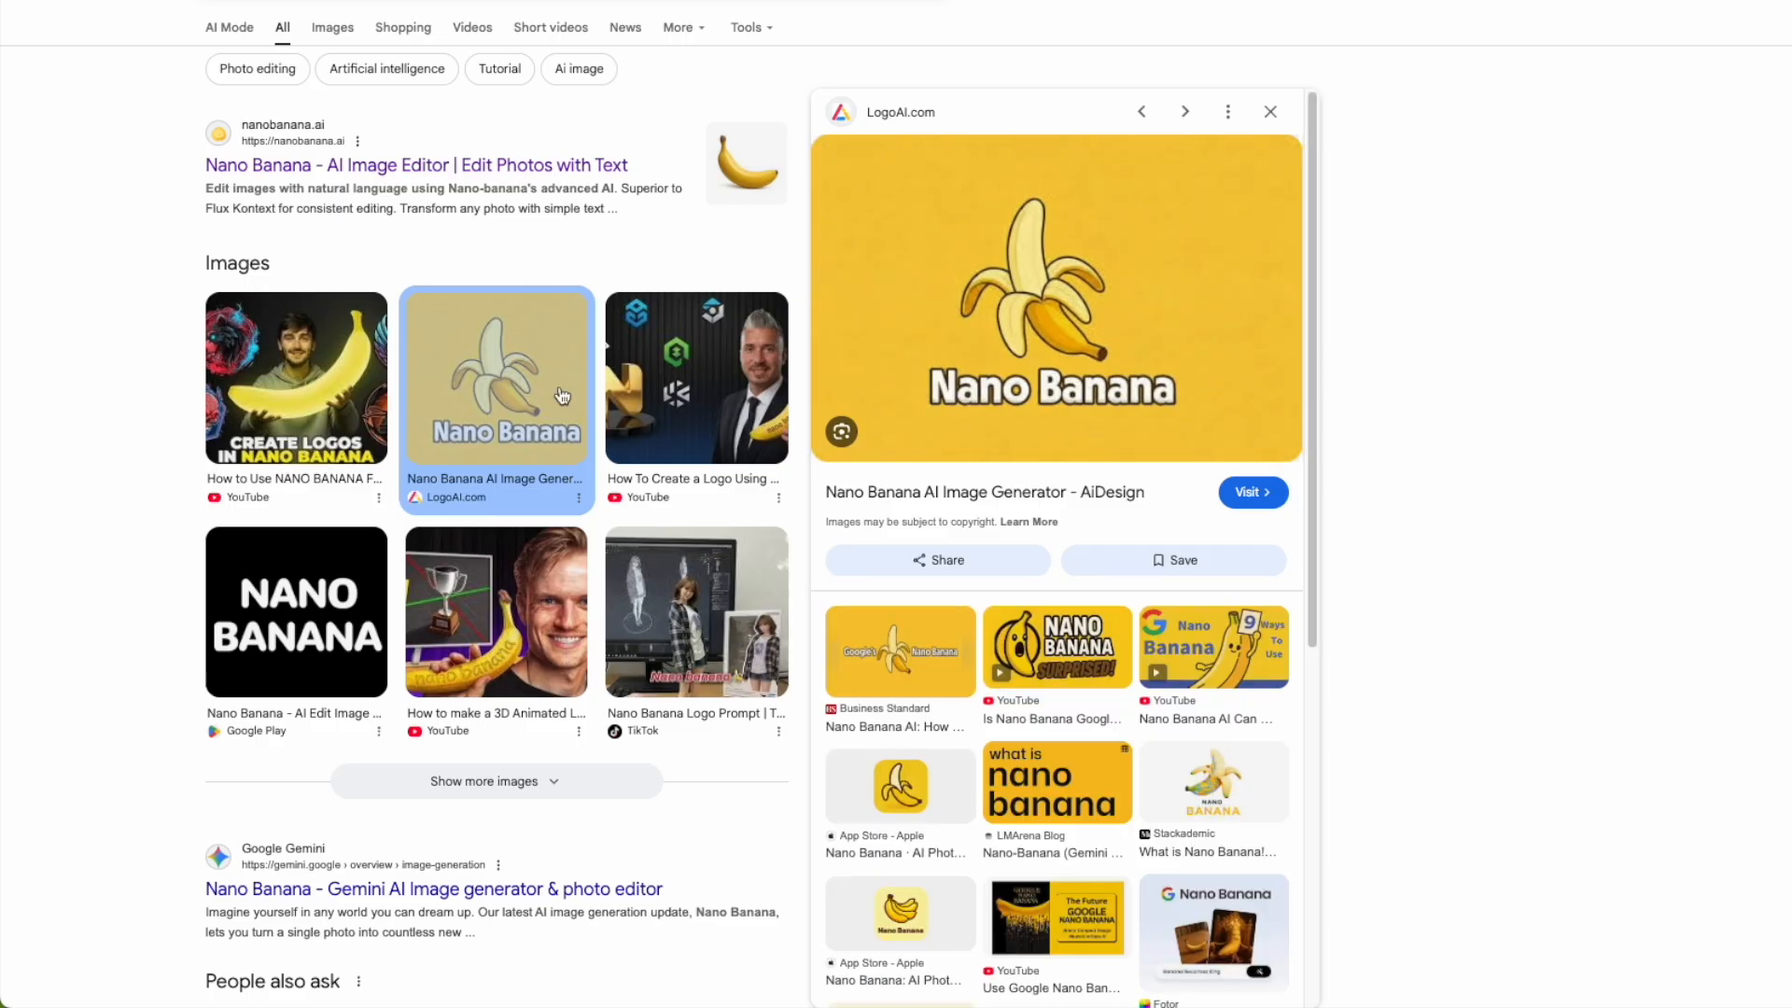
{"action": "mouse_move", "coordinate": [1389, 546]}
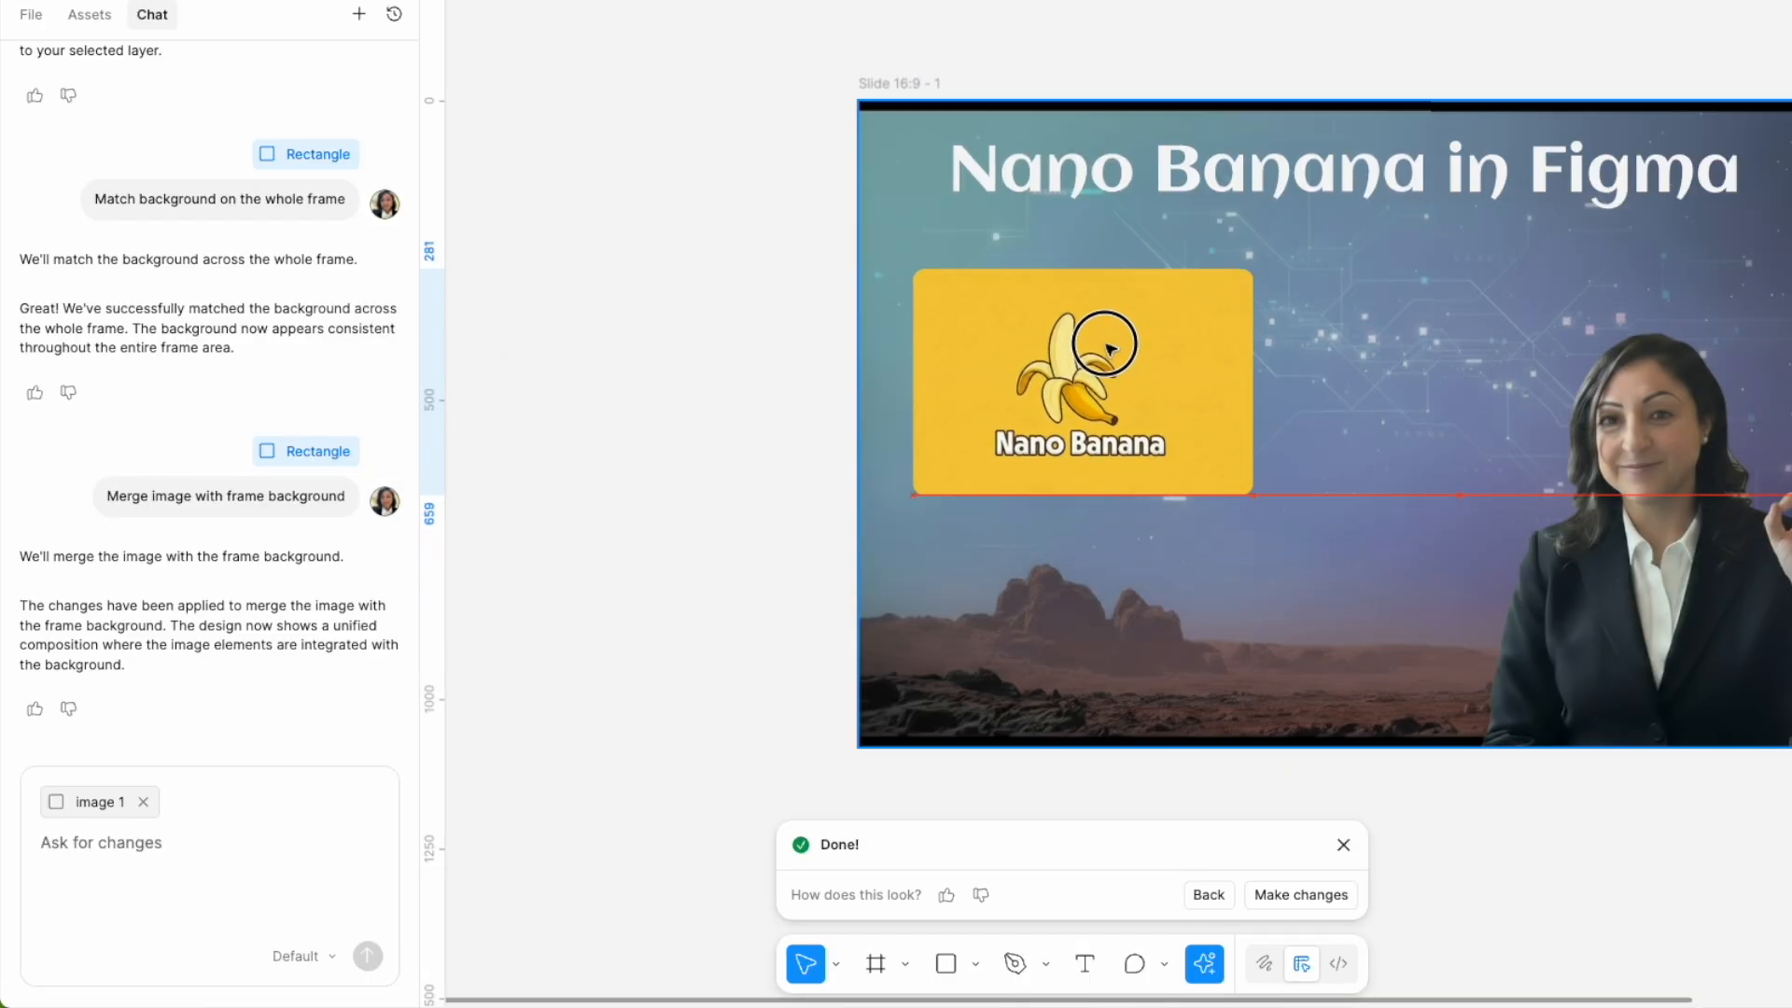
Move the Nano Banana logo under the title and place the Figma logo beneath it.
{"action": "left_click", "coordinate": [1343, 844]}
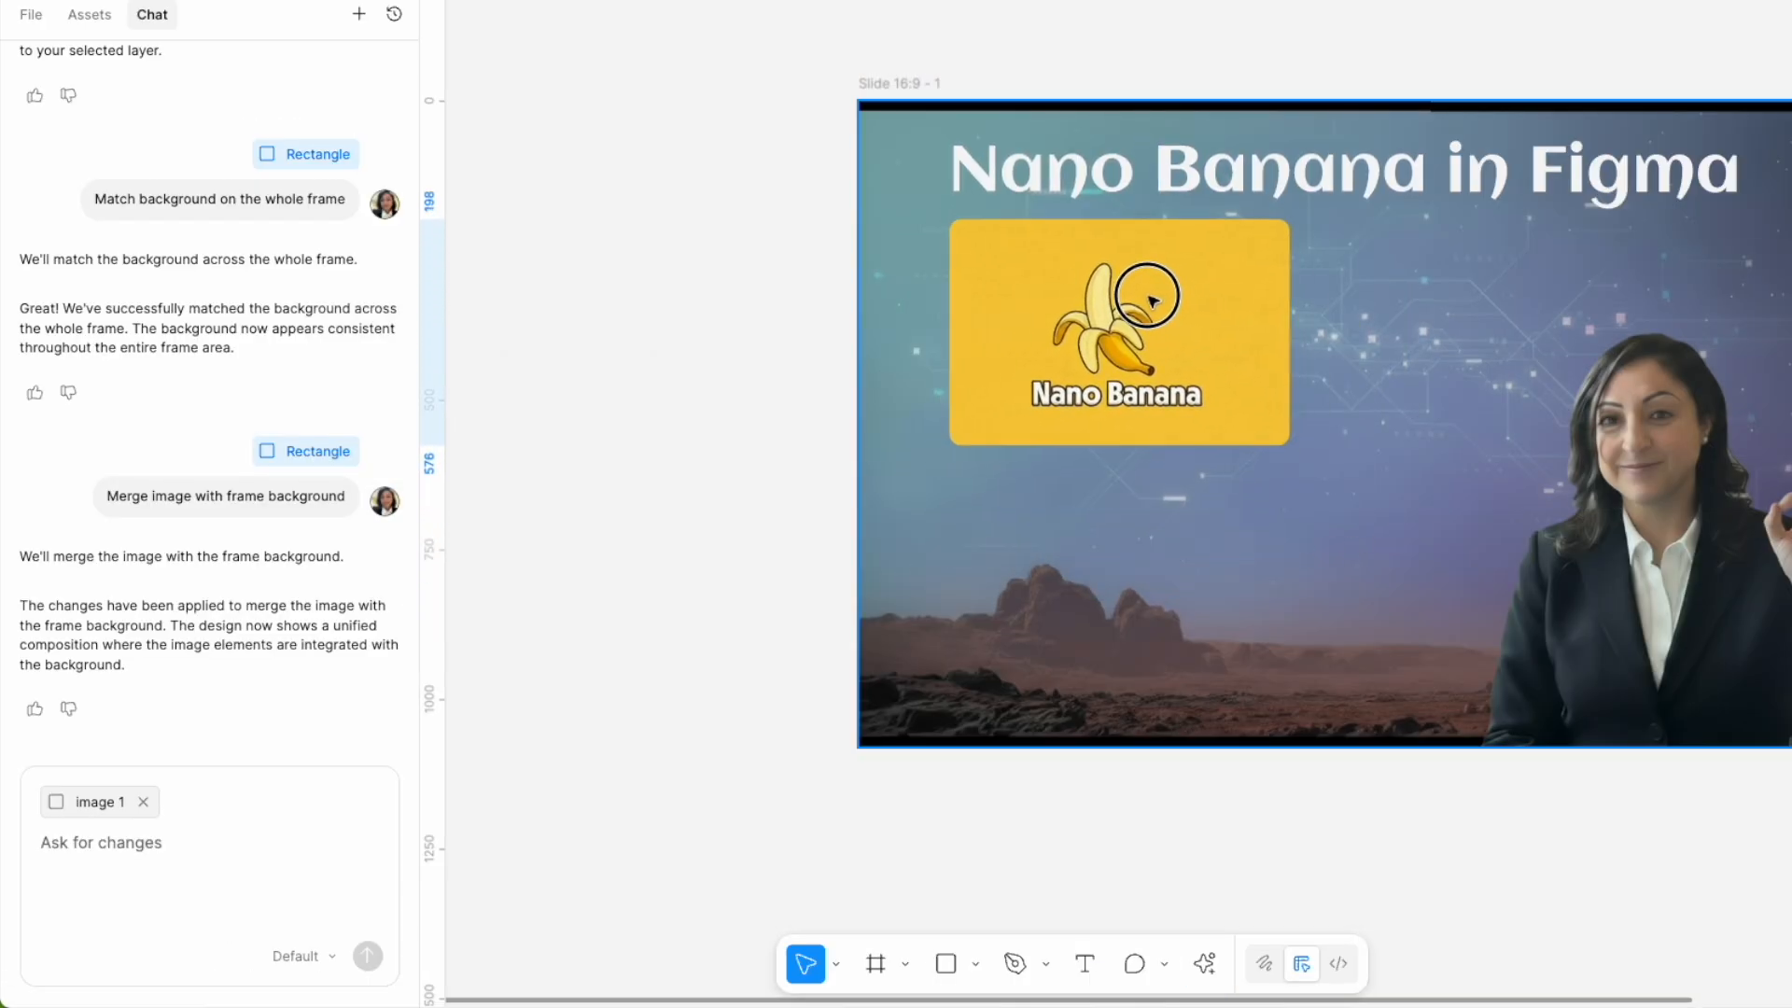
{"action": "left_click", "coordinate": [1543, 529]}
{"action": "type", "text": "replace"}
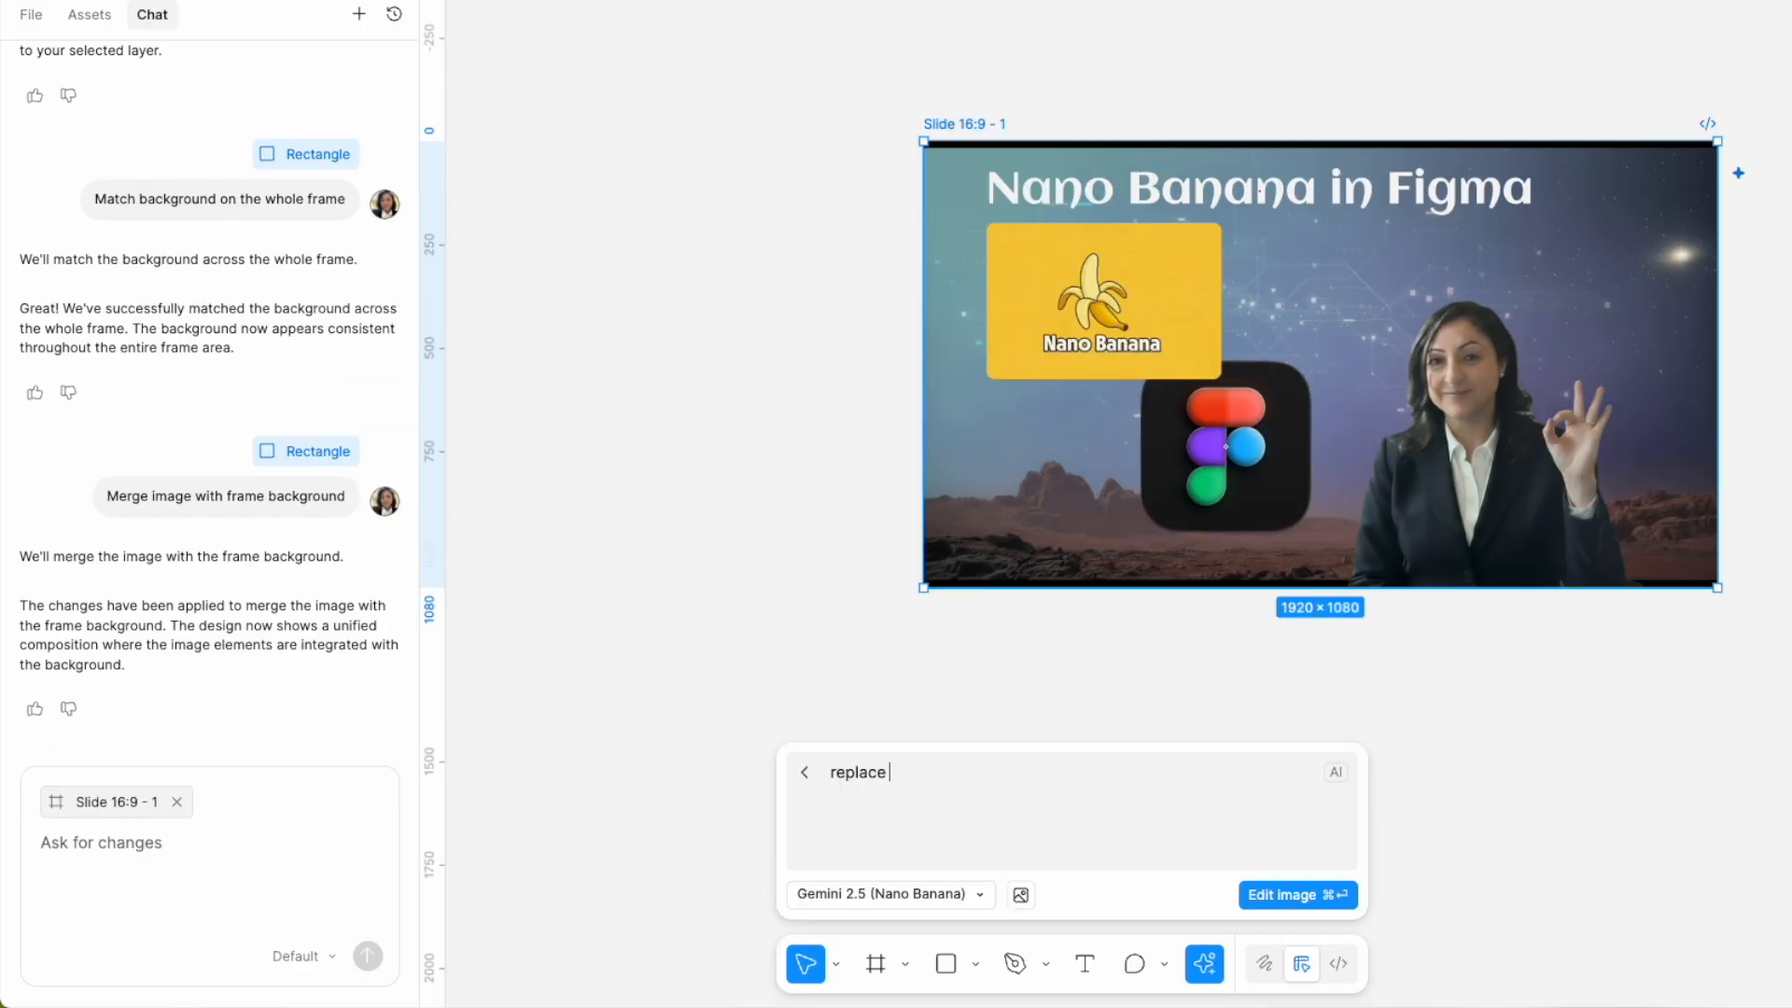
Edit the slide image with 'replace background with flower meadow and banana' and dismiss the preview.
{"action": "type", "text": "background with"}
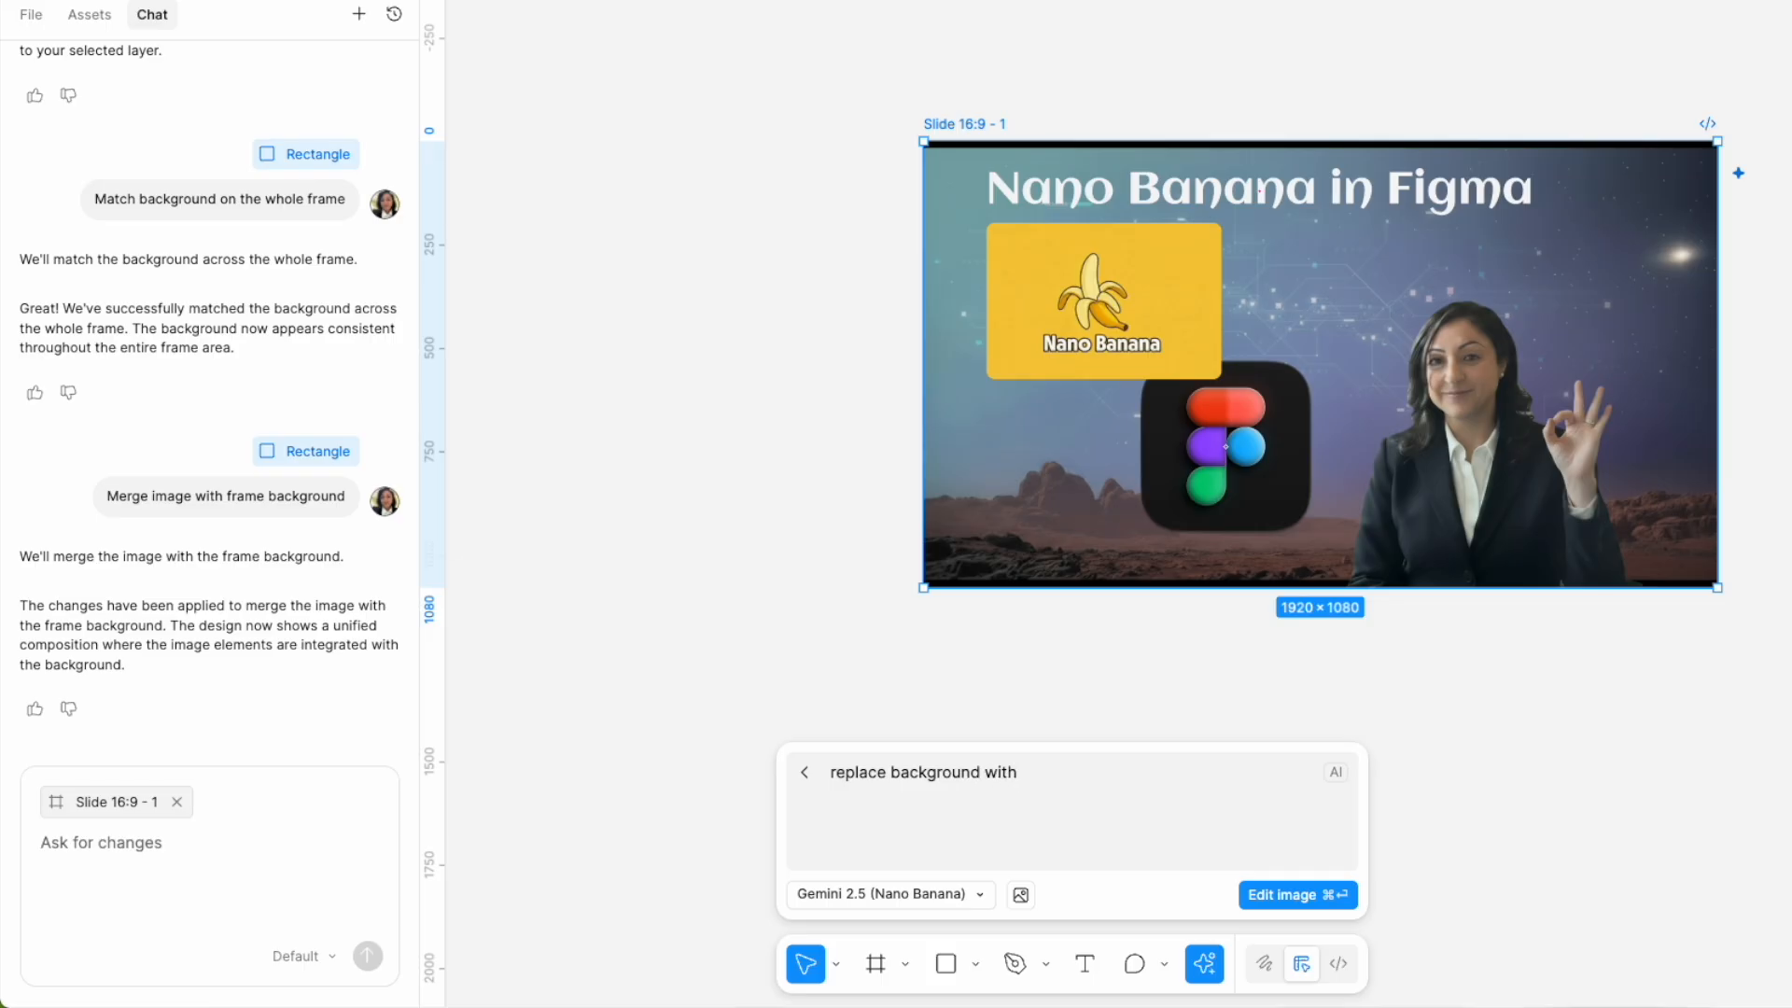
{"action": "type", "text": "flower me"}
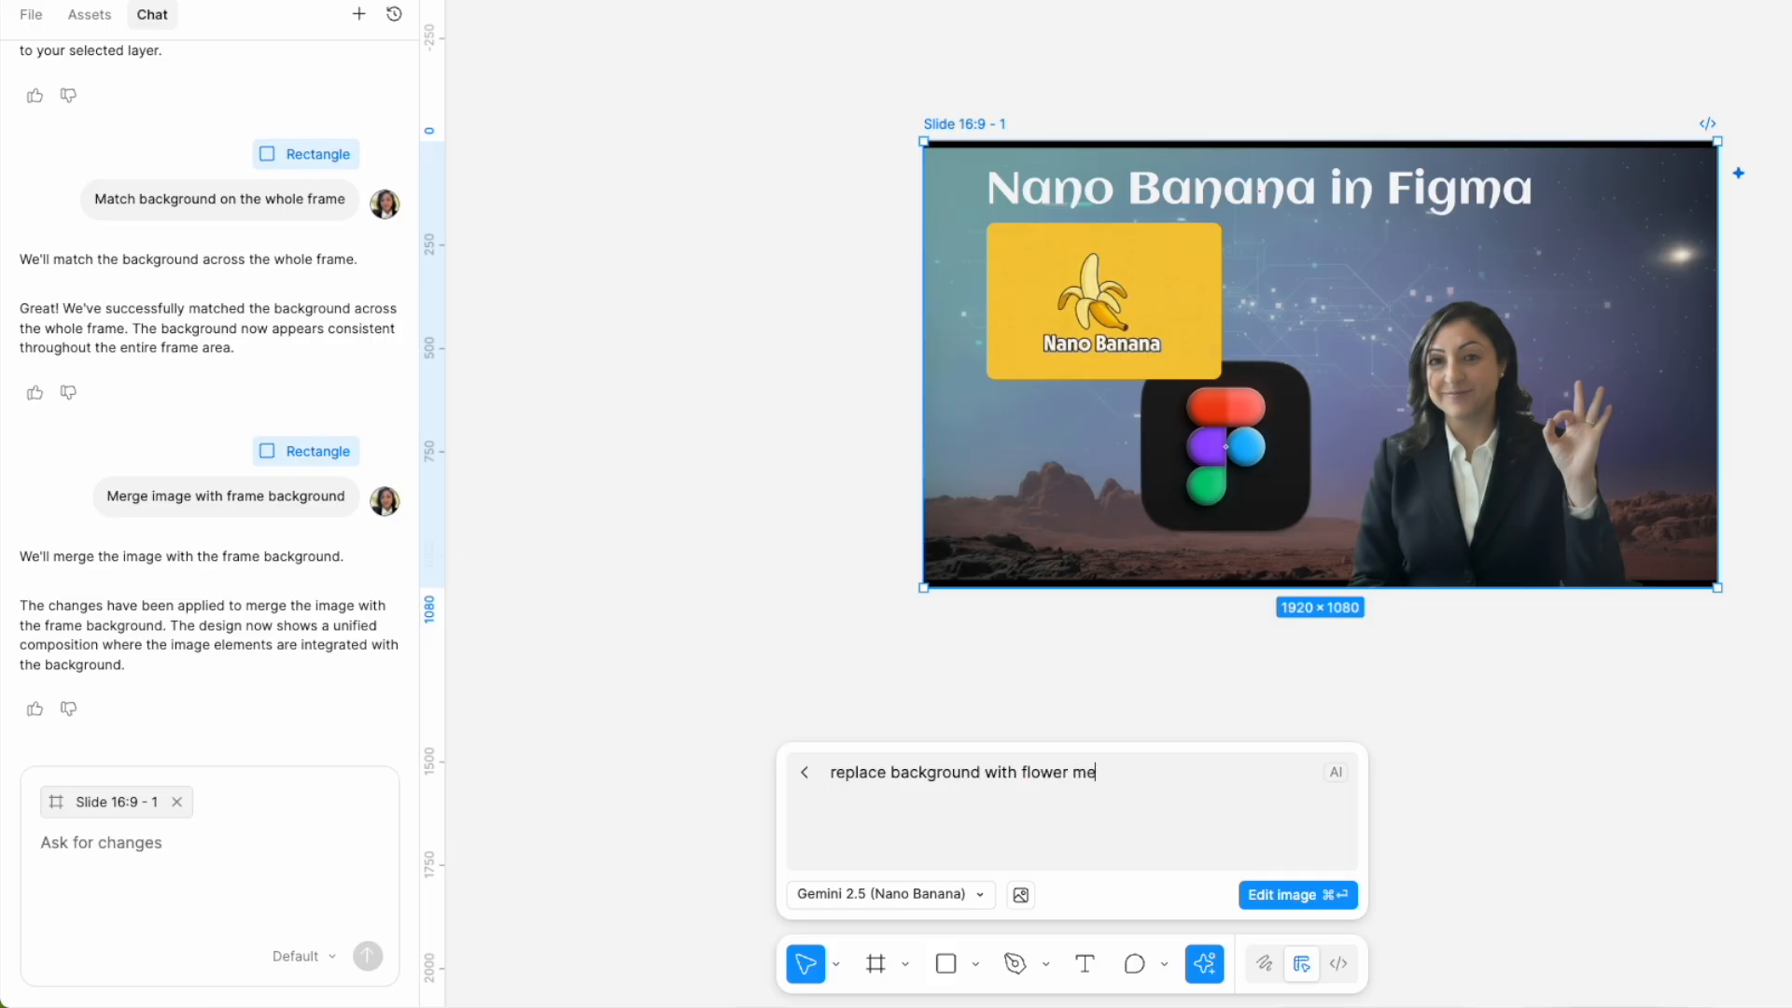
{"action": "type", "text": "adow and banana"}
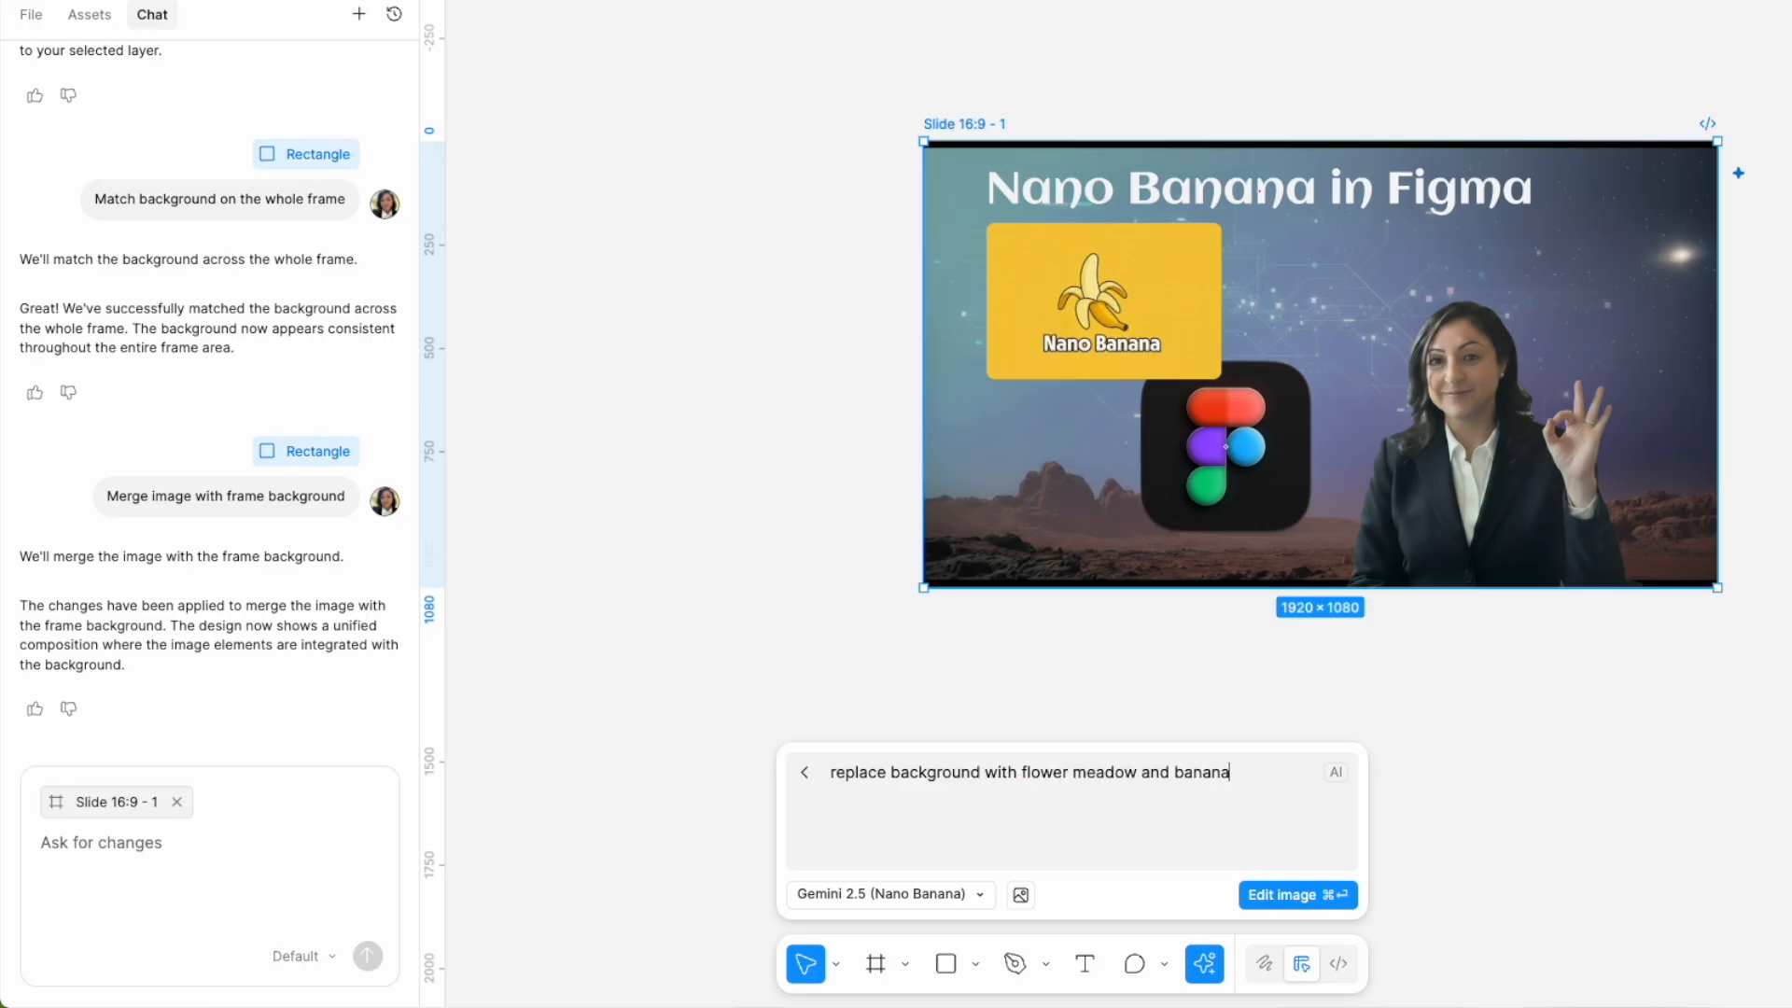
{"action": "left_click", "coordinate": [1297, 895]}
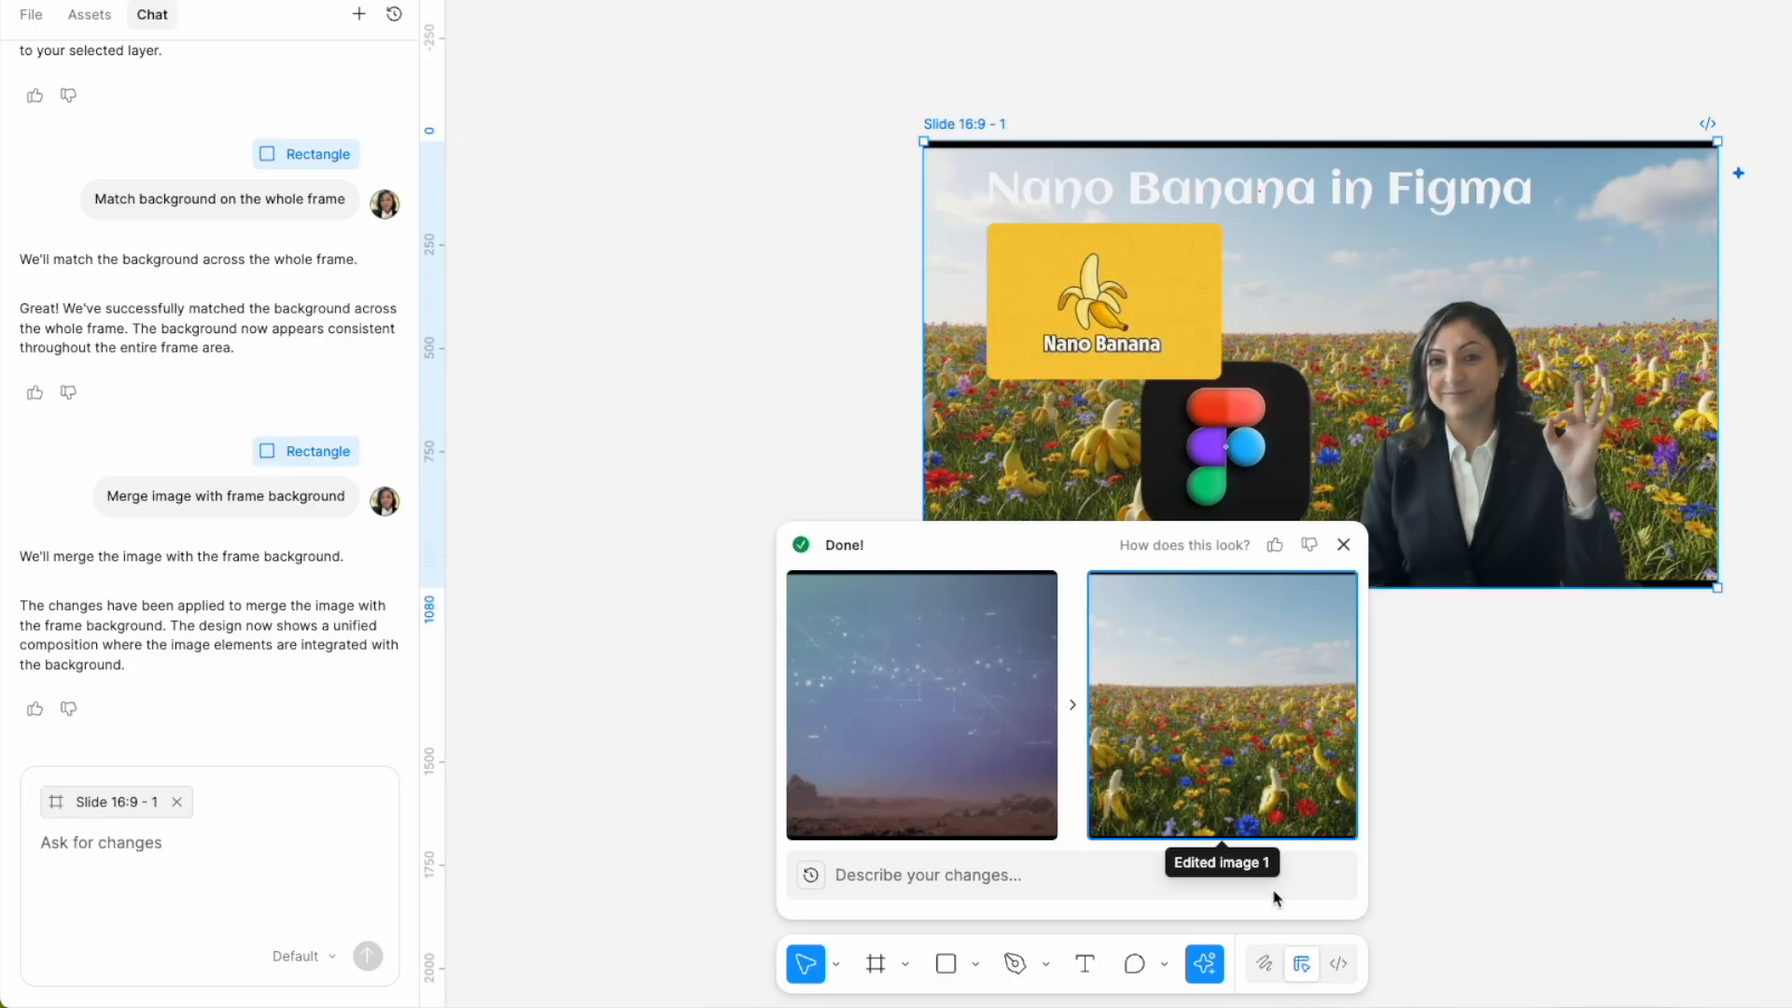
{"action": "left_click", "coordinate": [1344, 544]}
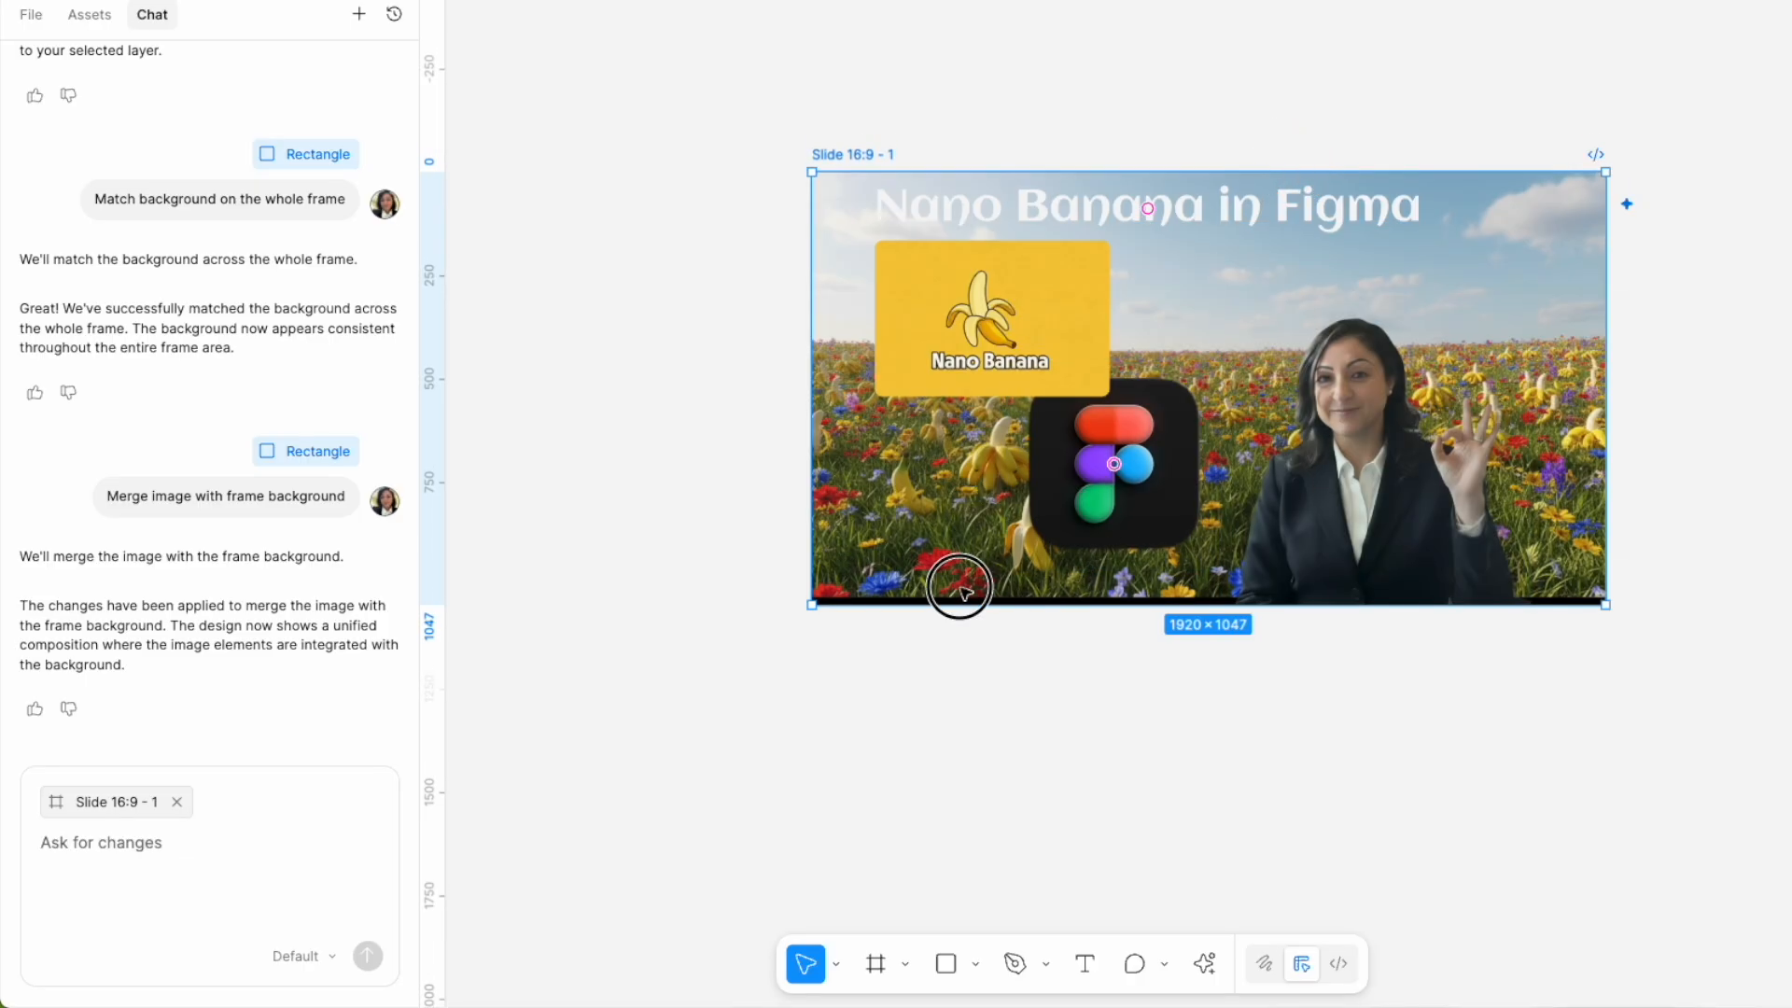
{"action": "mouse_move", "coordinate": [992, 604]}
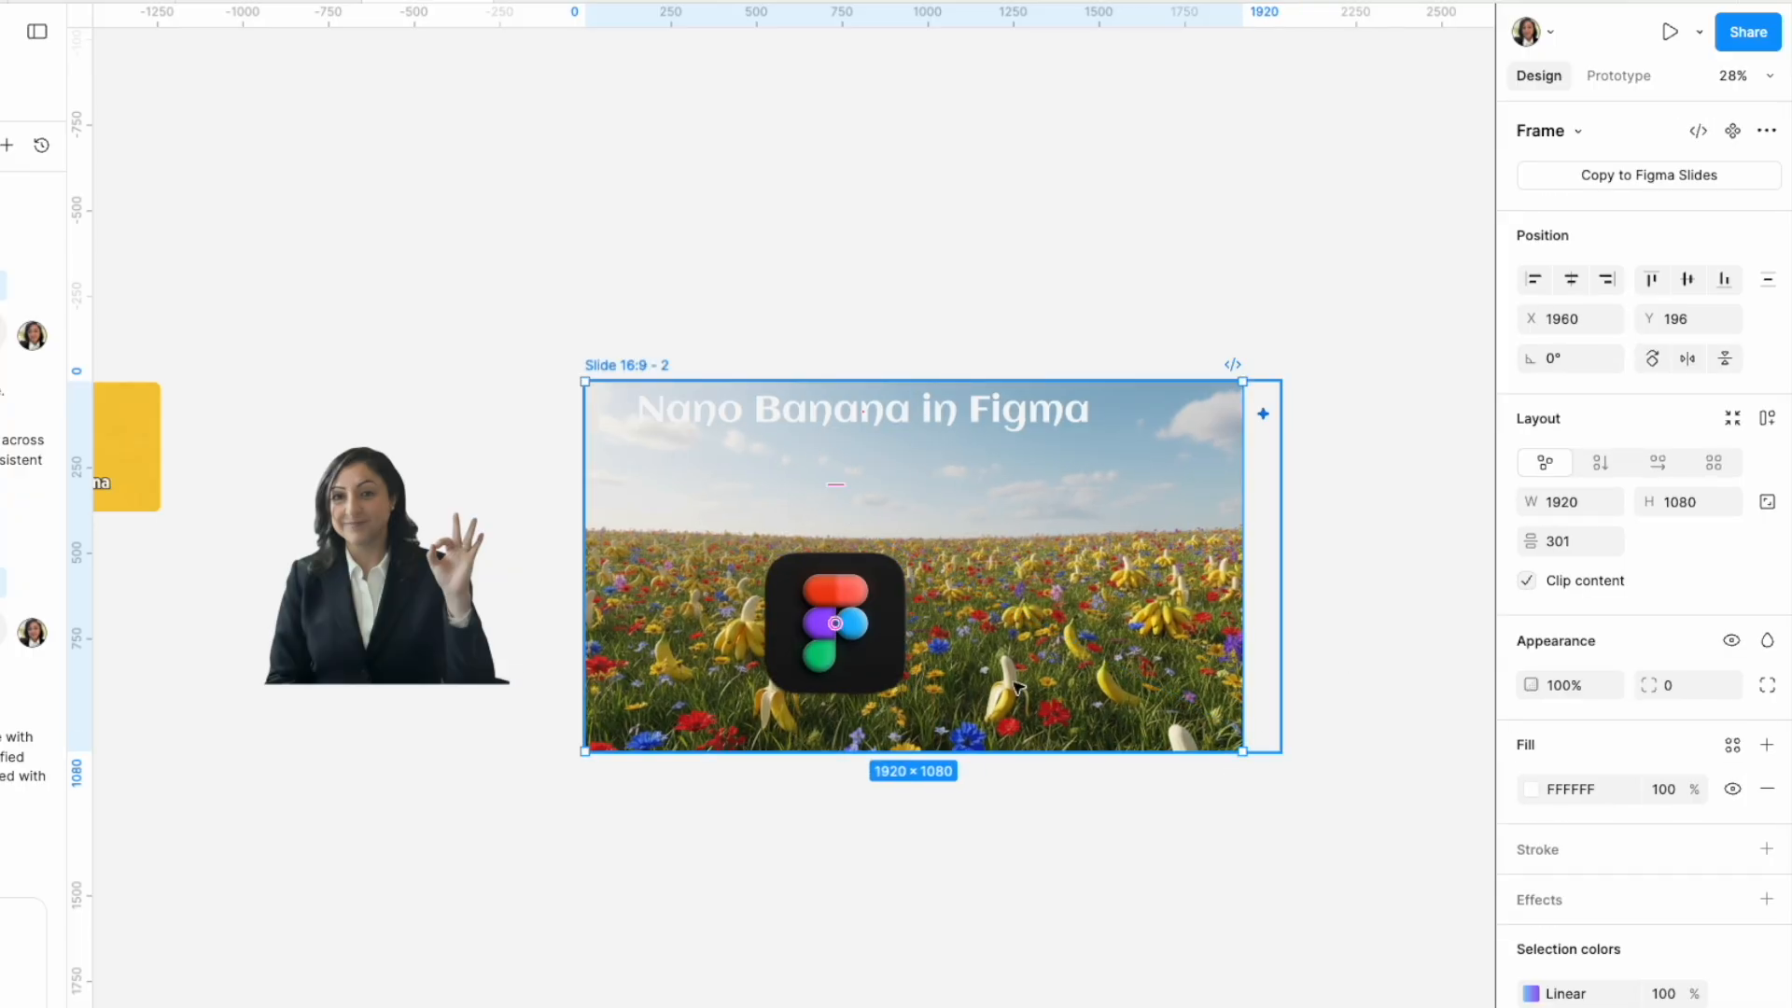
Select the title text on the duplicated meadow slide.
{"action": "left_click", "coordinate": [865, 419]}
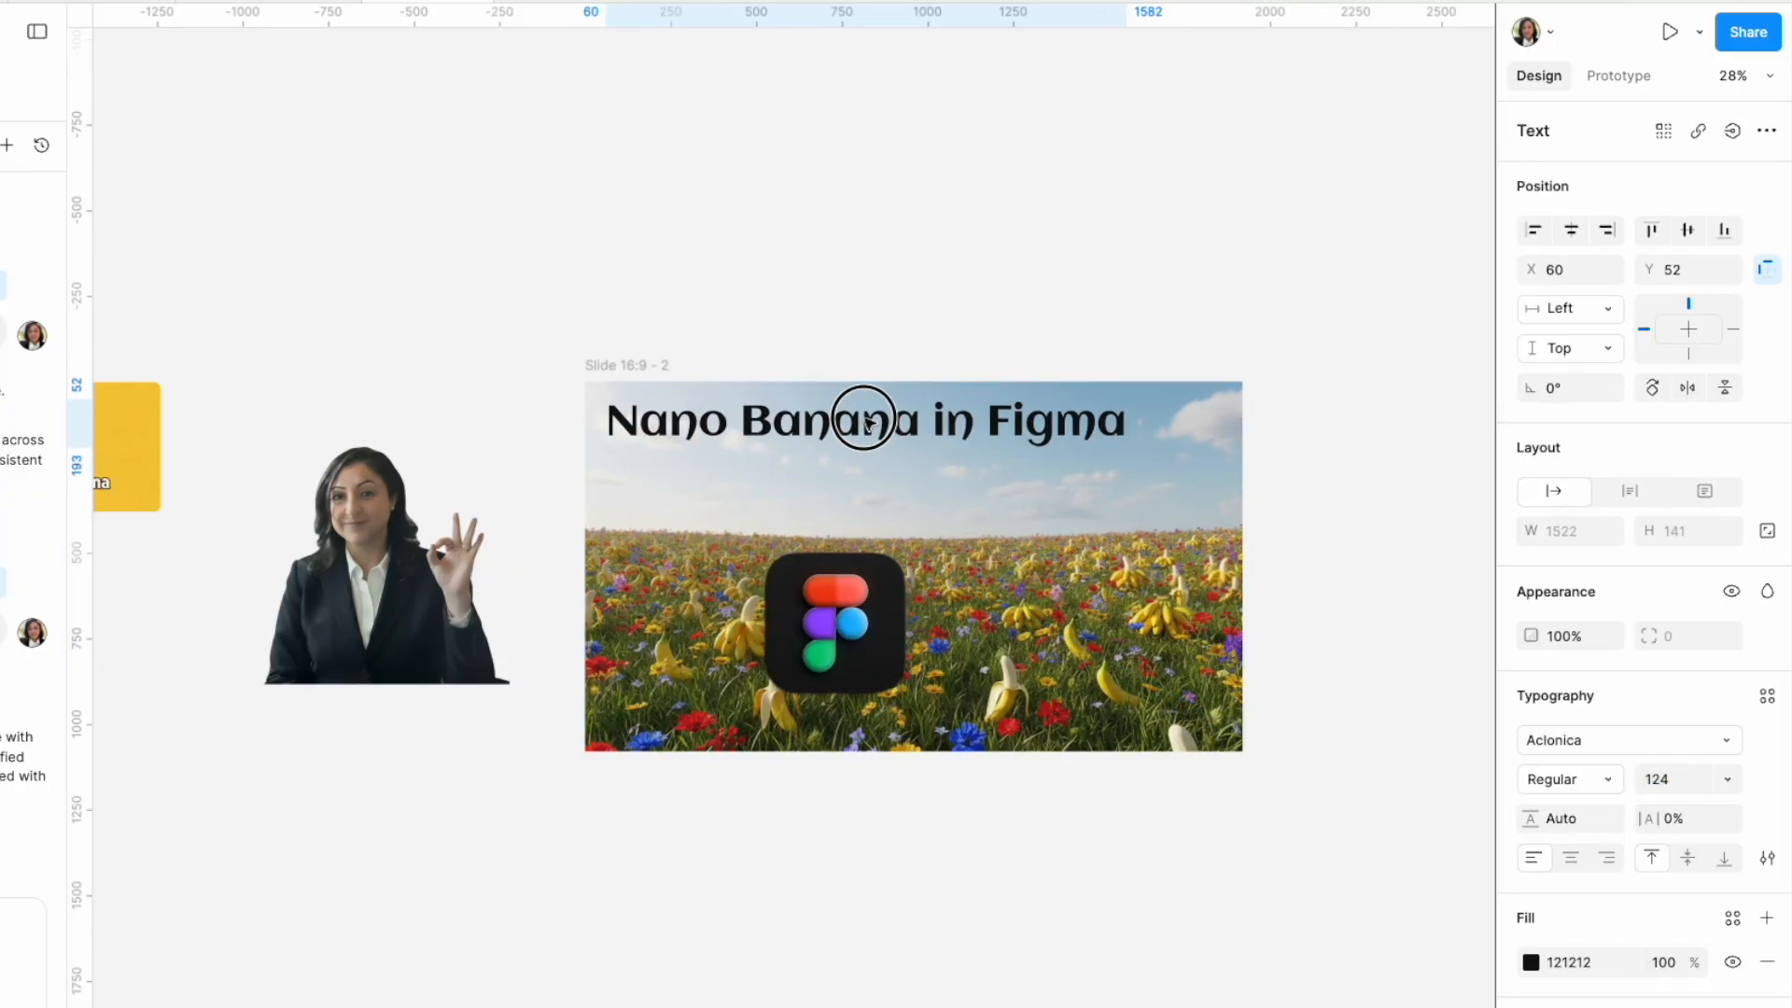